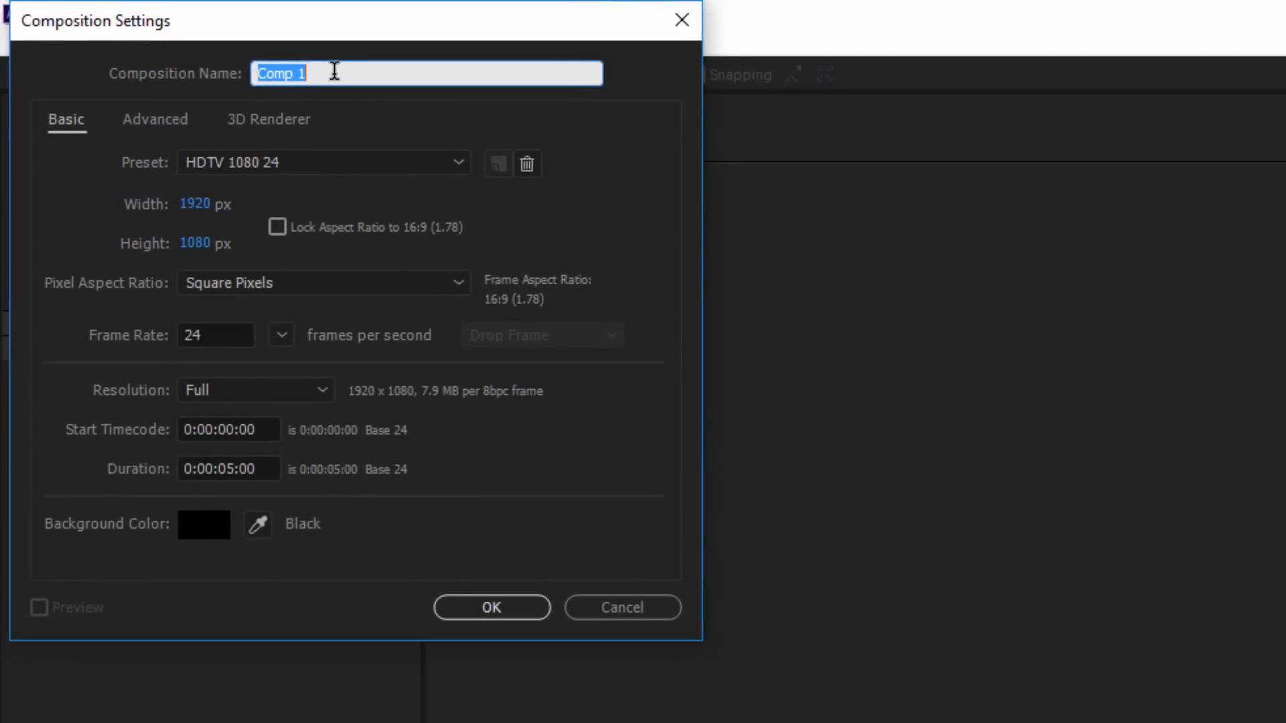
Step: Name the new 1920×1080, 24 fps composition 'Particles'
{"action": "type", "text": "Par"}
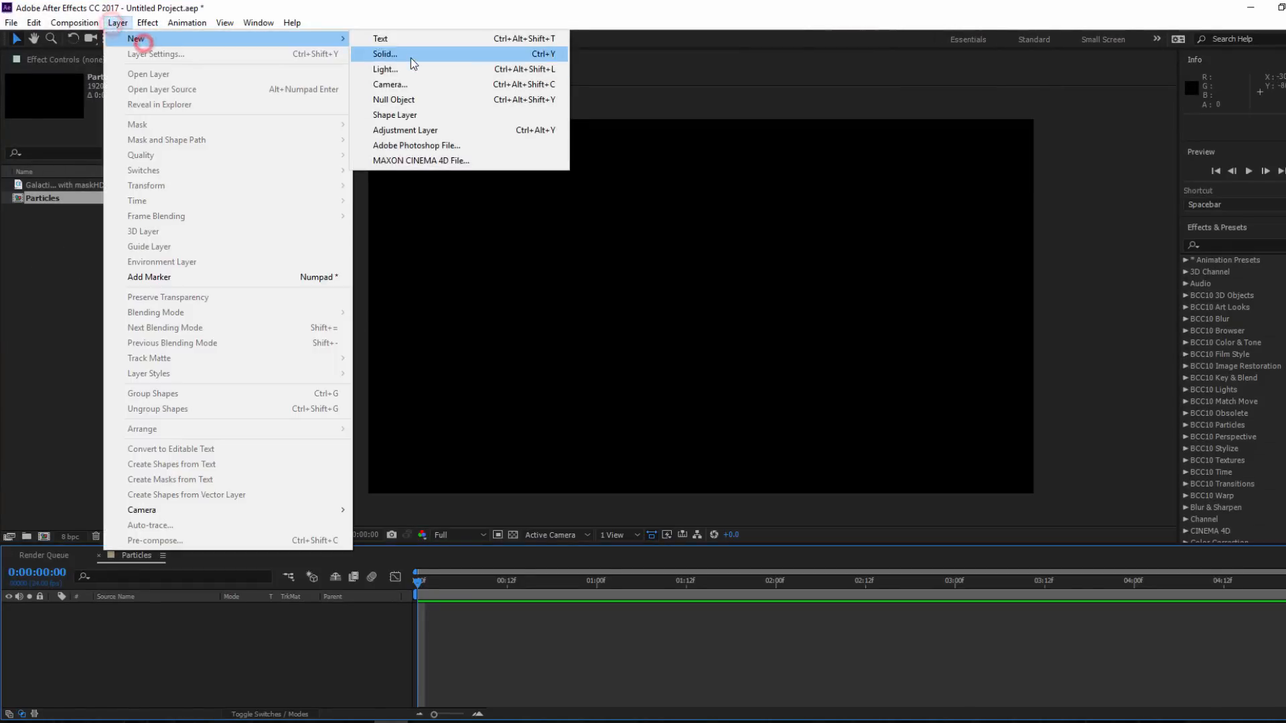
Step: Create a new solid layer named Energy Ribbon in the Particles composition
{"action": "left_click", "coordinate": [383, 53]}
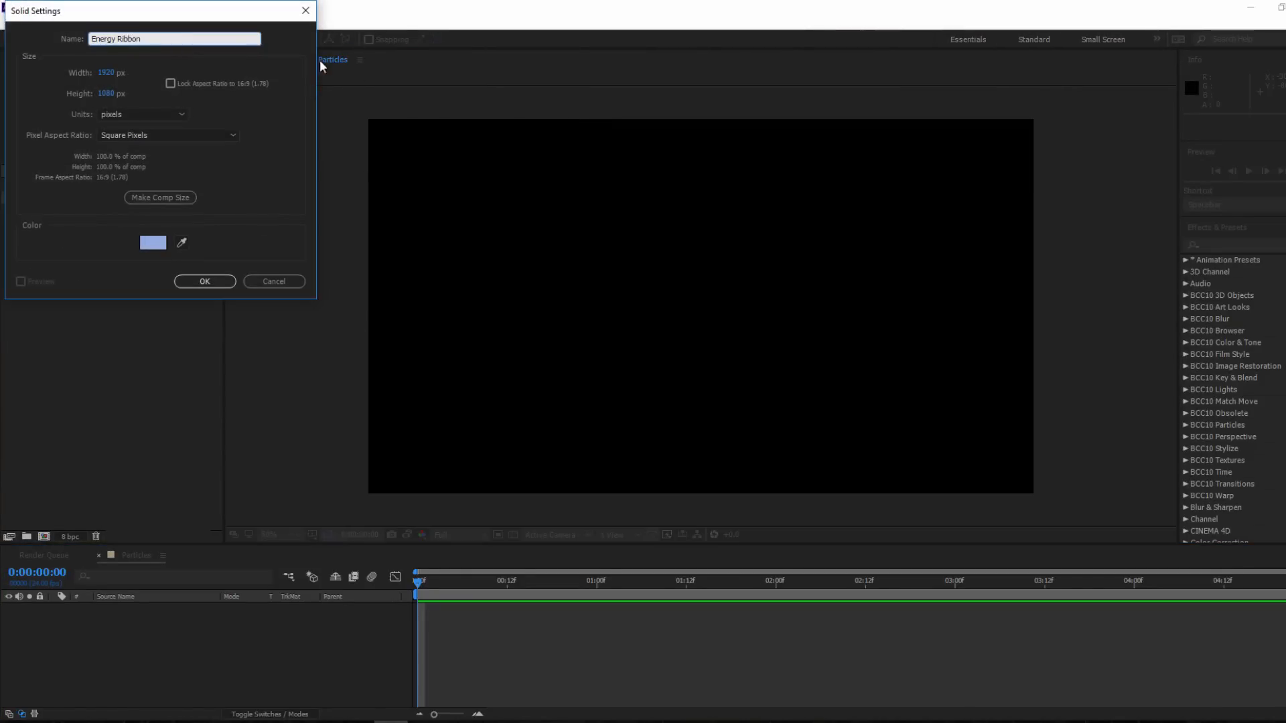
{"action": "left_click", "coordinate": [205, 281]}
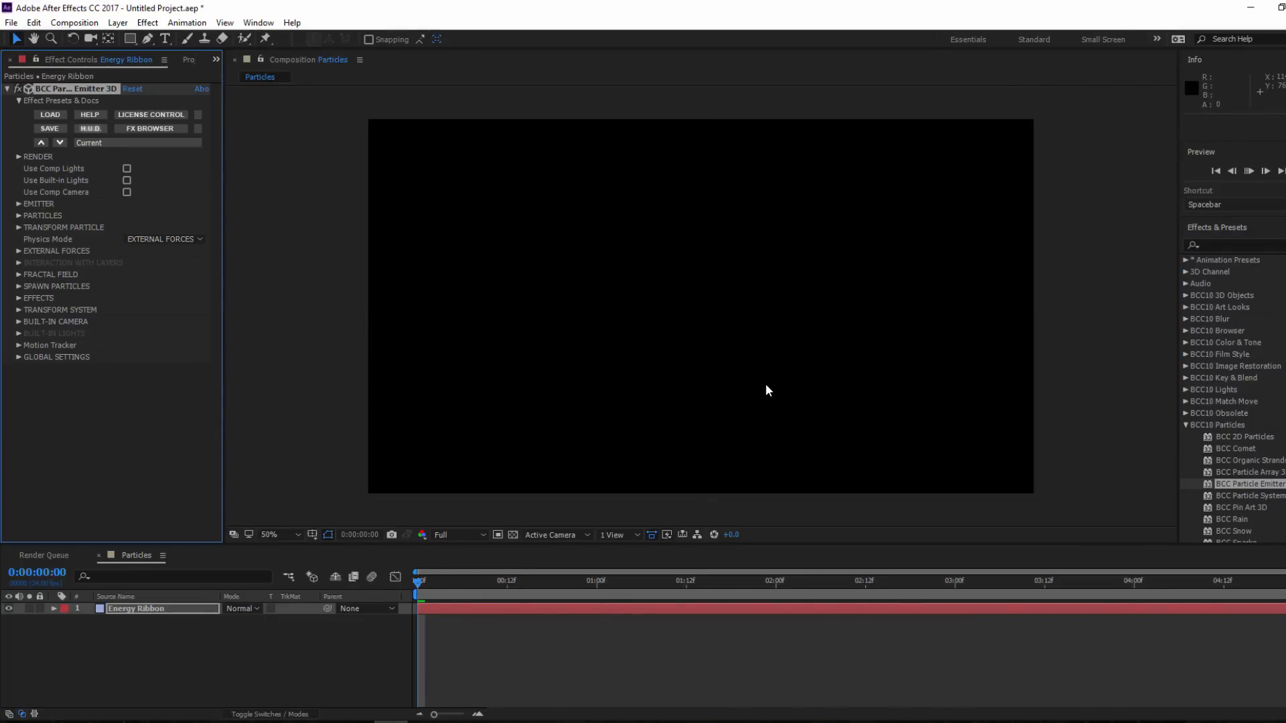
Step: Preview the emitter, set particle Direction to Right, and move the emitter to the lower-left edge
{"action": "key", "text": "Space"}
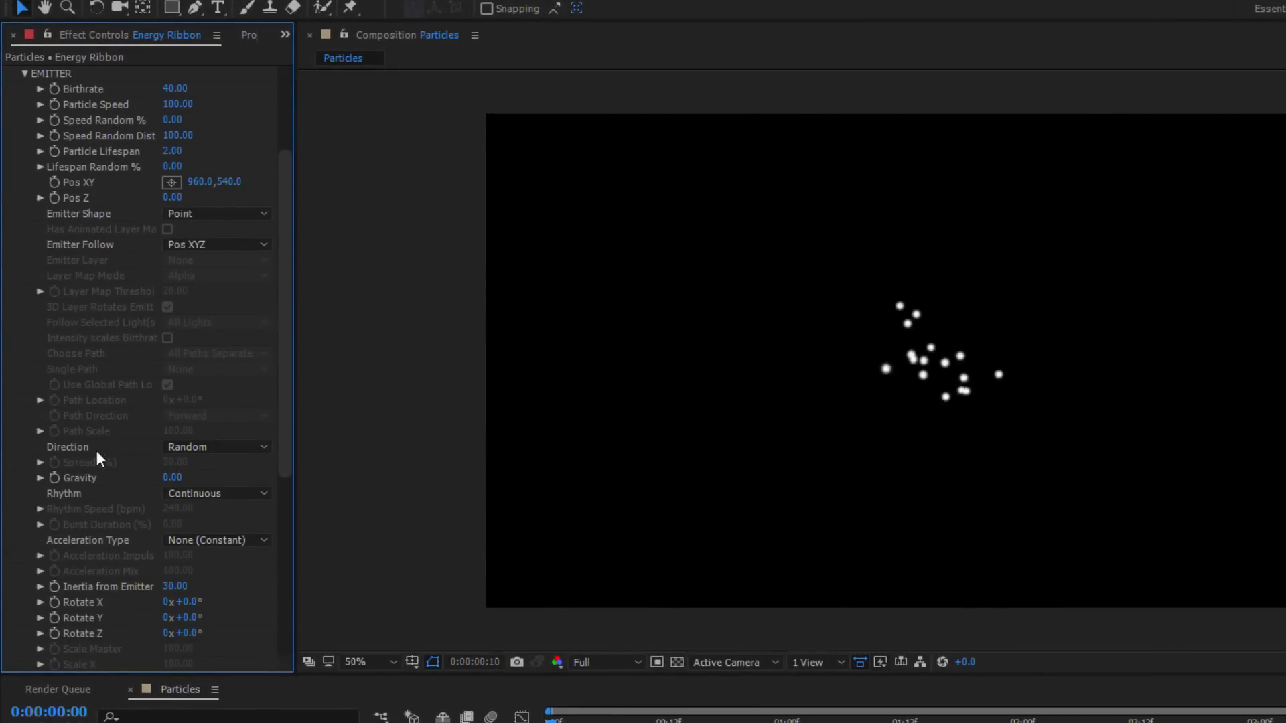
{"action": "left_click", "coordinate": [263, 446]}
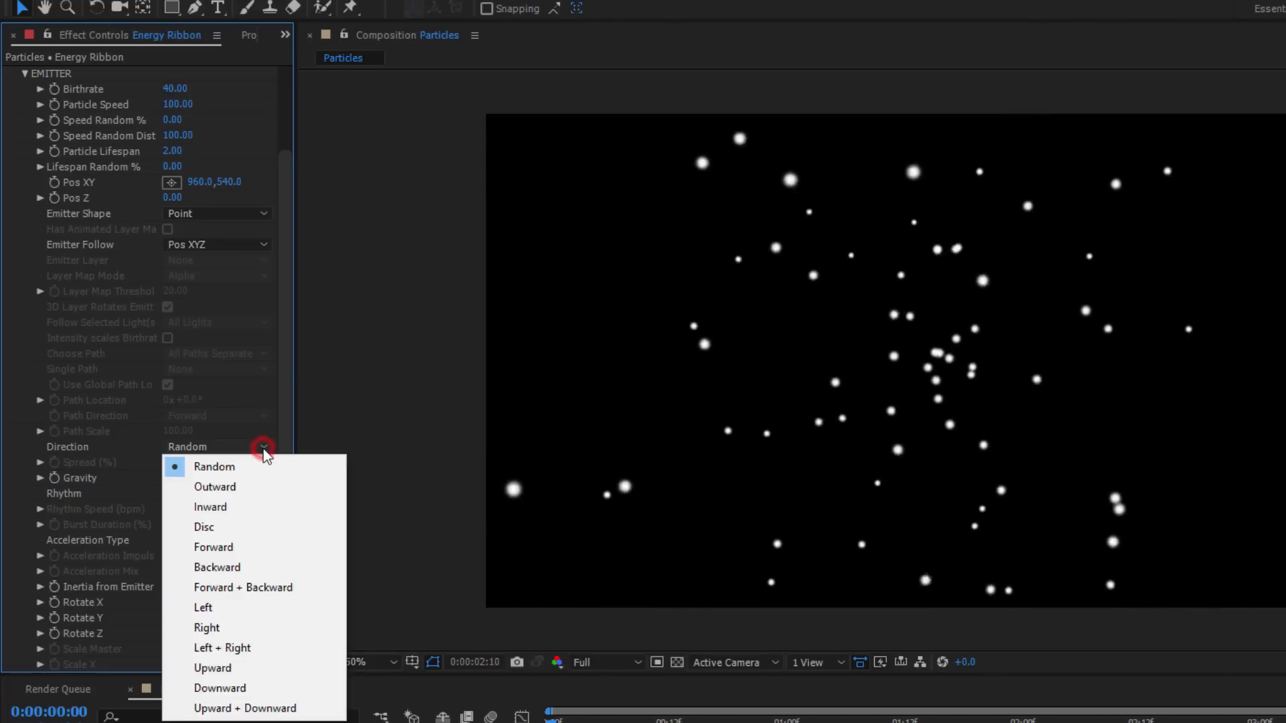
{"action": "left_click", "coordinate": [206, 628]}
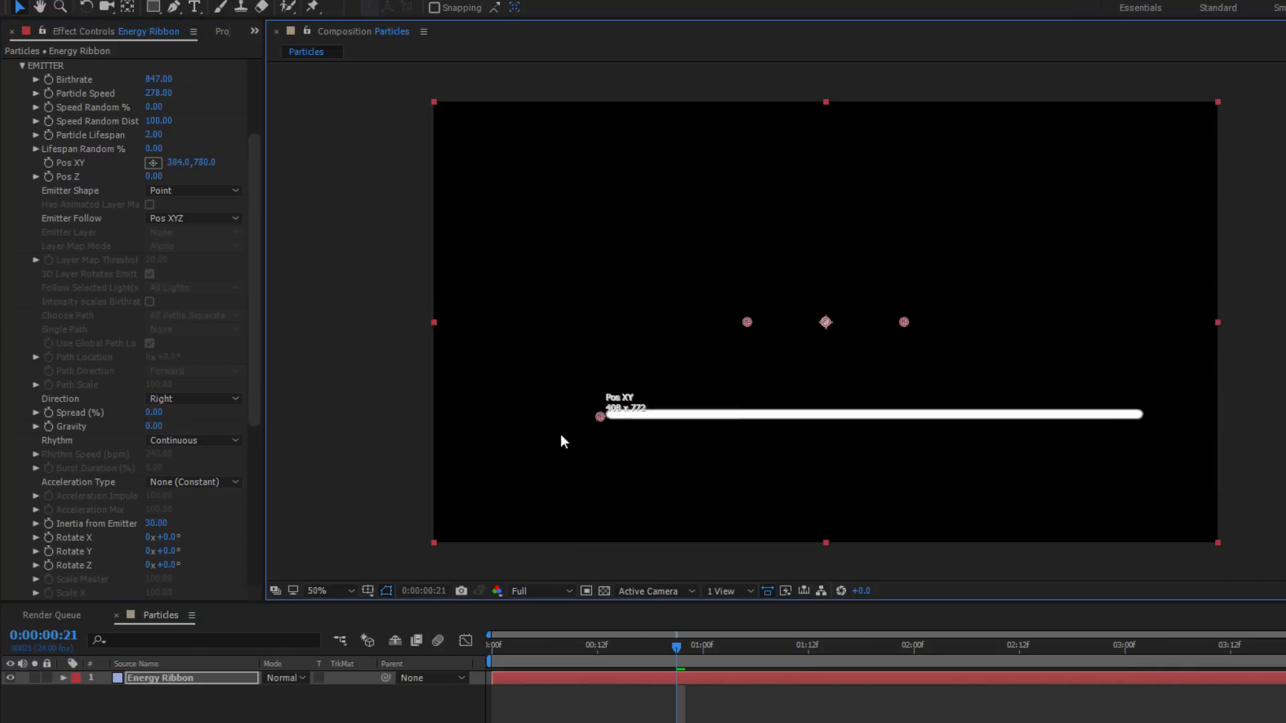
{"action": "left_click_drag", "start_coordinate": [600, 417], "coordinate": [437, 481]}
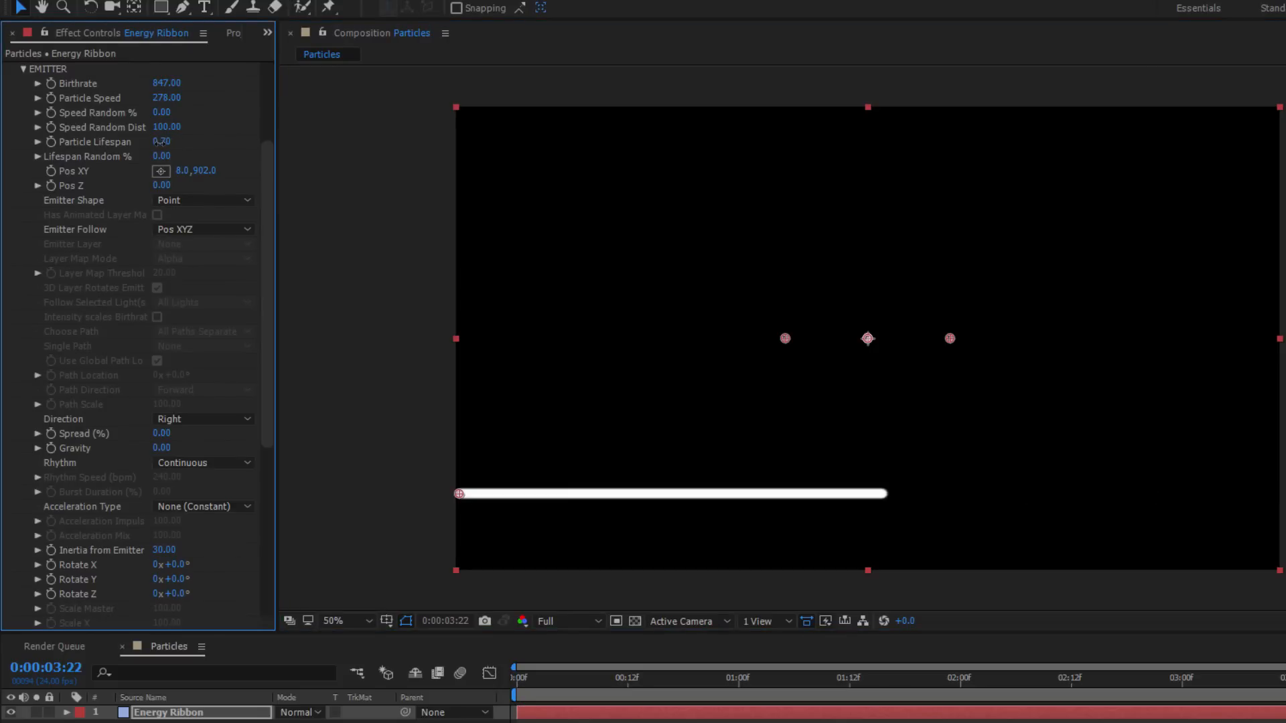
{"action": "double_click", "coordinate": [160, 141]}
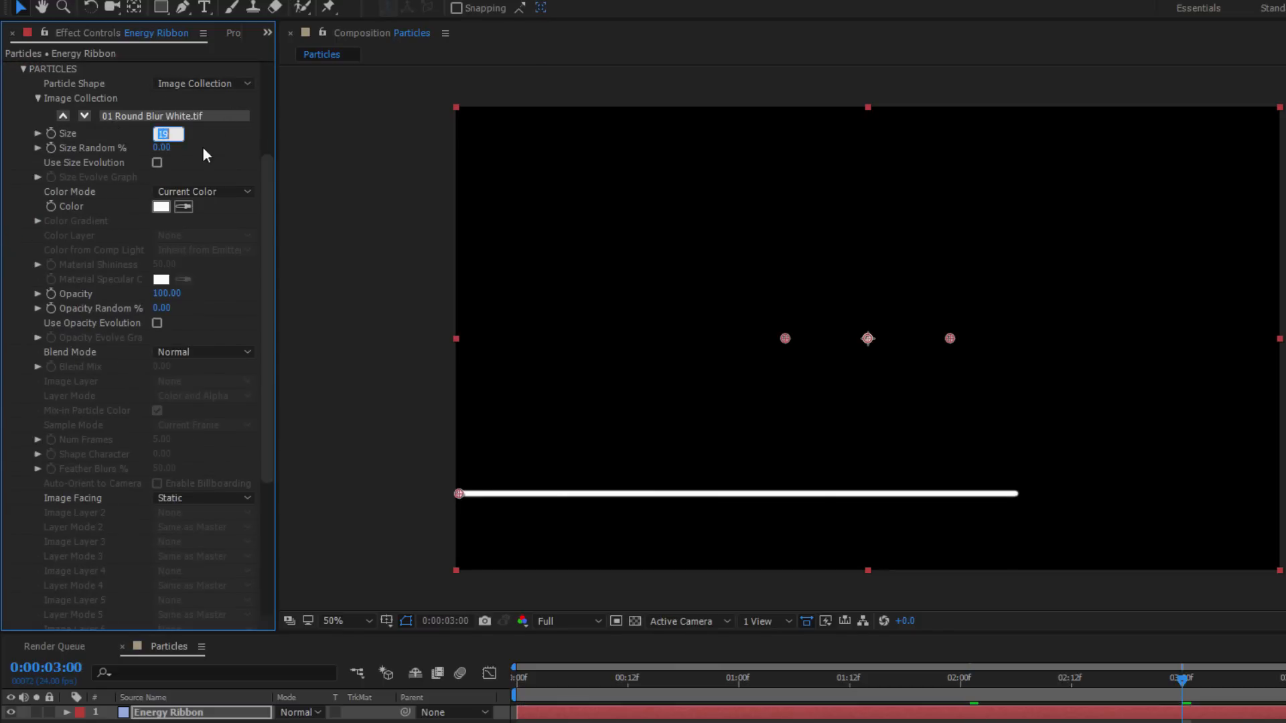
Step: Set particle Size to 16, enable Use Opacity Evolution, and open the particle Color picker
{"action": "left_click", "coordinate": [203, 193]}
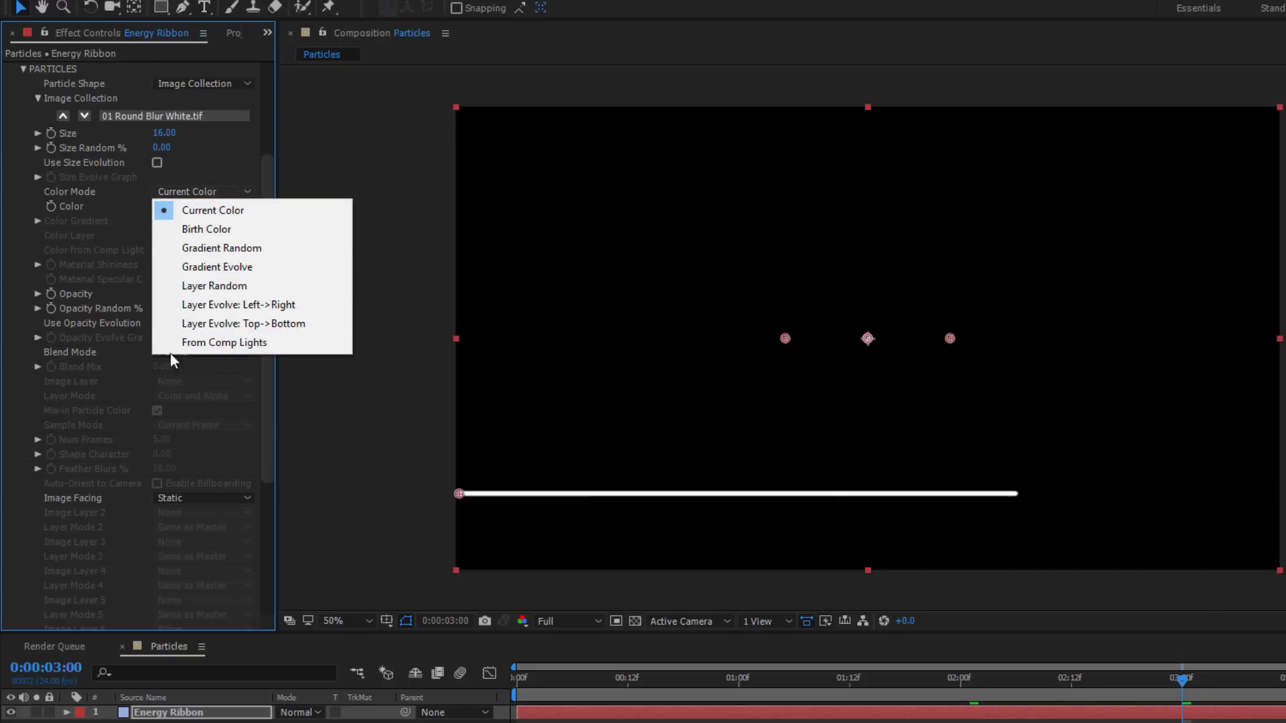
{"action": "left_click", "coordinate": [213, 210]}
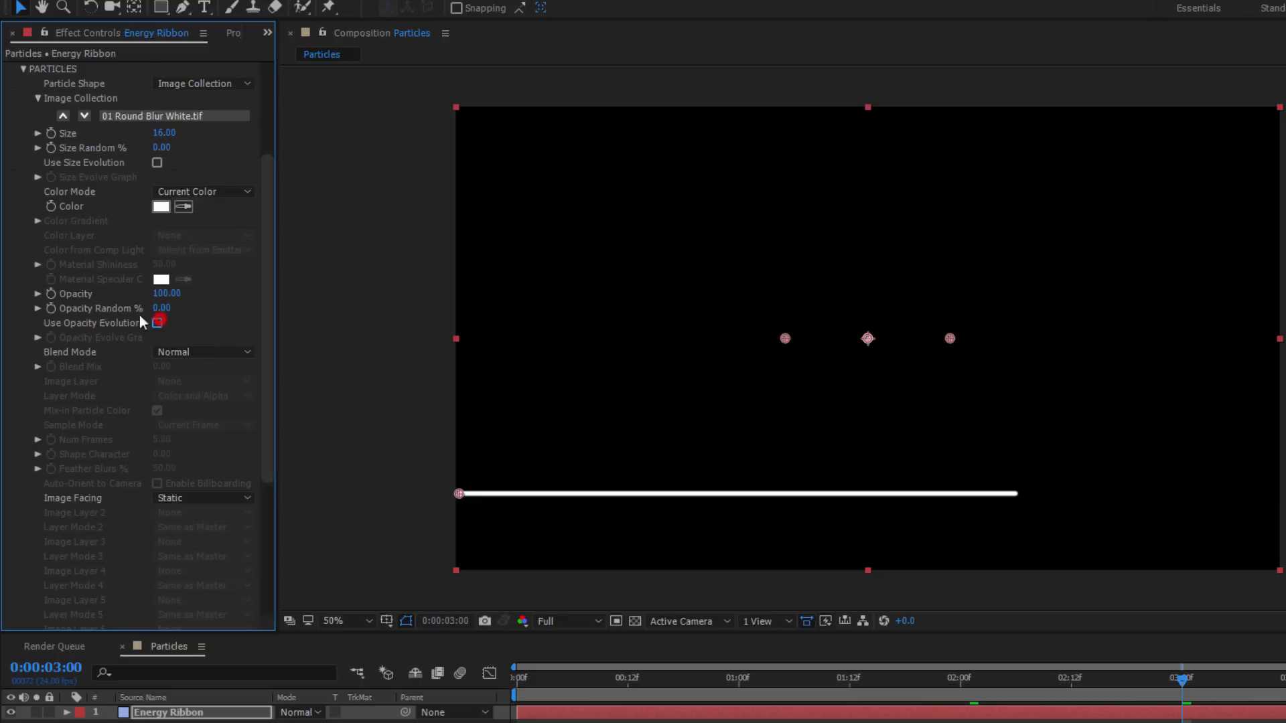
{"action": "left_click", "coordinate": [157, 323]}
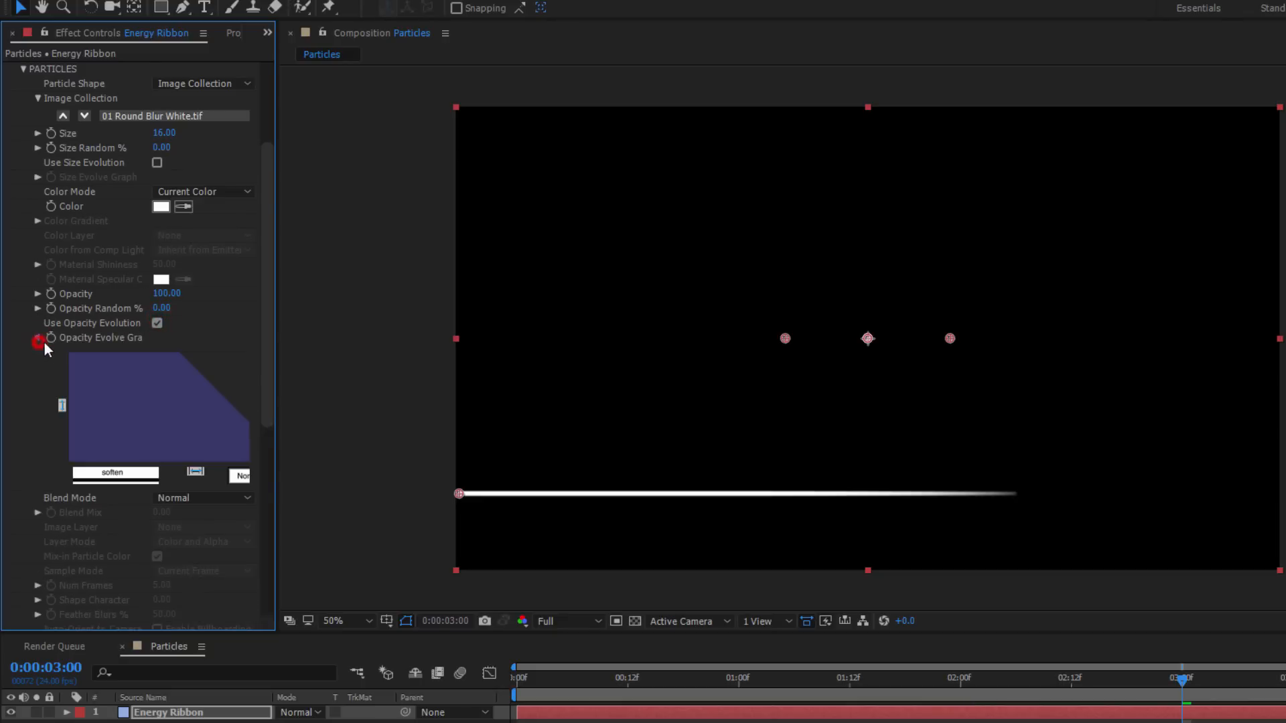
{"action": "left_click", "coordinate": [161, 206]}
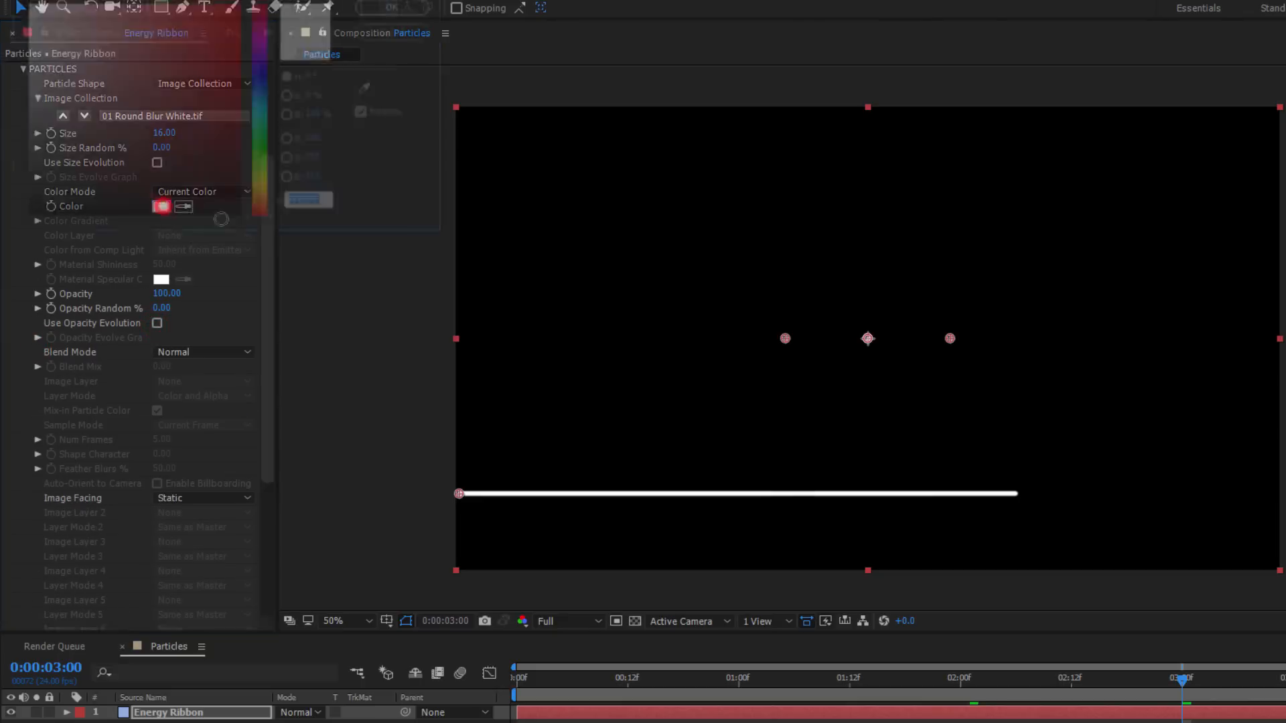
{"action": "left_click", "coordinate": [162, 206]}
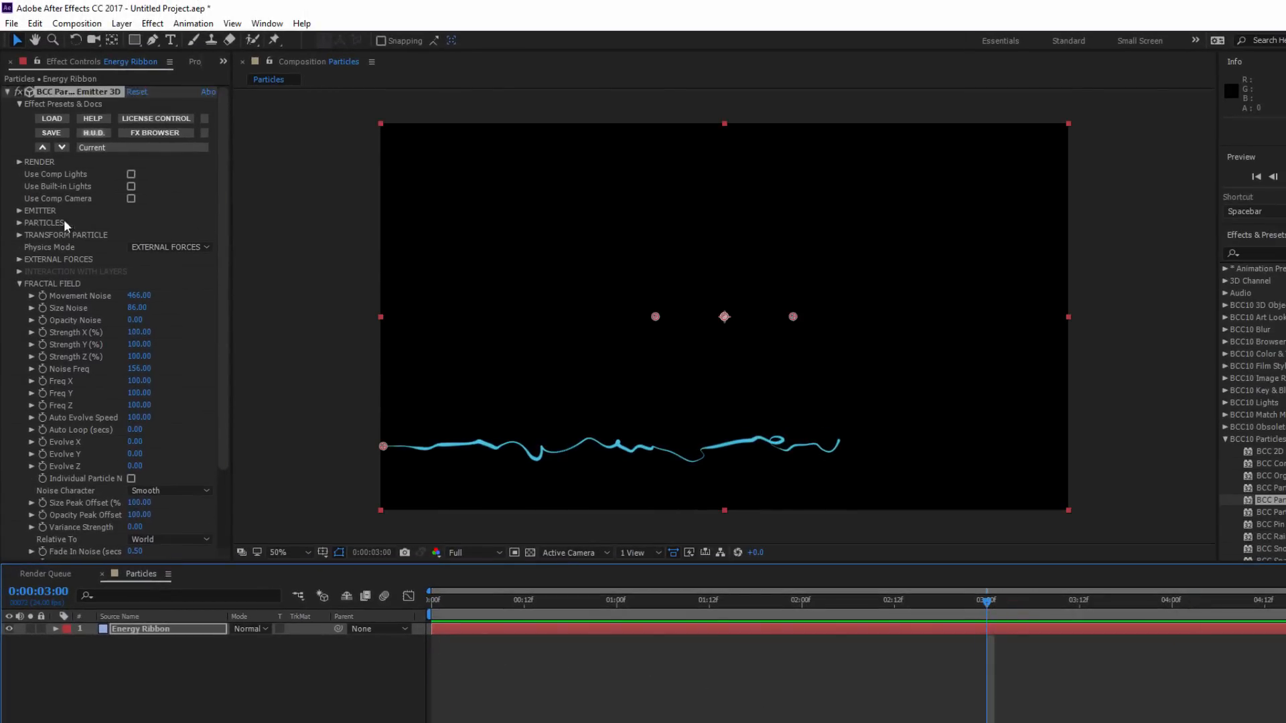
Step: Collapse the Fractal Field settings once the wavy ribbon noise is in place
{"action": "left_click", "coordinate": [21, 210]}
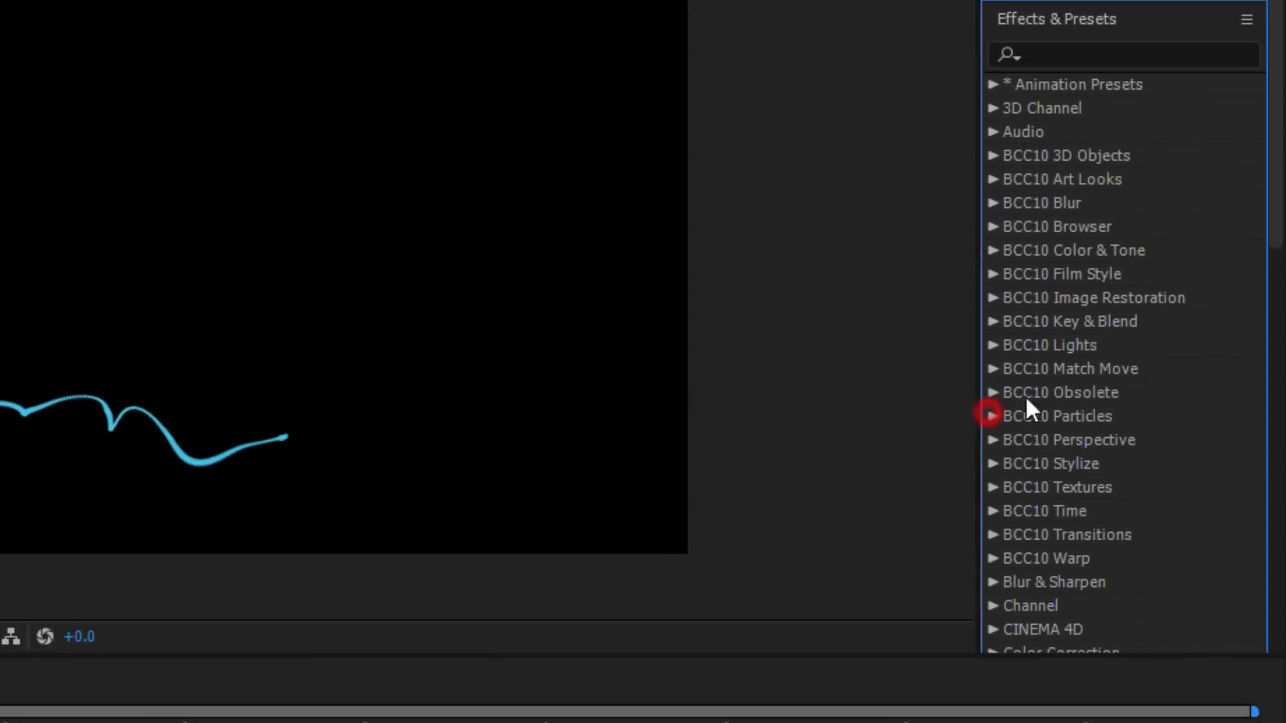
Step: Load the Default Stronger Fast Film Glow preset and set Glow Radius to 5
{"action": "left_click", "coordinate": [993, 274]}
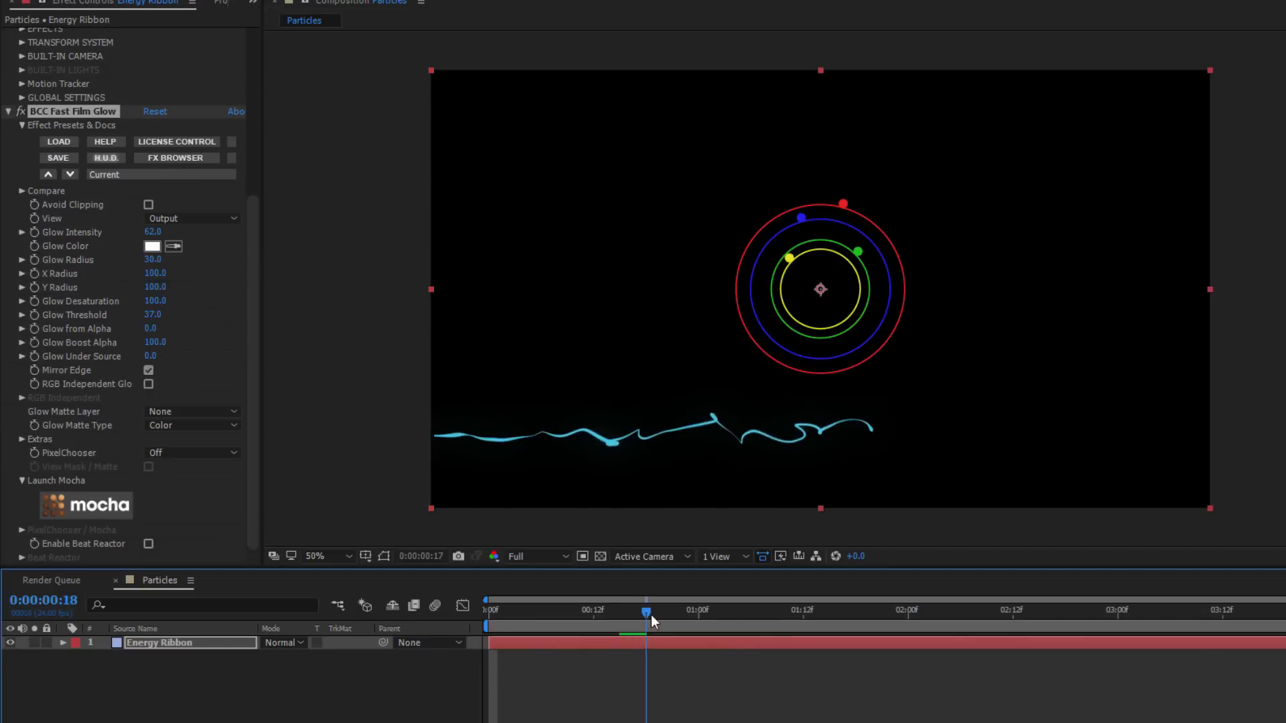
{"action": "left_click_drag", "start_coordinate": [647, 612], "coordinate": [672, 611]}
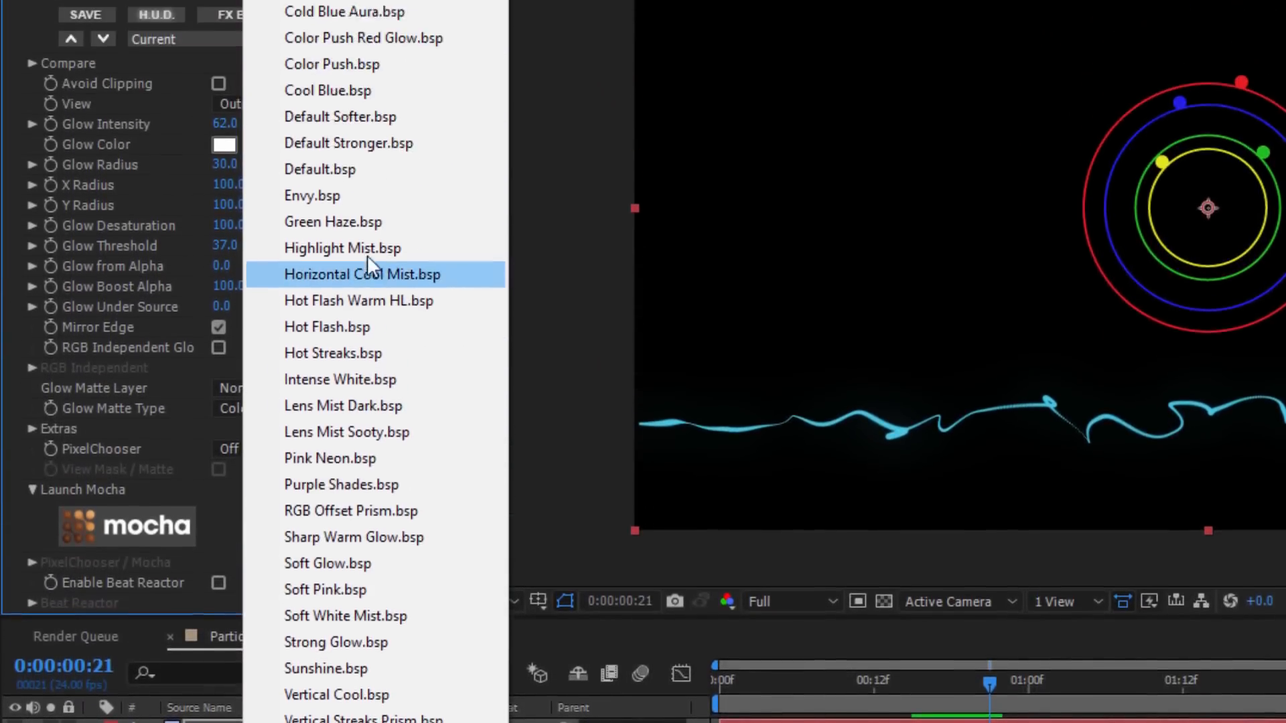
{"action": "left_click", "coordinate": [348, 143]}
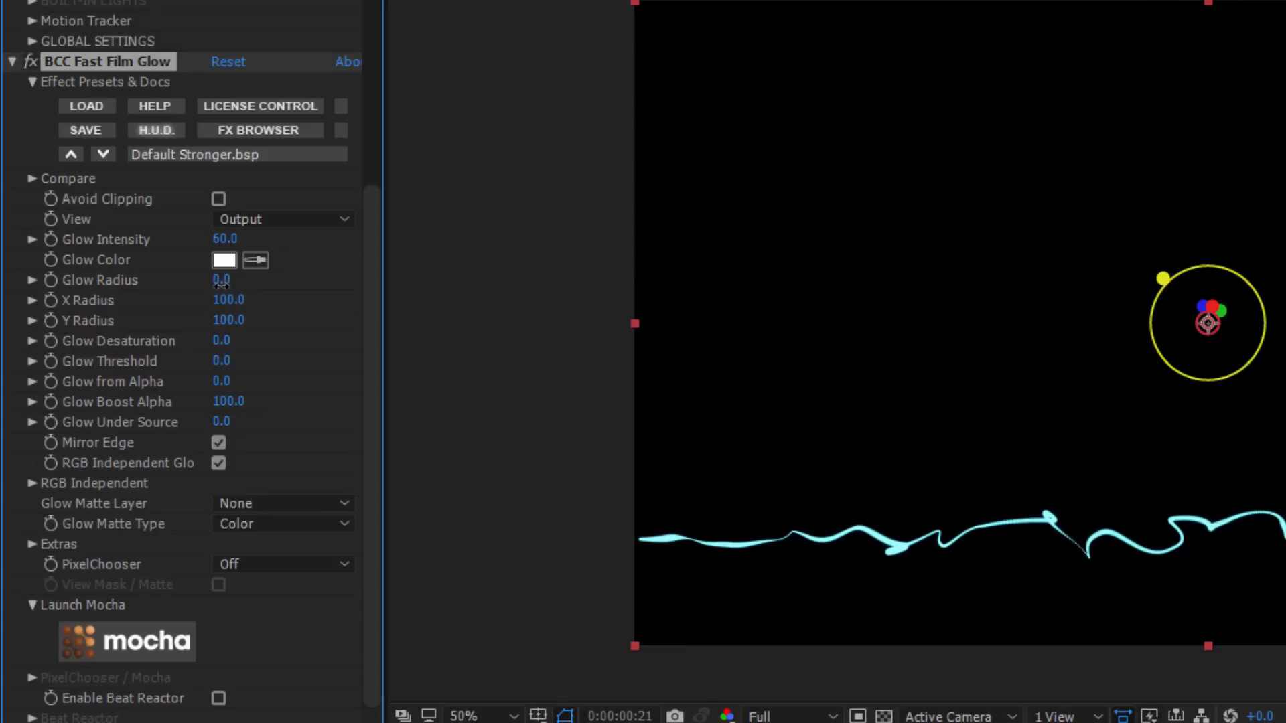
{"action": "left_click_drag", "start_coordinate": [222, 280], "coordinate": [238, 280]}
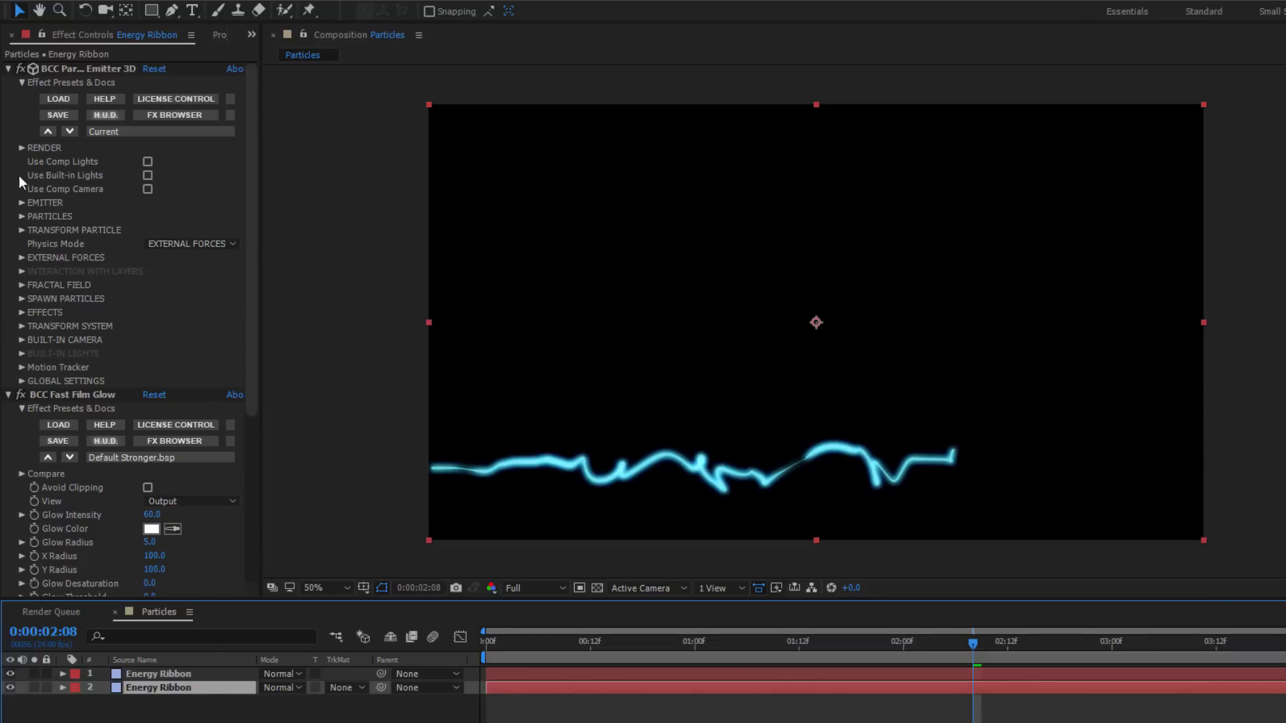
Step: Remove the glow from the duplicated ribbon layer and rename it Spawn Particles
{"action": "left_click", "coordinate": [14, 70]}
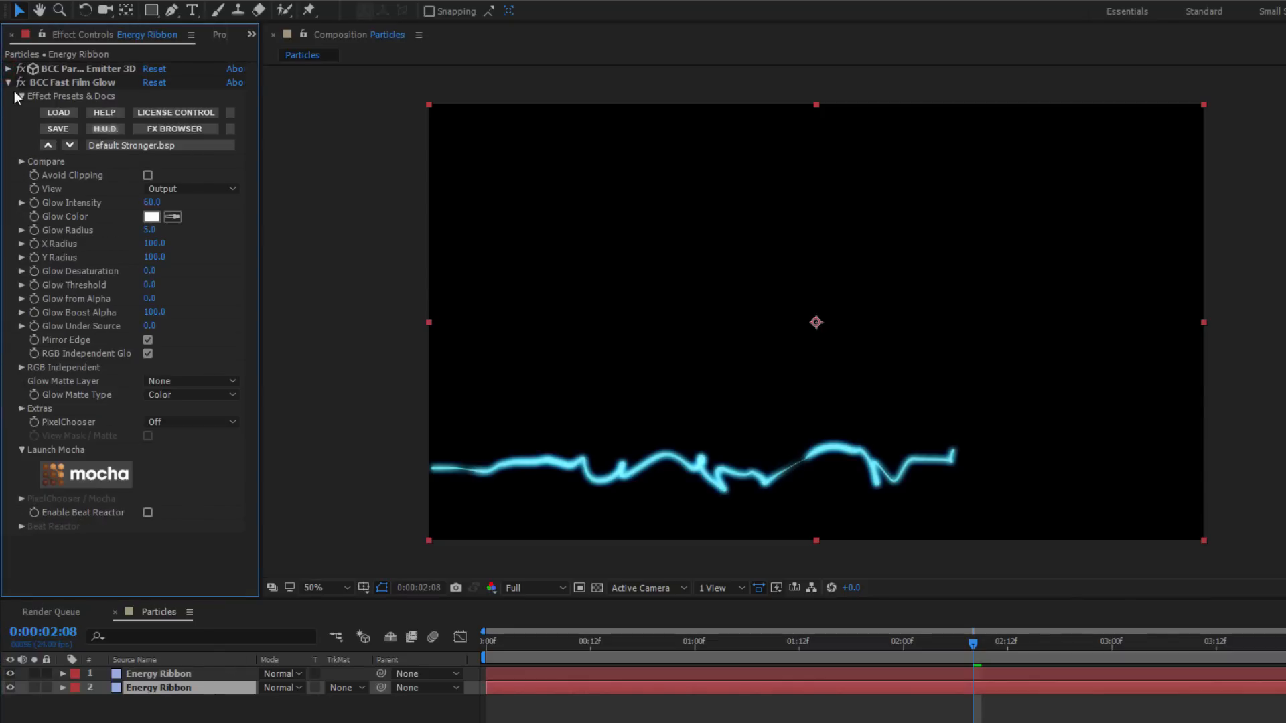
{"action": "left_click", "coordinate": [11, 83]}
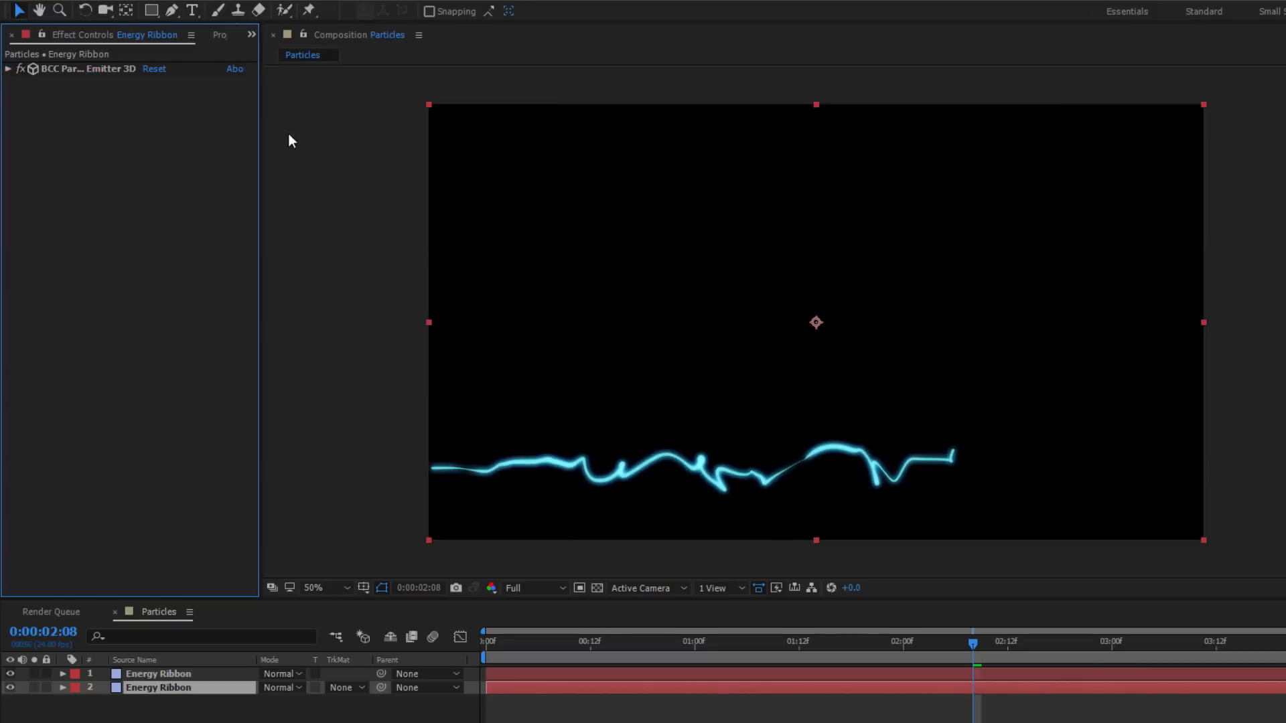
{"action": "right_click", "coordinate": [162, 689]}
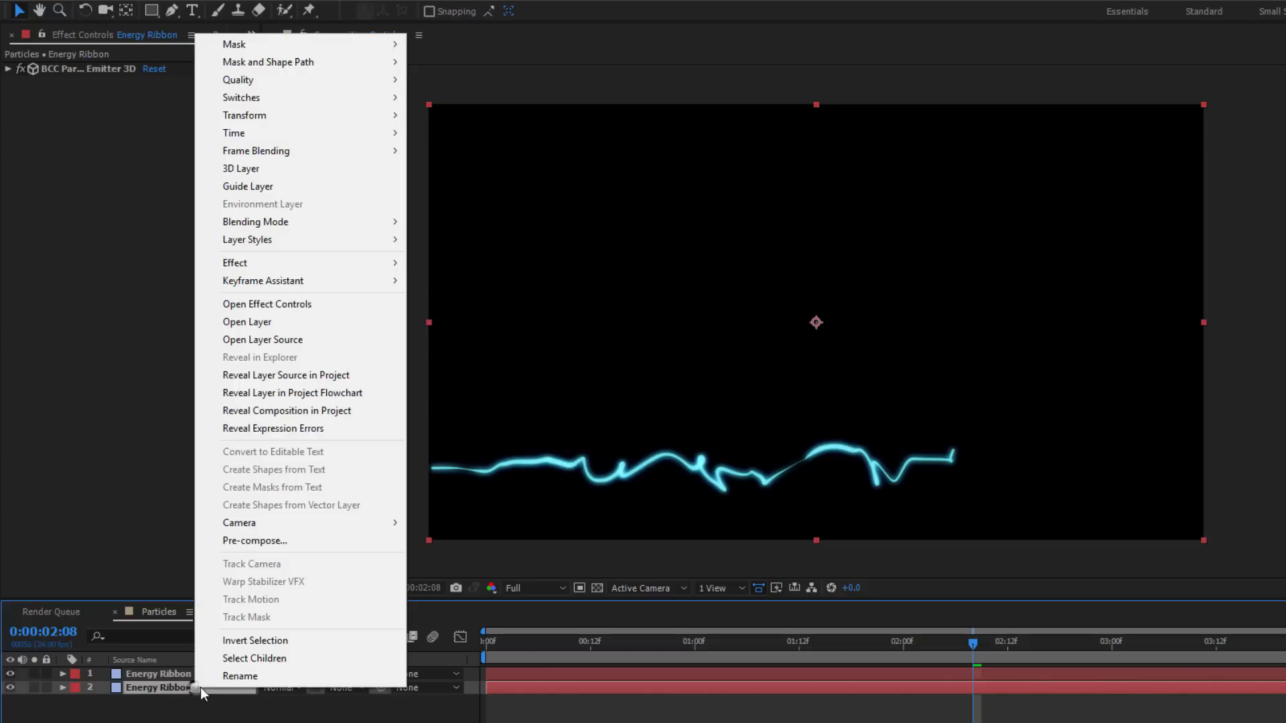
{"action": "left_click", "coordinate": [240, 676]}
{"action": "type", "text": "Spawn Particles"}
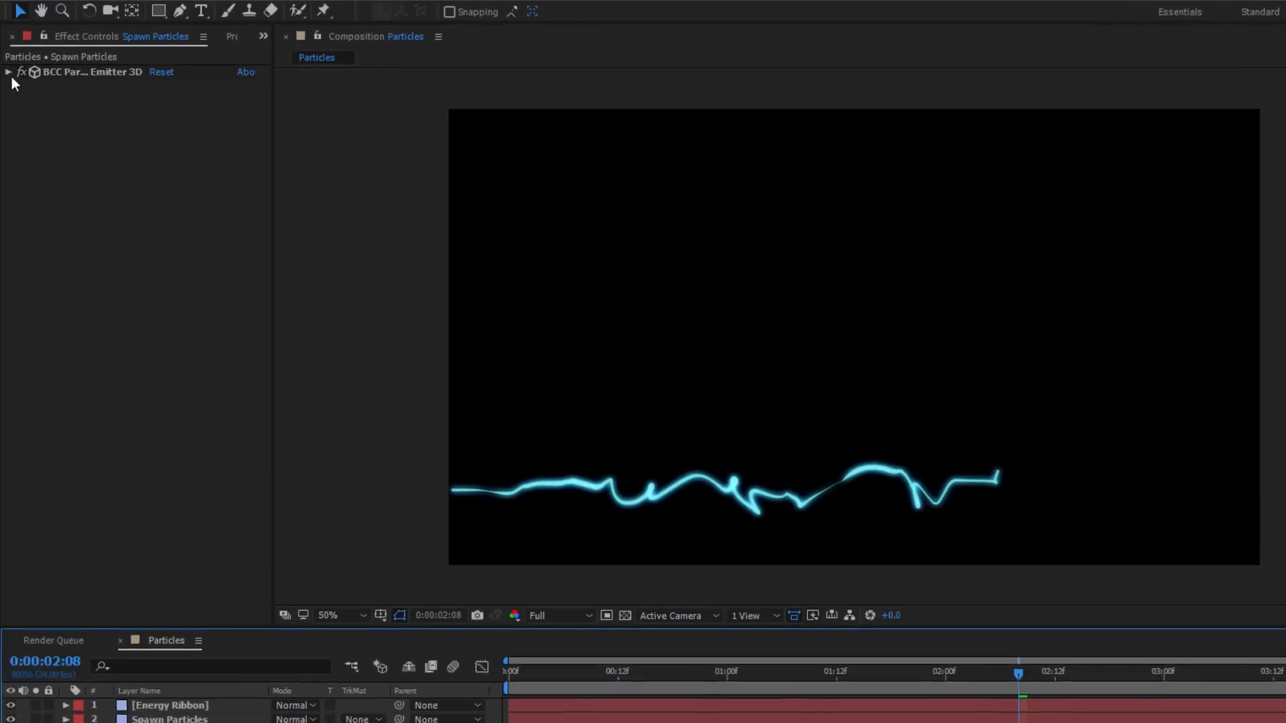
Step: Give spawned particles the Image Collection shape and raise the spawn Rate to 14
{"action": "left_click", "coordinate": [9, 72]}
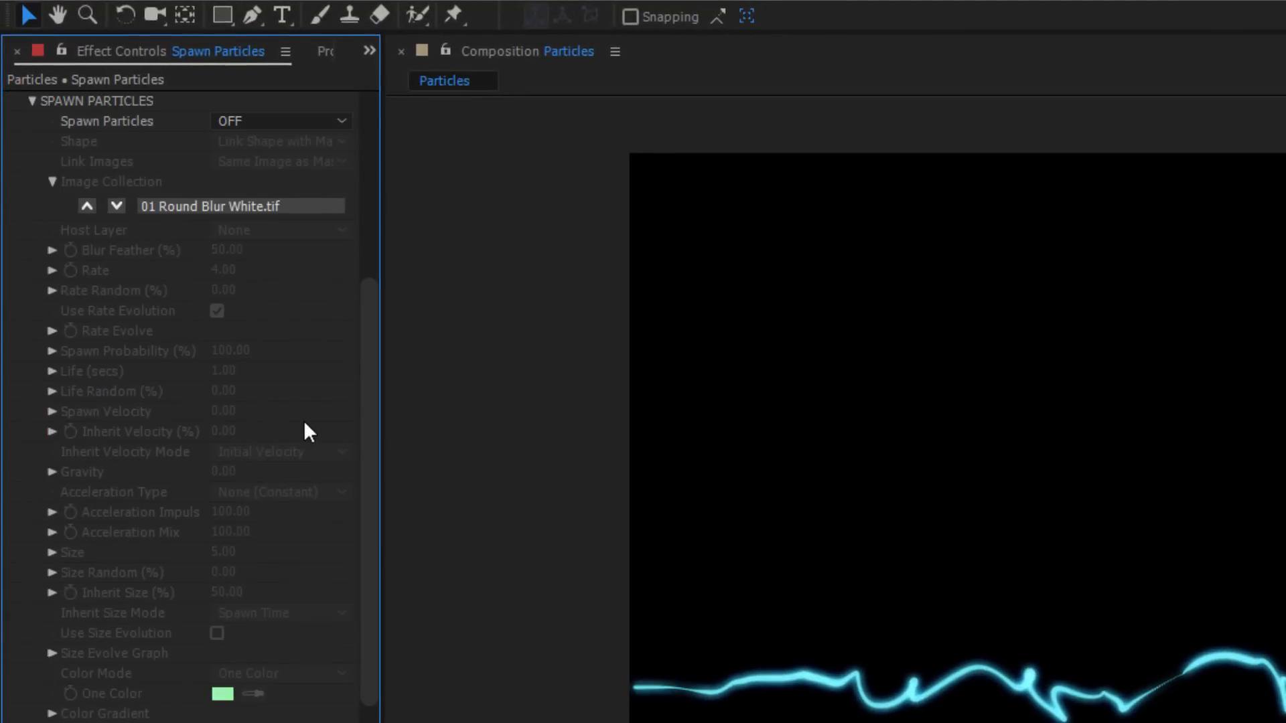
{"action": "mouse_move", "coordinate": [343, 158]}
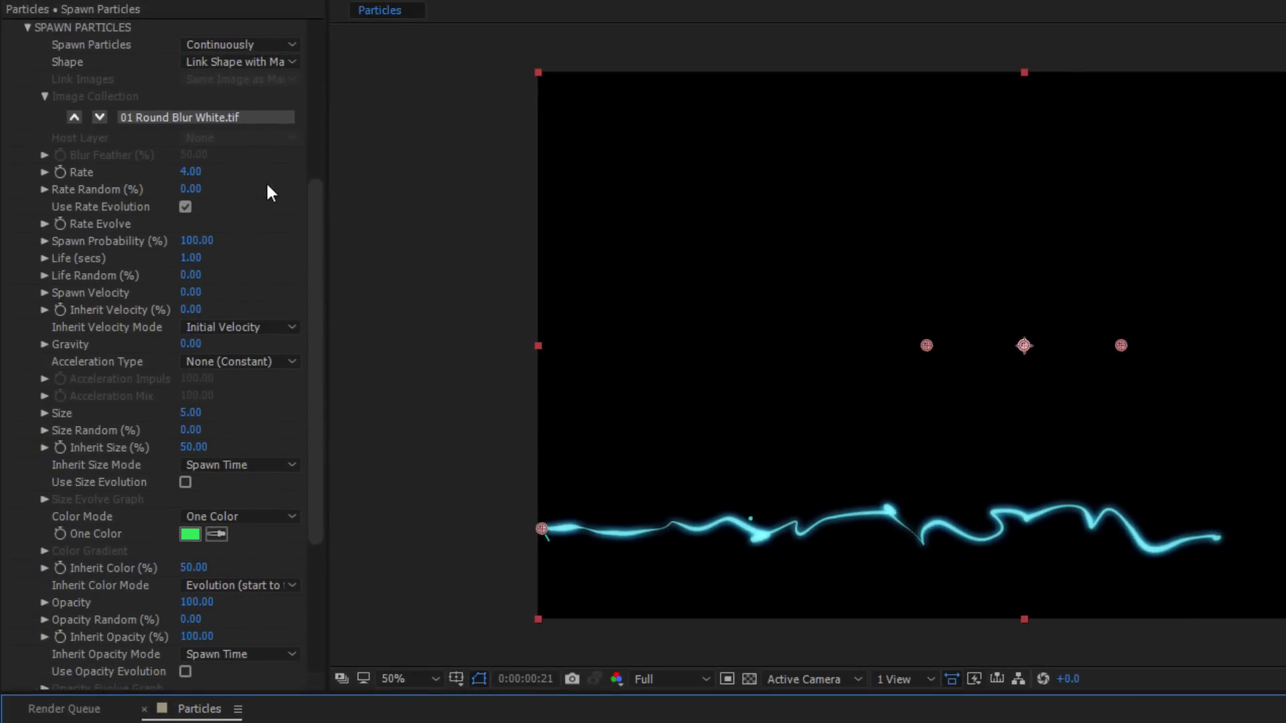
{"action": "left_click", "coordinate": [238, 61]}
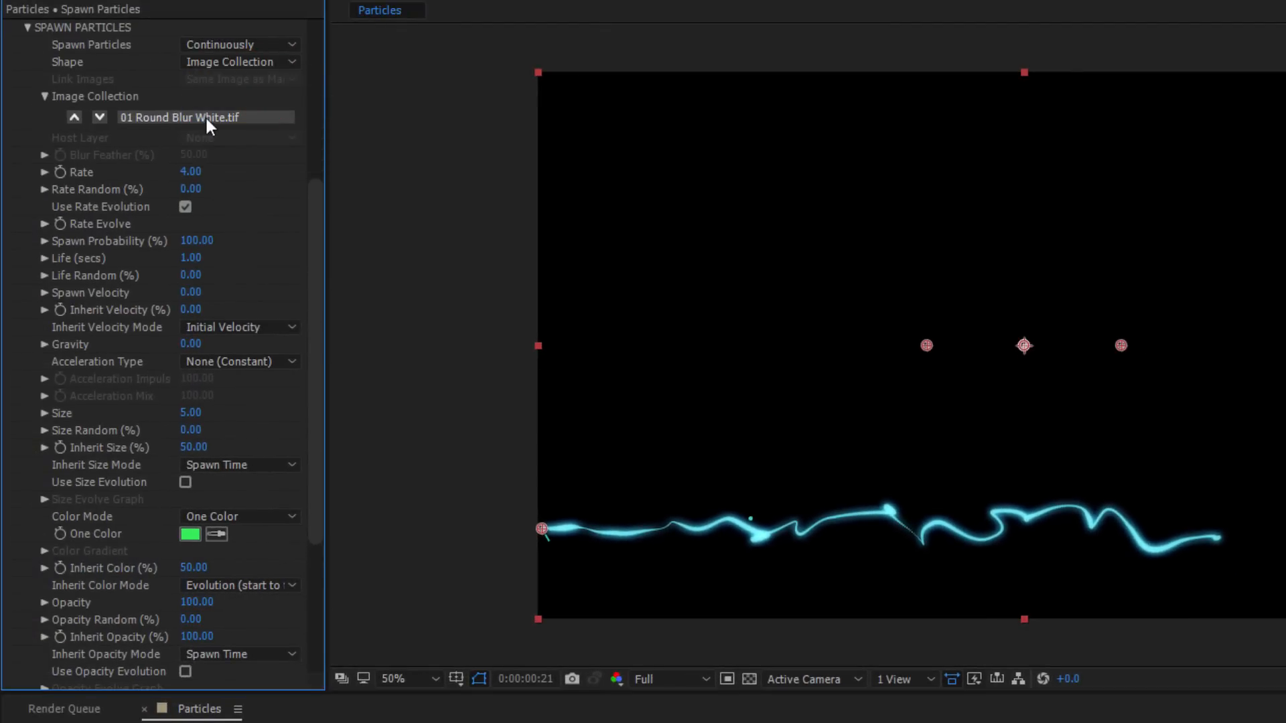
{"action": "left_click_drag", "start_coordinate": [190, 171], "coordinate": [207, 171]}
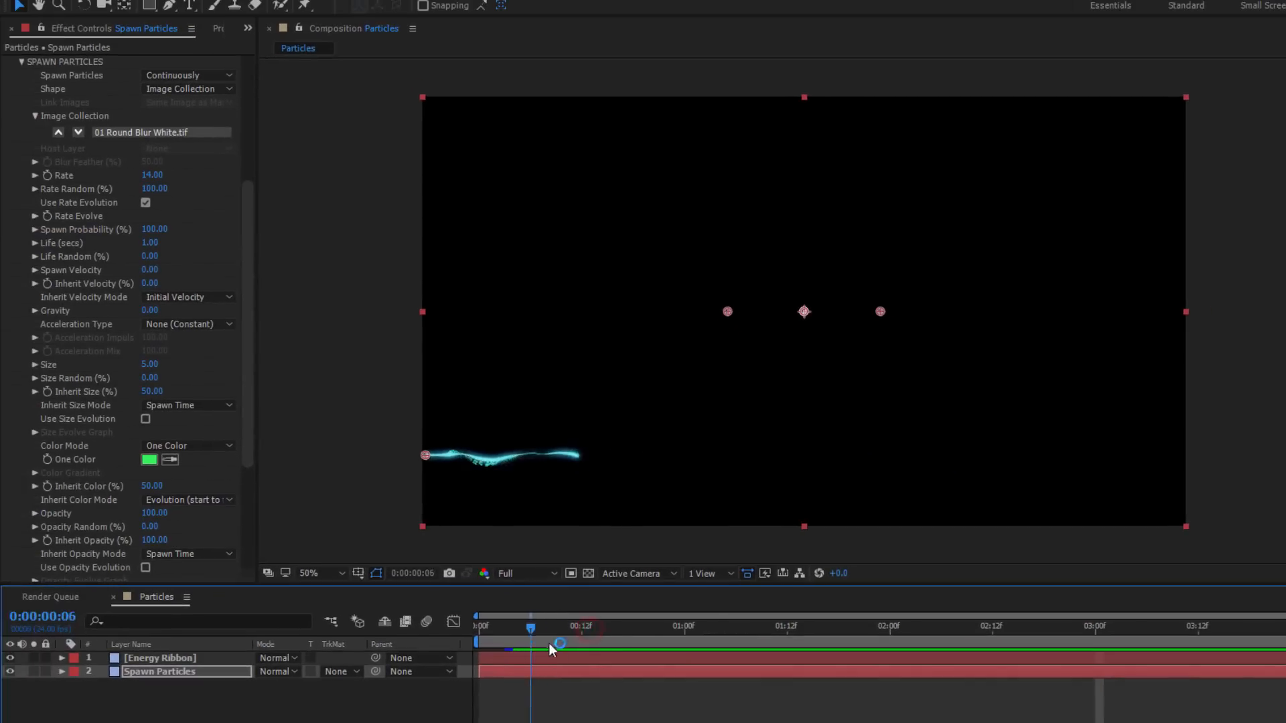
Step: Change the velocity inheritance mode and shift the spawned particles' colour toward cyan
{"action": "left_click_drag", "start_coordinate": [531, 625], "coordinate": [666, 625]}
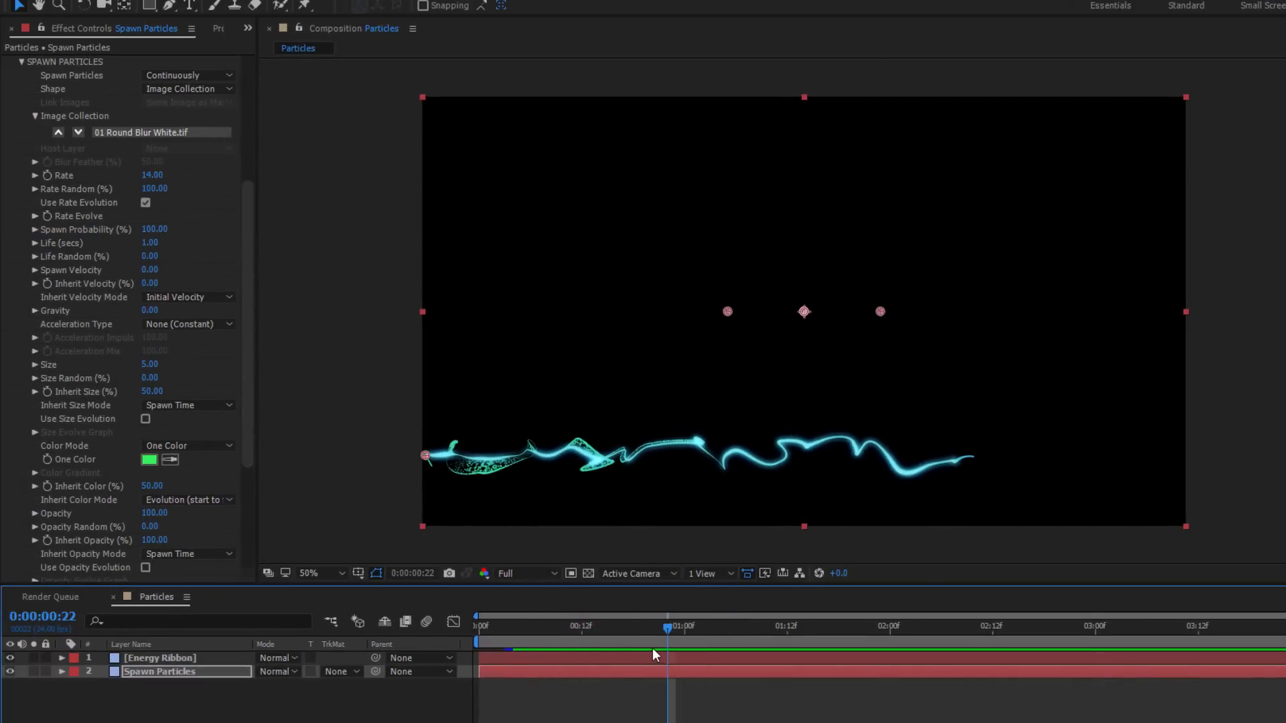
{"action": "mouse_move", "coordinate": [655, 654]}
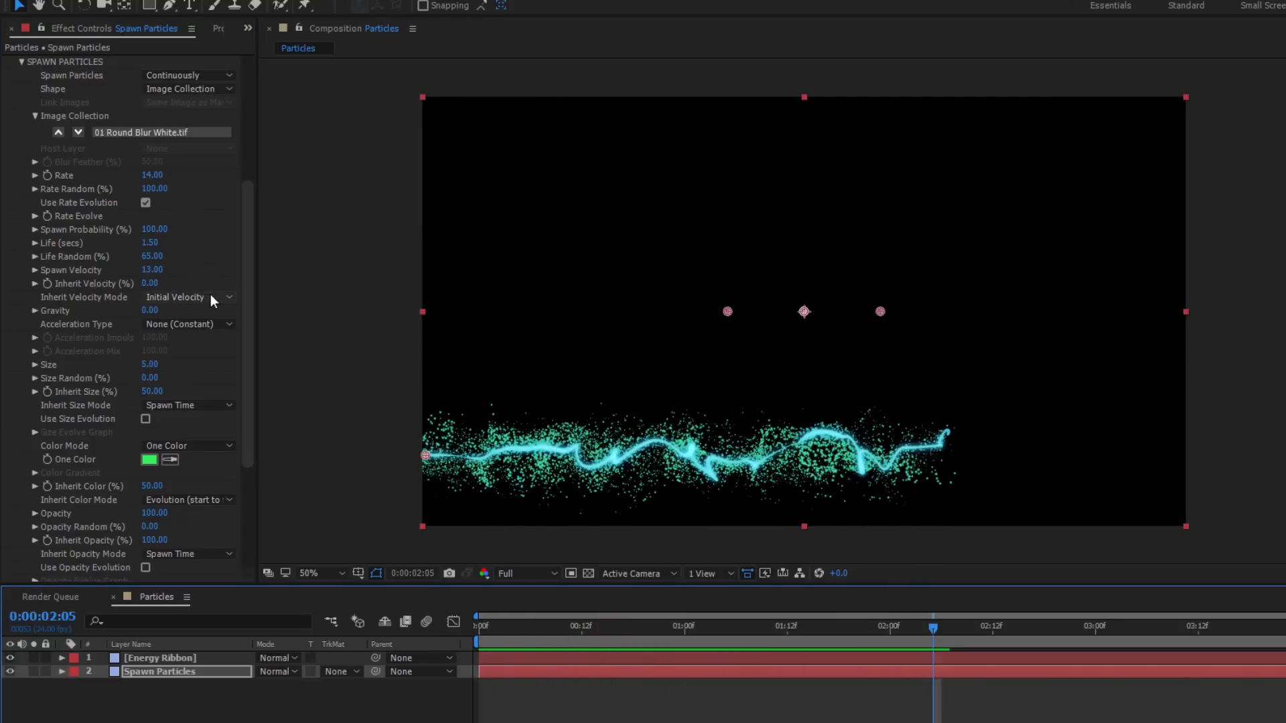
{"action": "left_click", "coordinate": [187, 296]}
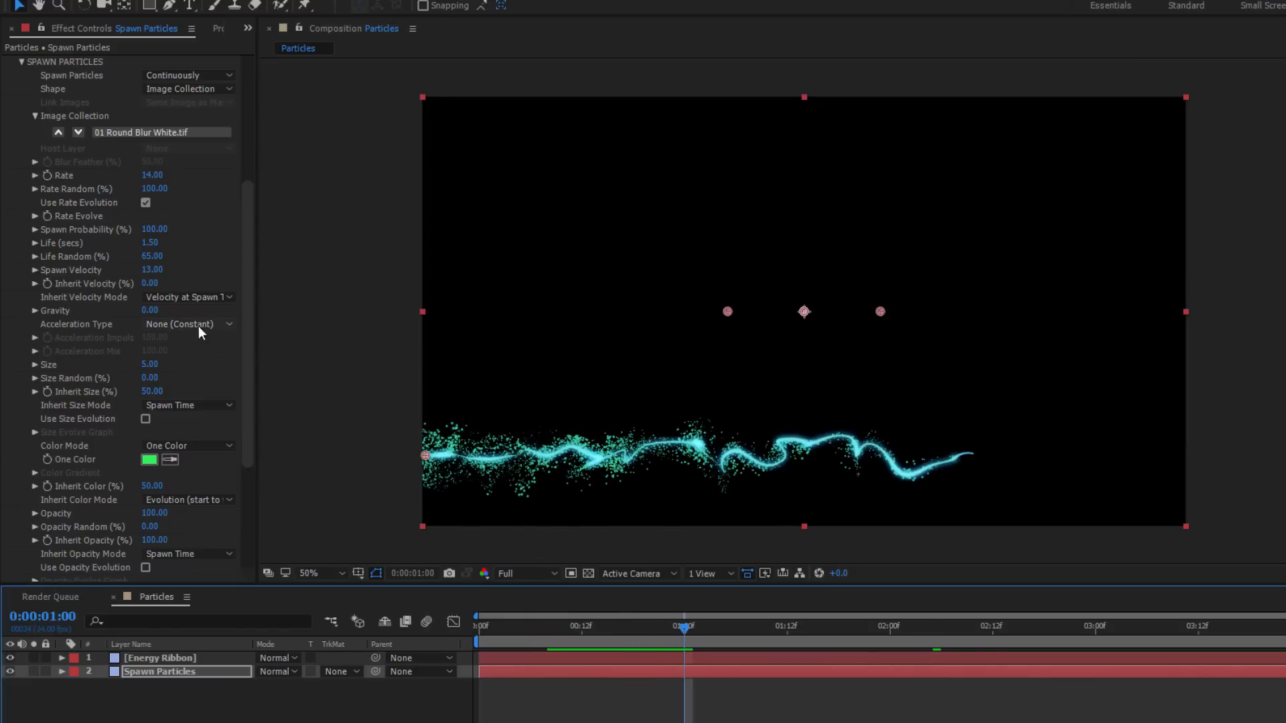
{"action": "left_click", "coordinate": [188, 325]}
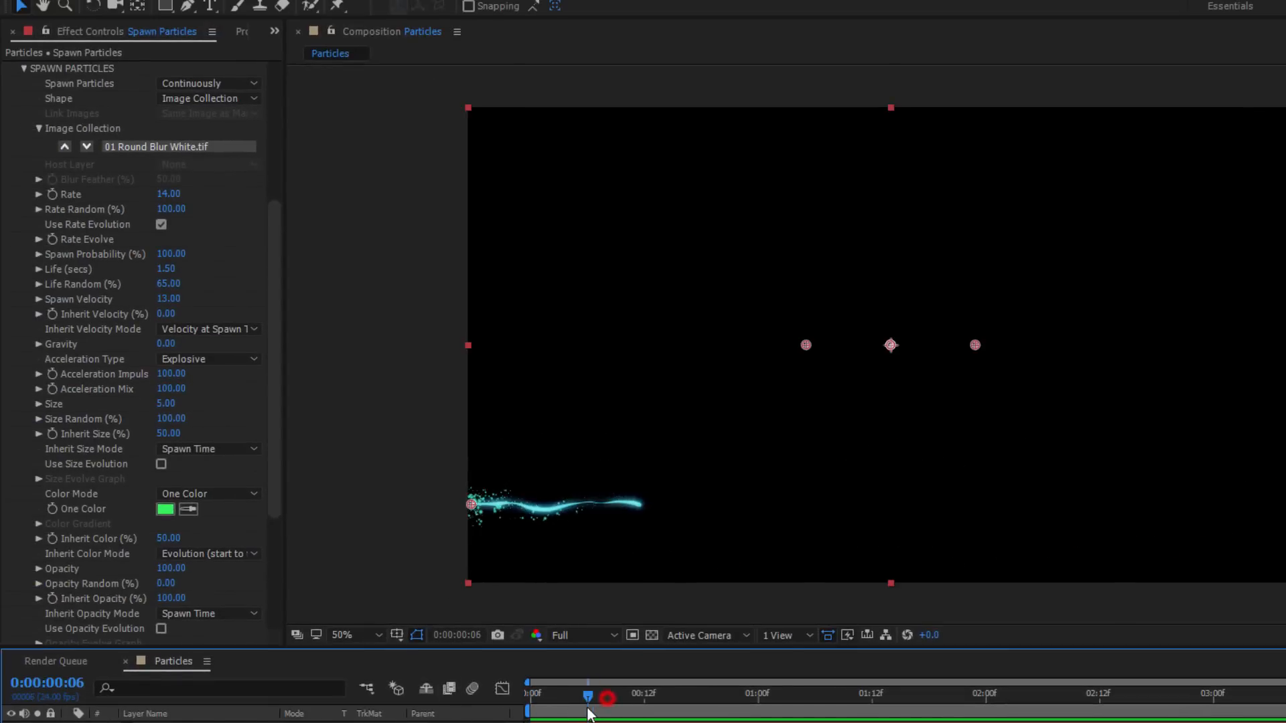
{"action": "left_click", "coordinate": [164, 509]}
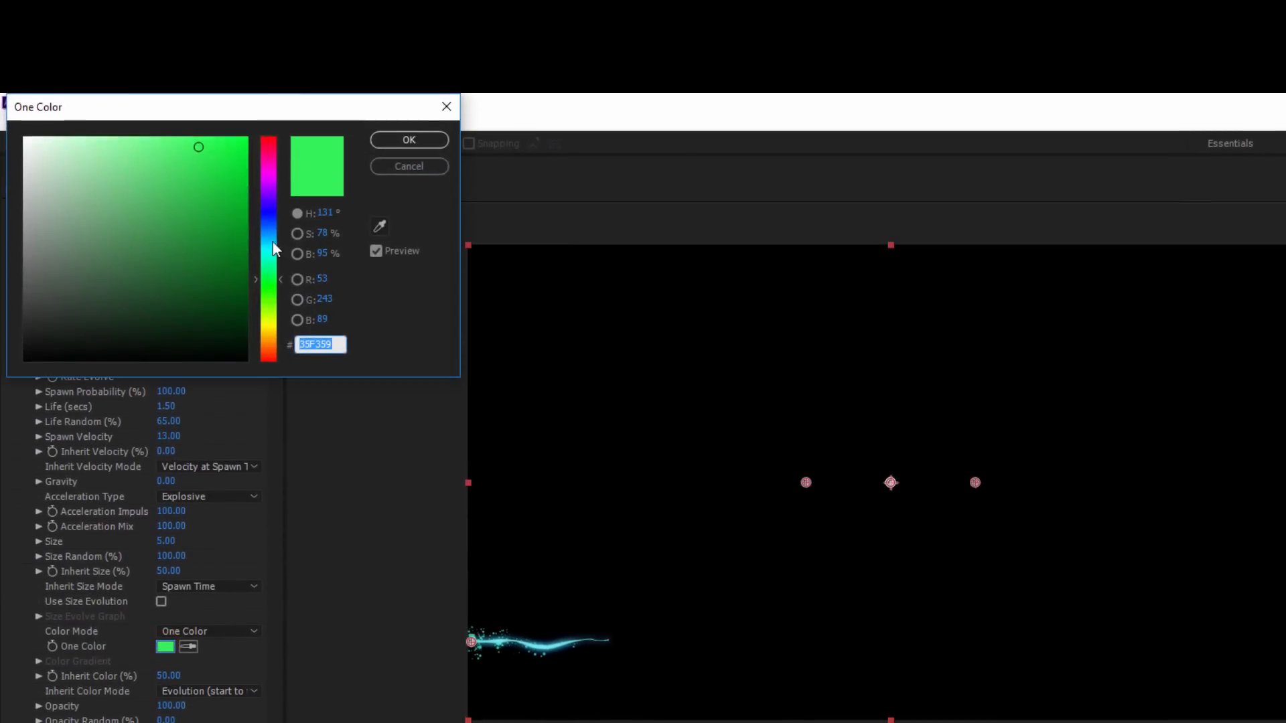
{"action": "left_click", "coordinate": [182, 166]}
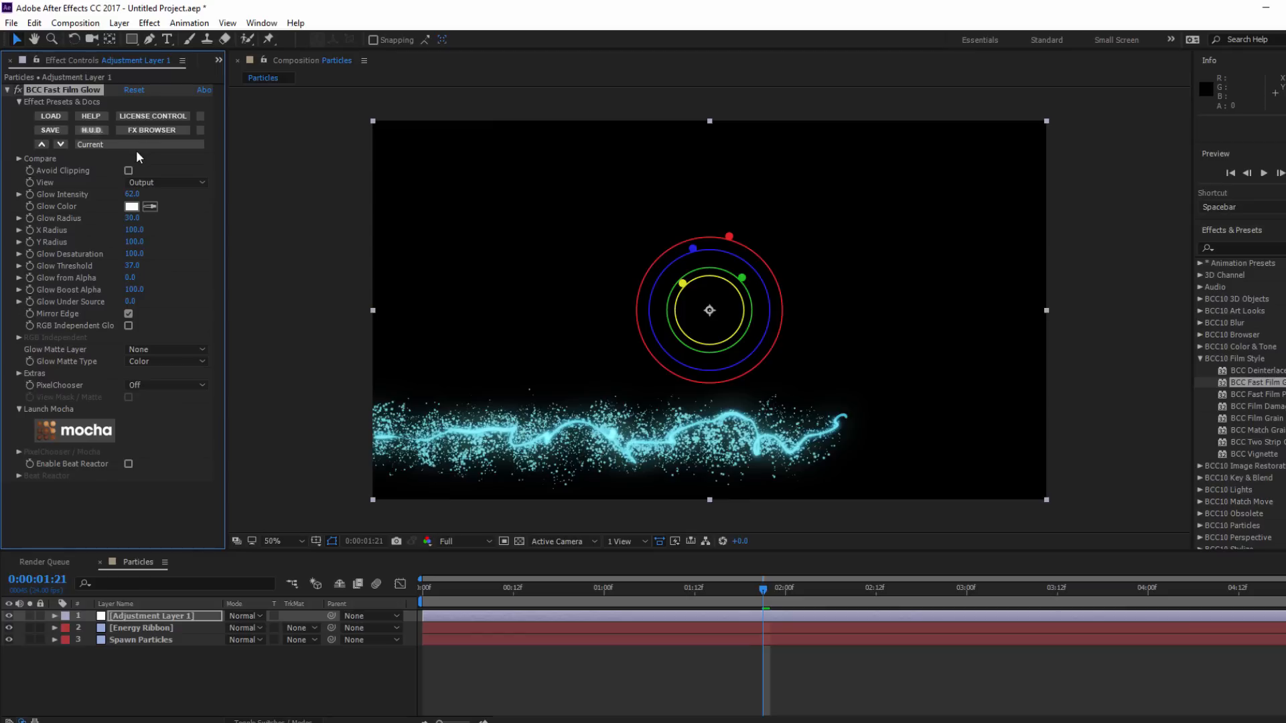
{"action": "mouse_move", "coordinate": [189, 186]}
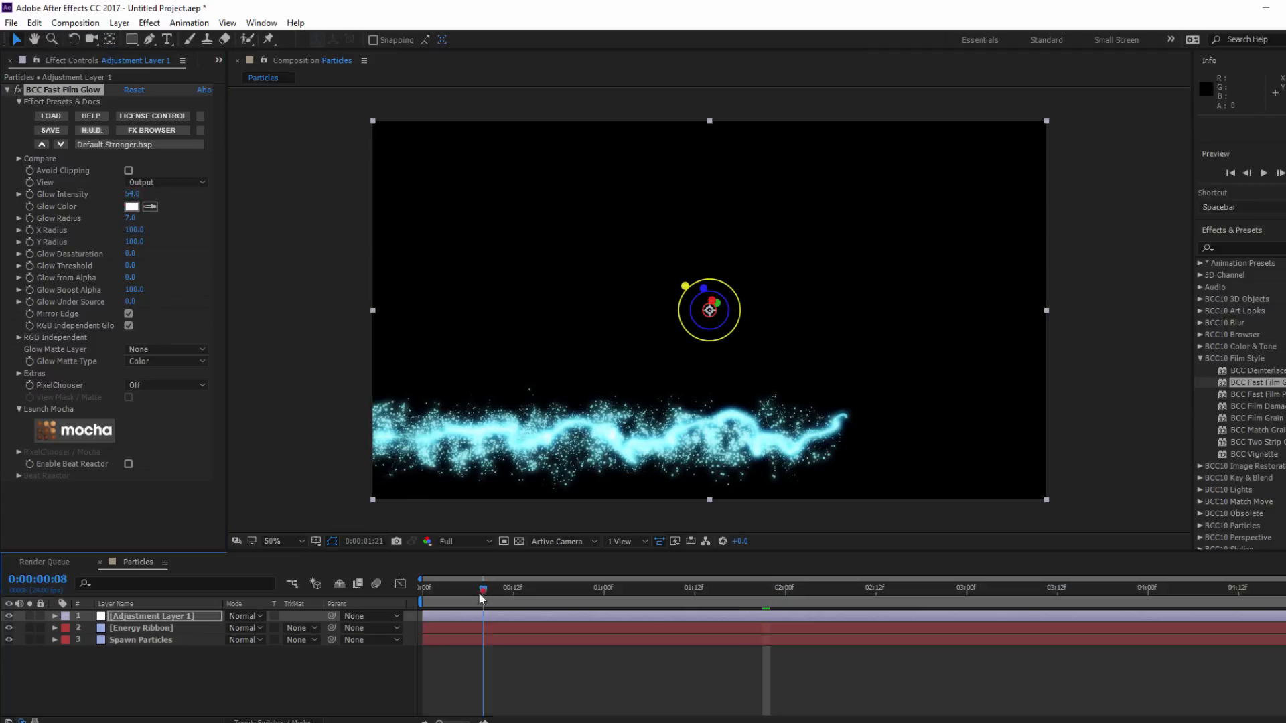
Step: Scrub through the shot to check the adjustment layer's Default Stronger glow
{"action": "left_click_drag", "start_coordinate": [482, 589], "coordinate": [577, 589]}
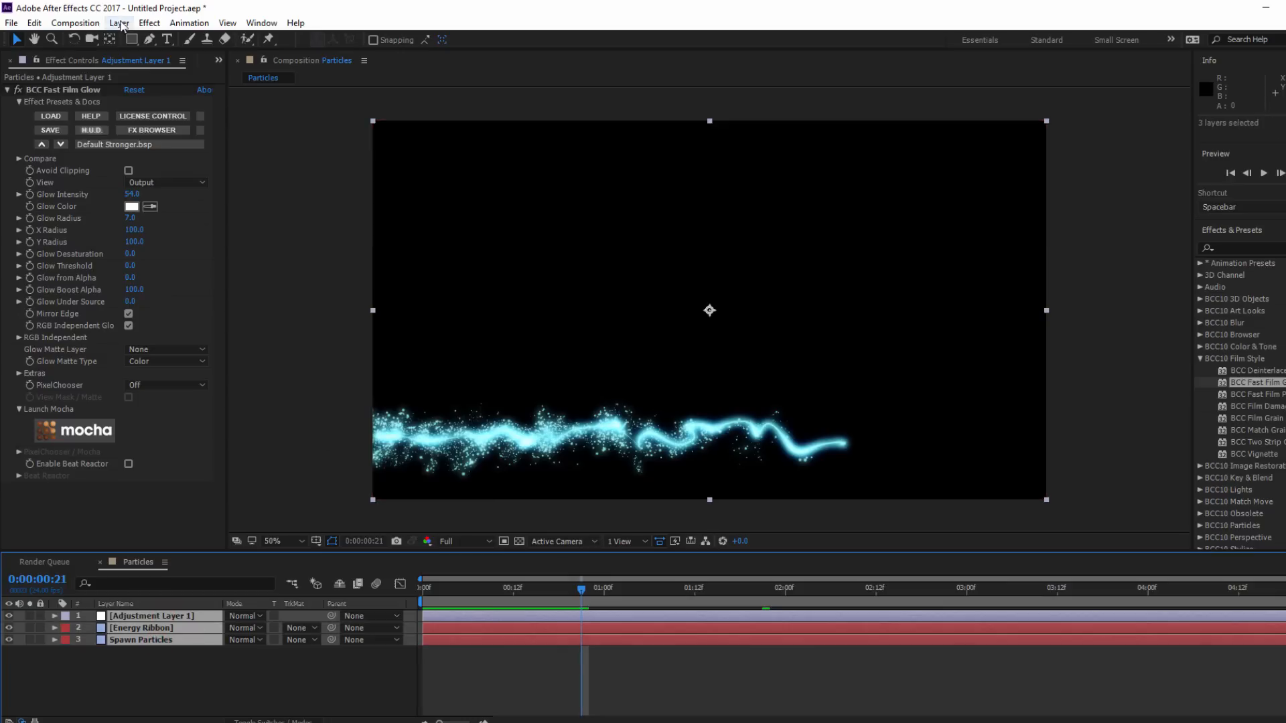
Step: Pre-compose the three particle layers into a 'Particle Stream' composition
{"action": "left_click", "coordinate": [114, 23]}
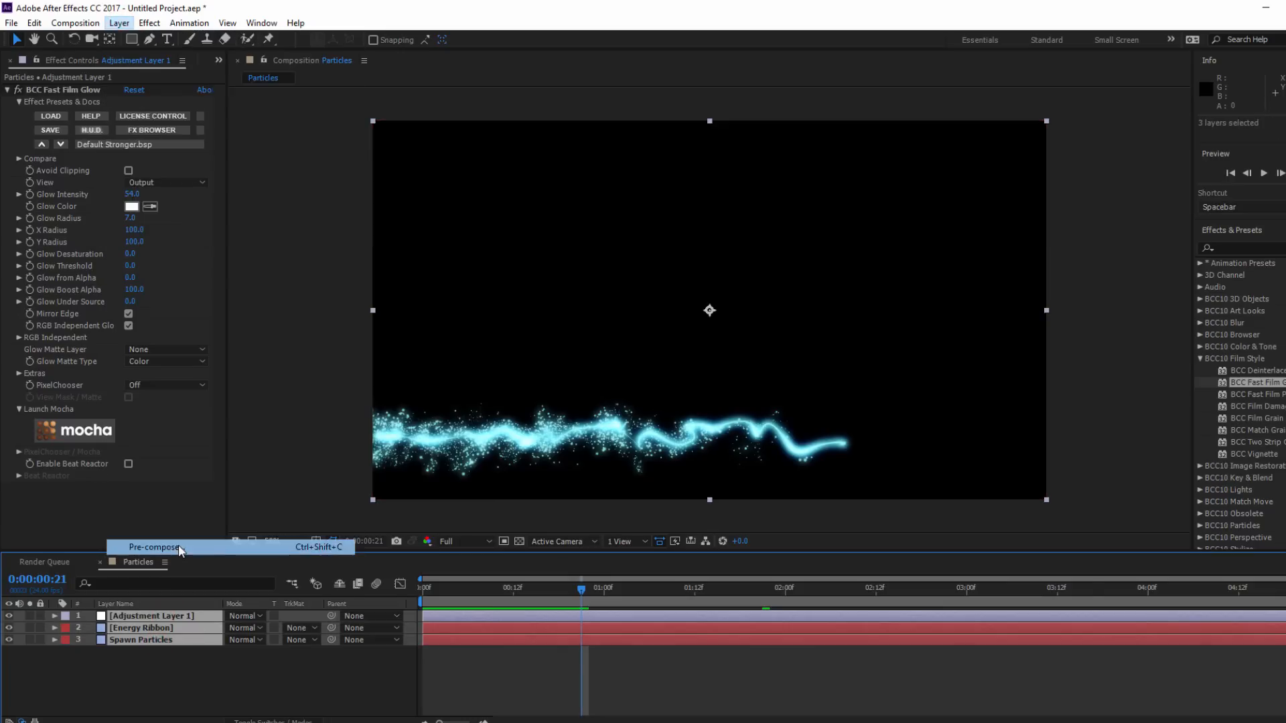
{"action": "left_click", "coordinate": [155, 548]}
{"action": "type", "text": "Particle Stream"}
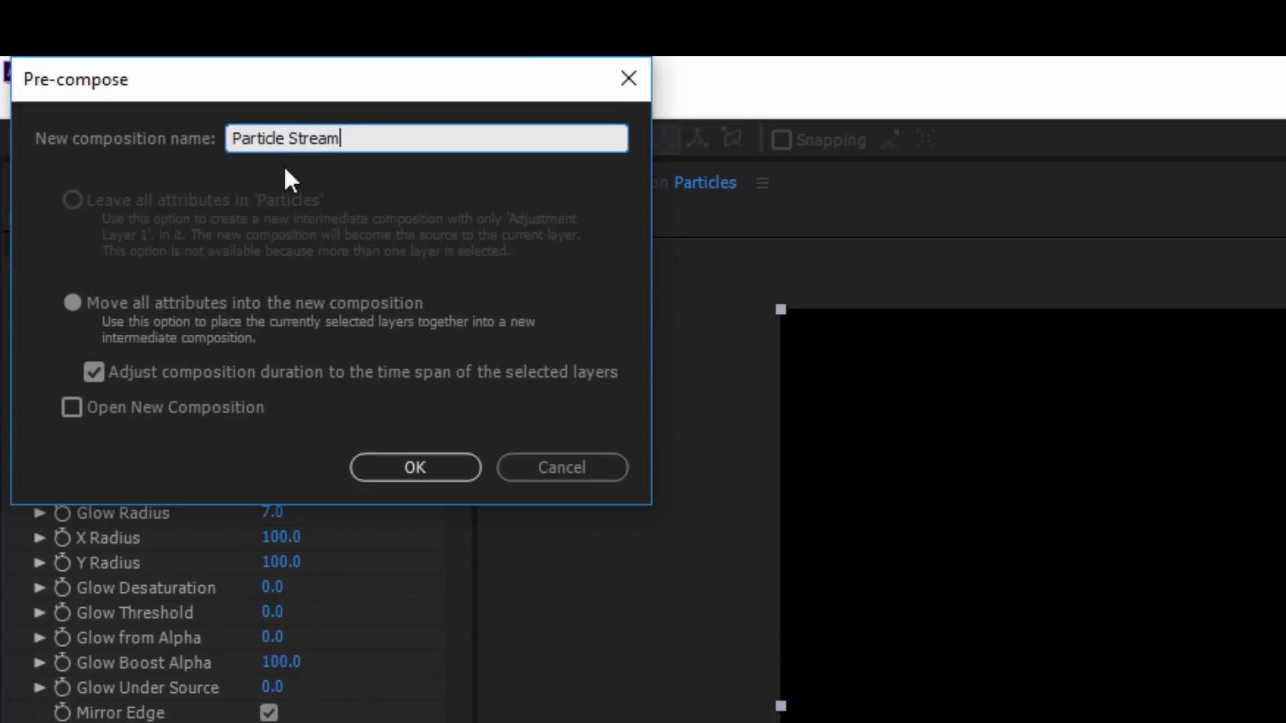
{"action": "left_click", "coordinate": [415, 467]}
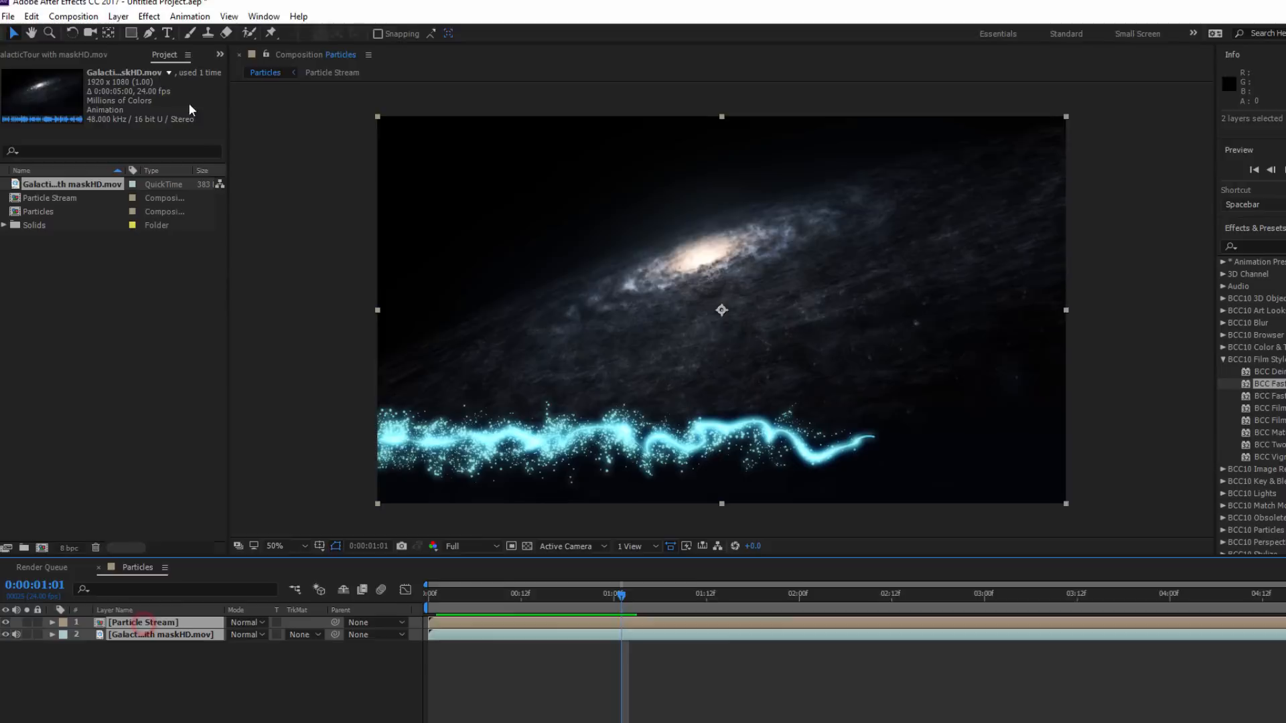
Step: Pre-compose Particle Stream and the galaxy footage into 'Video Composite', keeping all attributes
{"action": "left_click", "coordinate": [124, 22]}
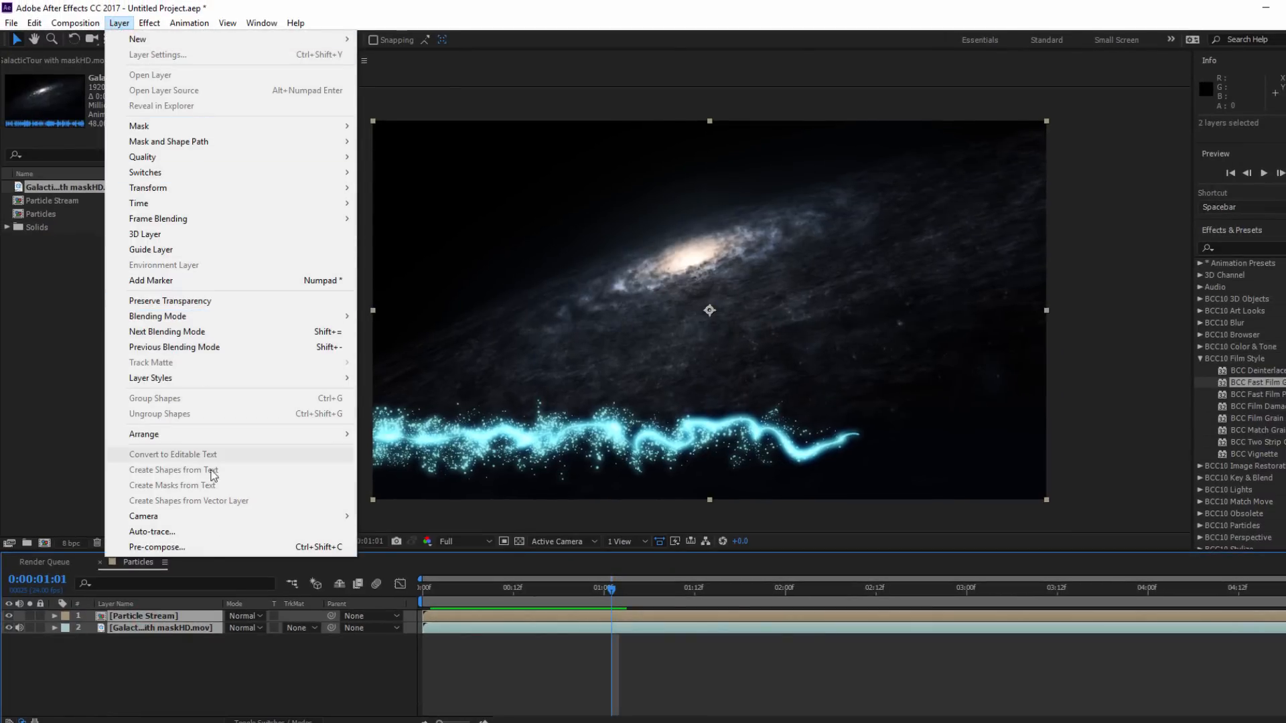
{"action": "left_click", "coordinate": [156, 548]}
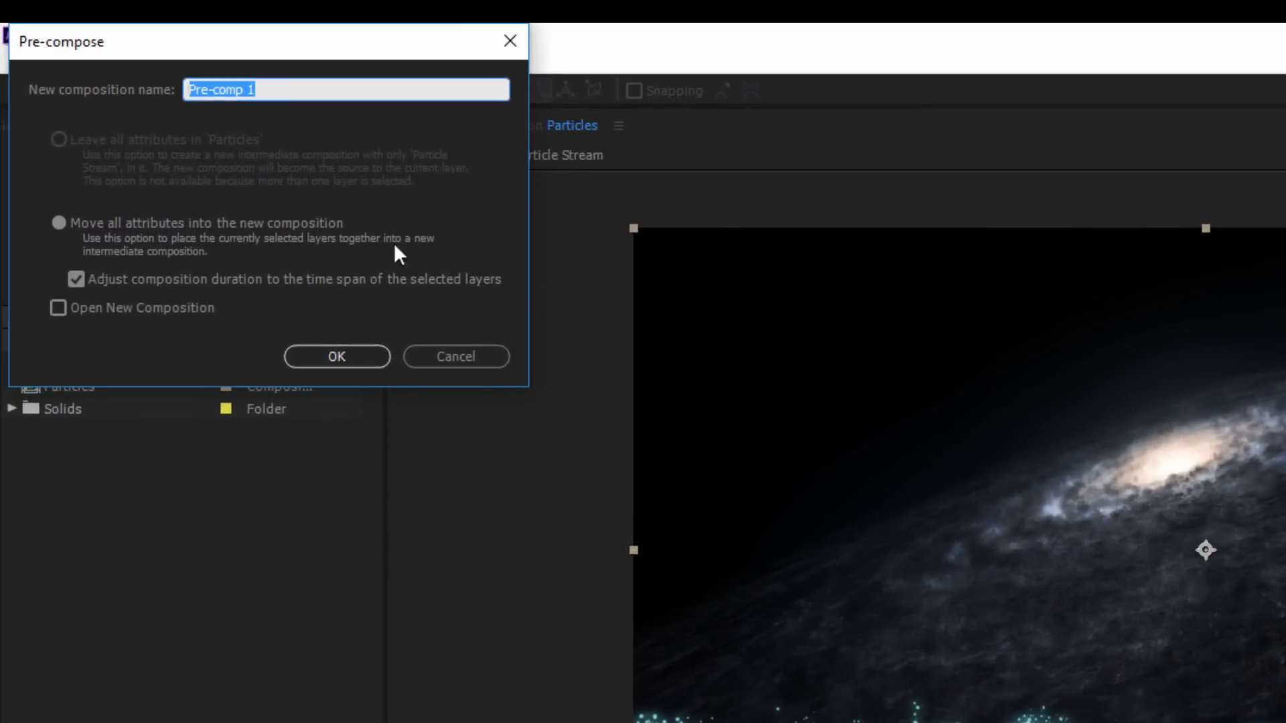
{"action": "type", "text": "Video Composite"}
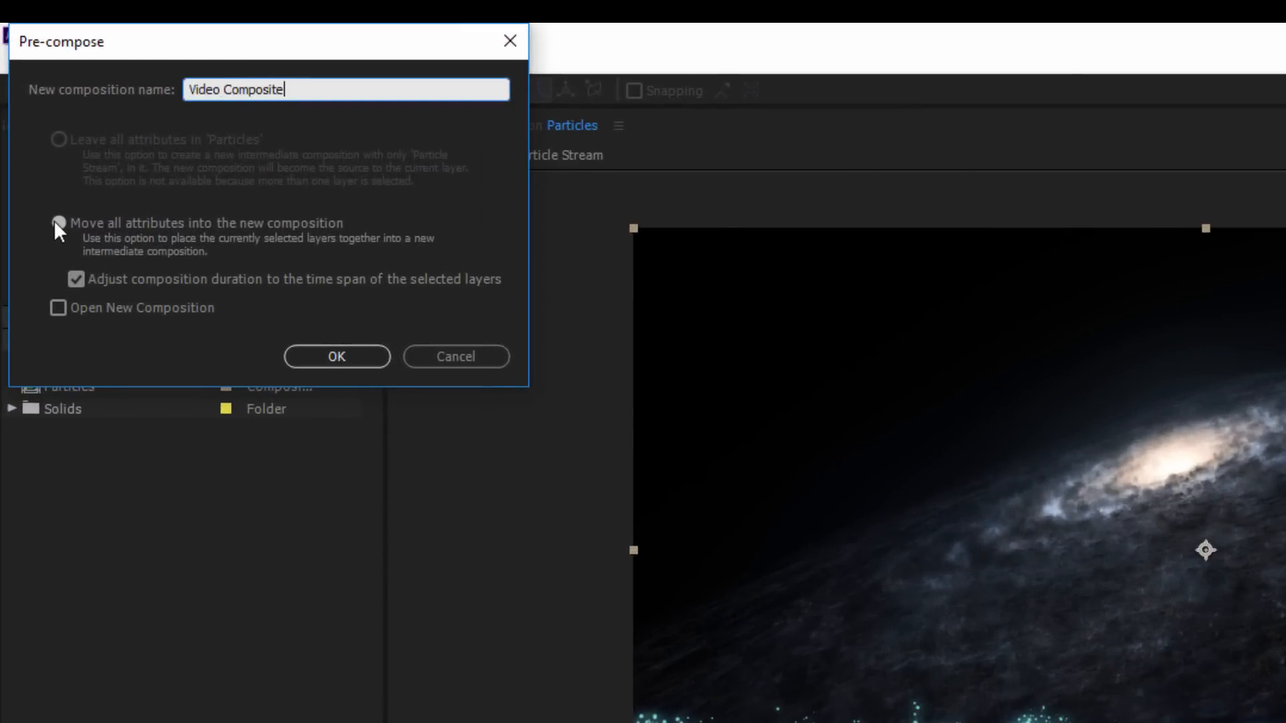
{"action": "left_click", "coordinate": [337, 356]}
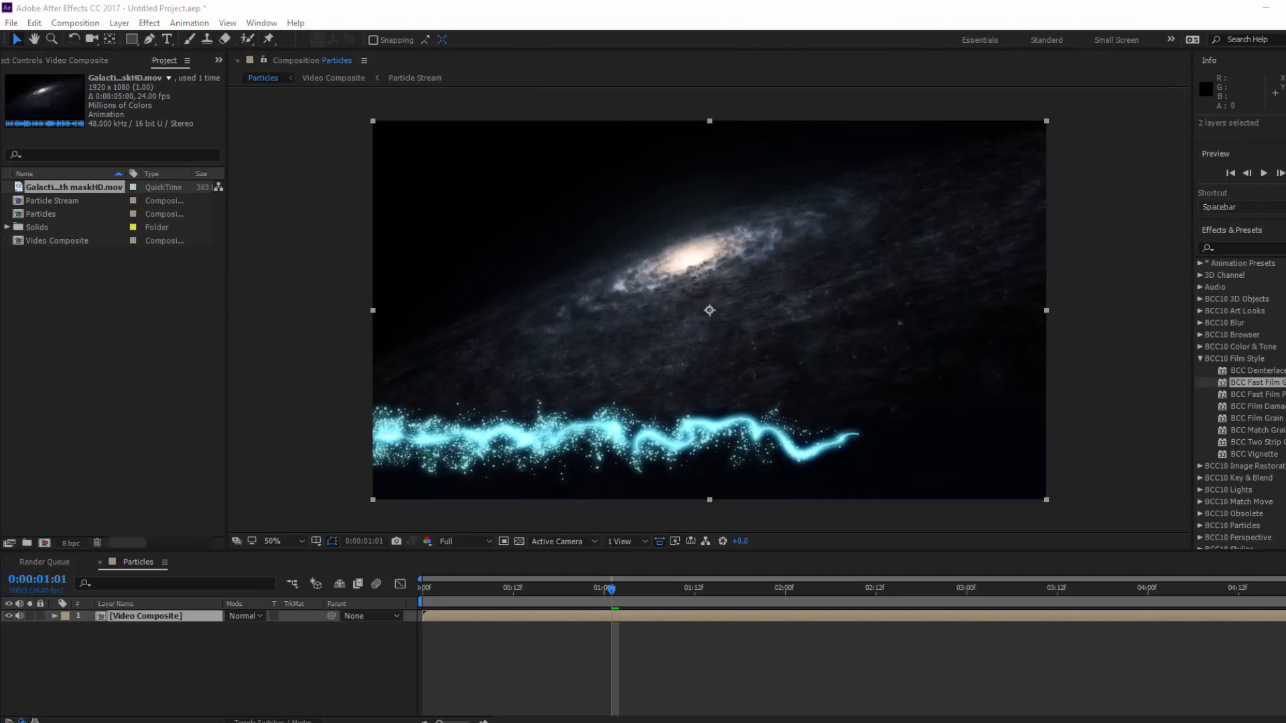
{"action": "right_click", "coordinate": [146, 615]}
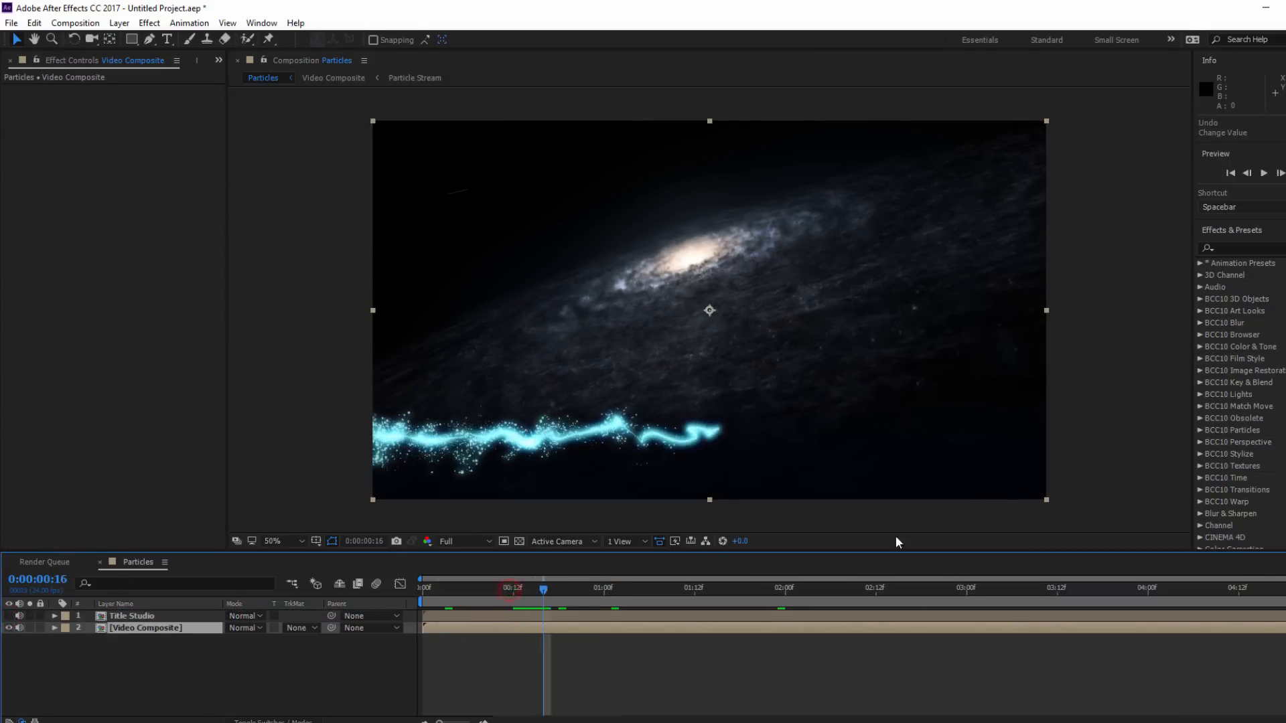
Step: Apply BCC Lens Flare 3D to Video Composite and load the LightBeam.bsp preset
{"action": "left_click", "coordinate": [1201, 394]}
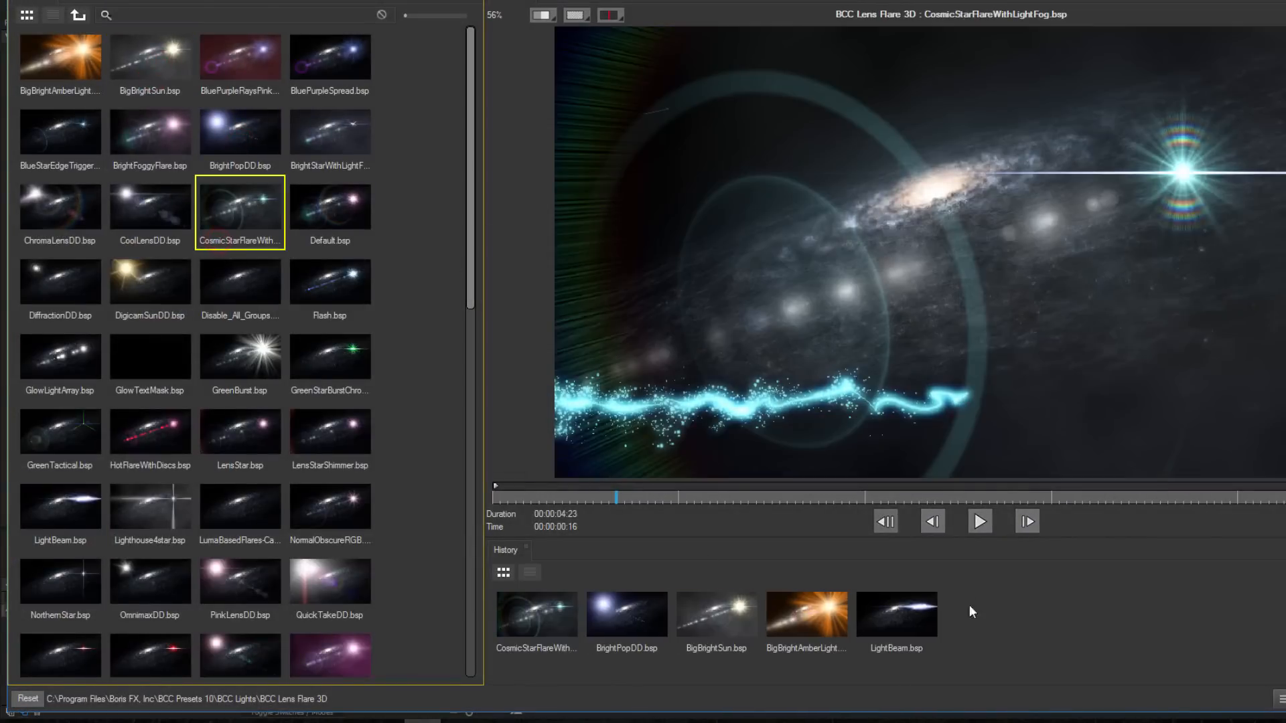
{"action": "left_click", "coordinate": [68, 138]}
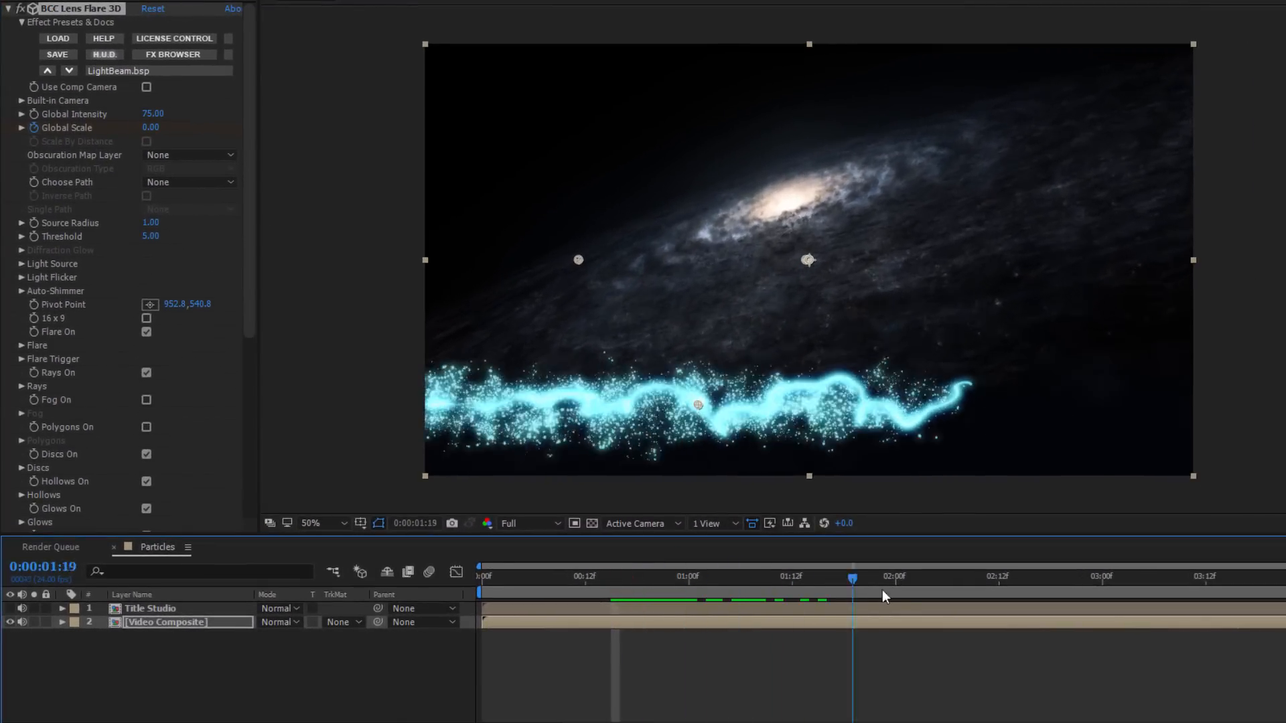
Step: Keyframe the flare's Global Scale at 0, 1 and 0 across the shot, then RAM-preview
{"action": "left_click", "coordinate": [895, 596]}
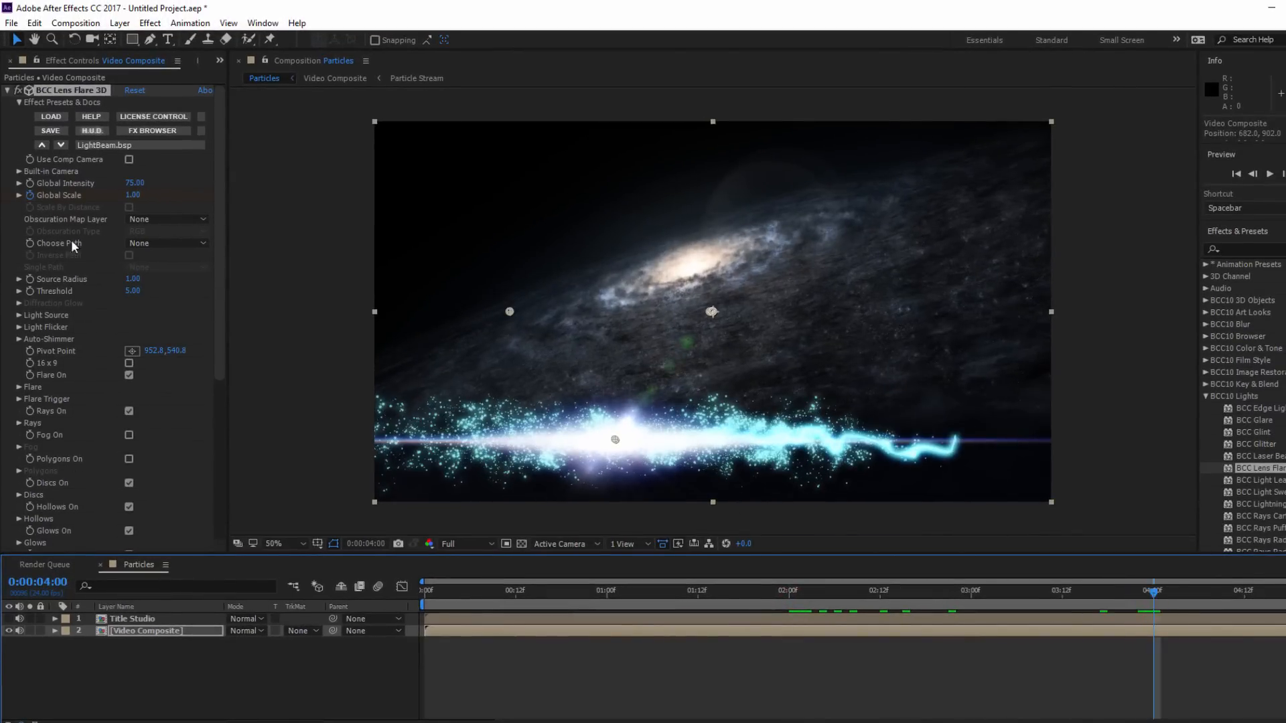
{"action": "left_click", "coordinate": [47, 632]}
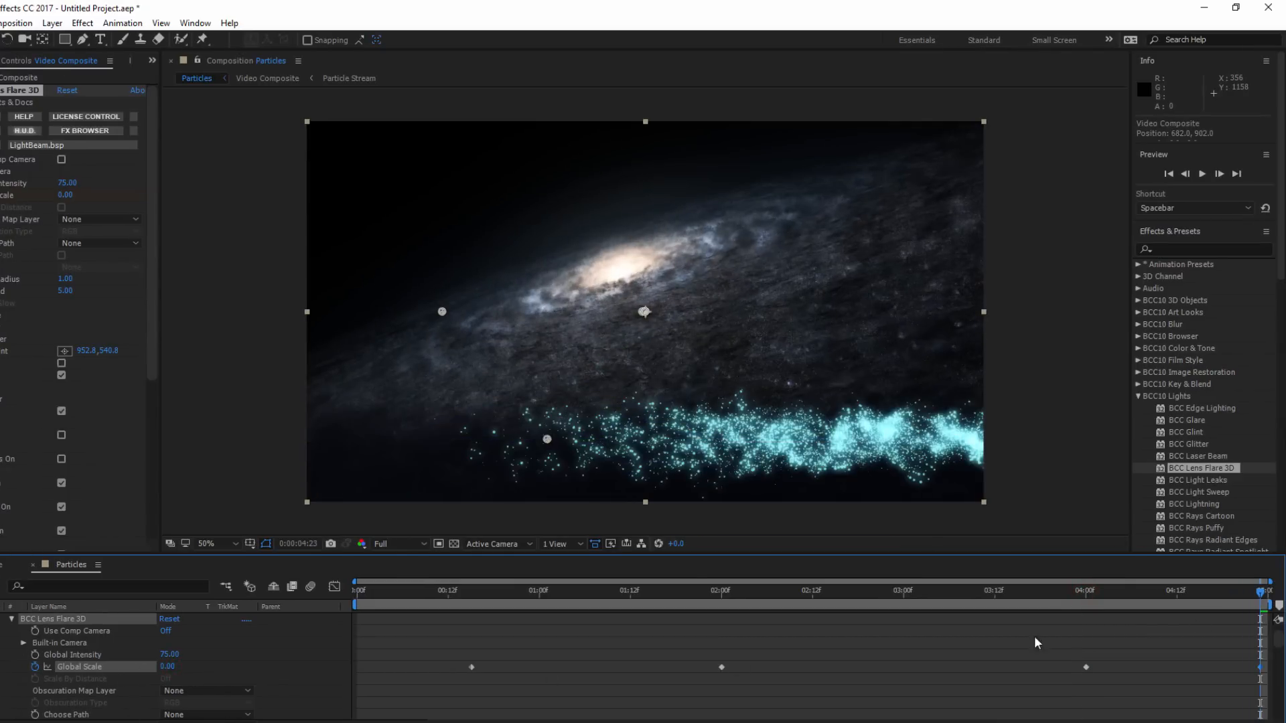
{"action": "left_click", "coordinate": [613, 591]}
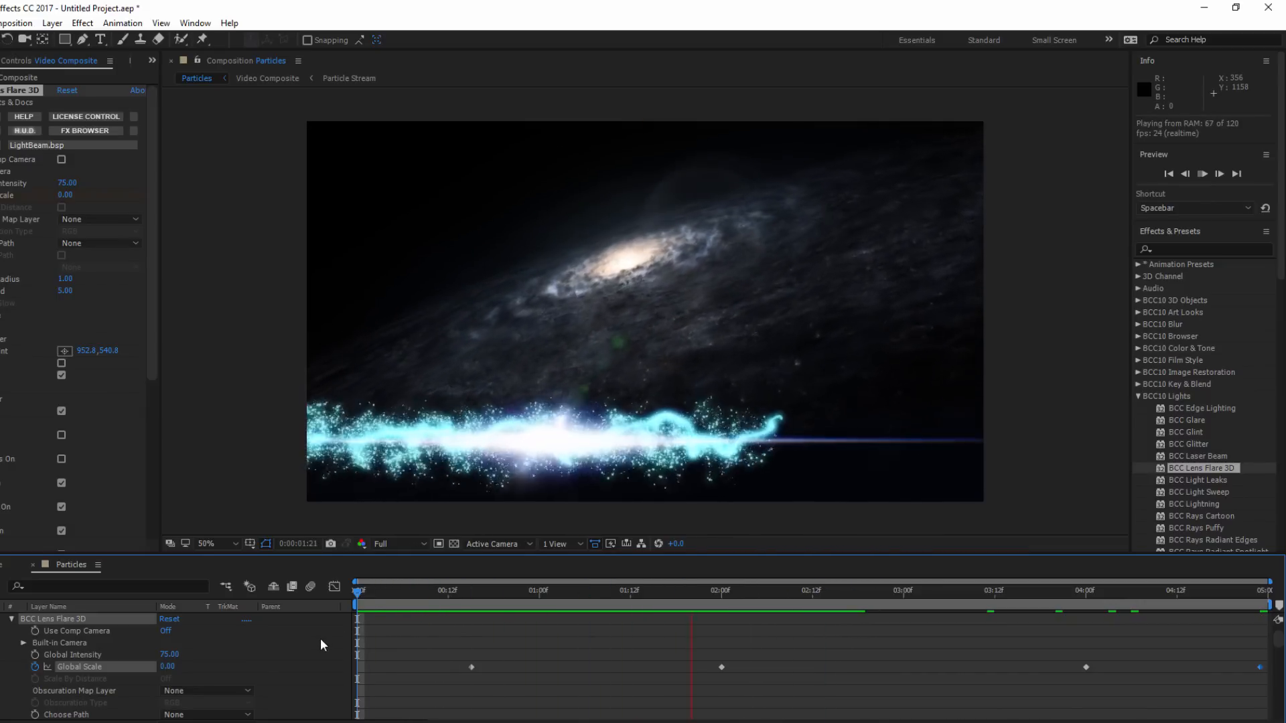
{"action": "left_click", "coordinate": [449, 606]}
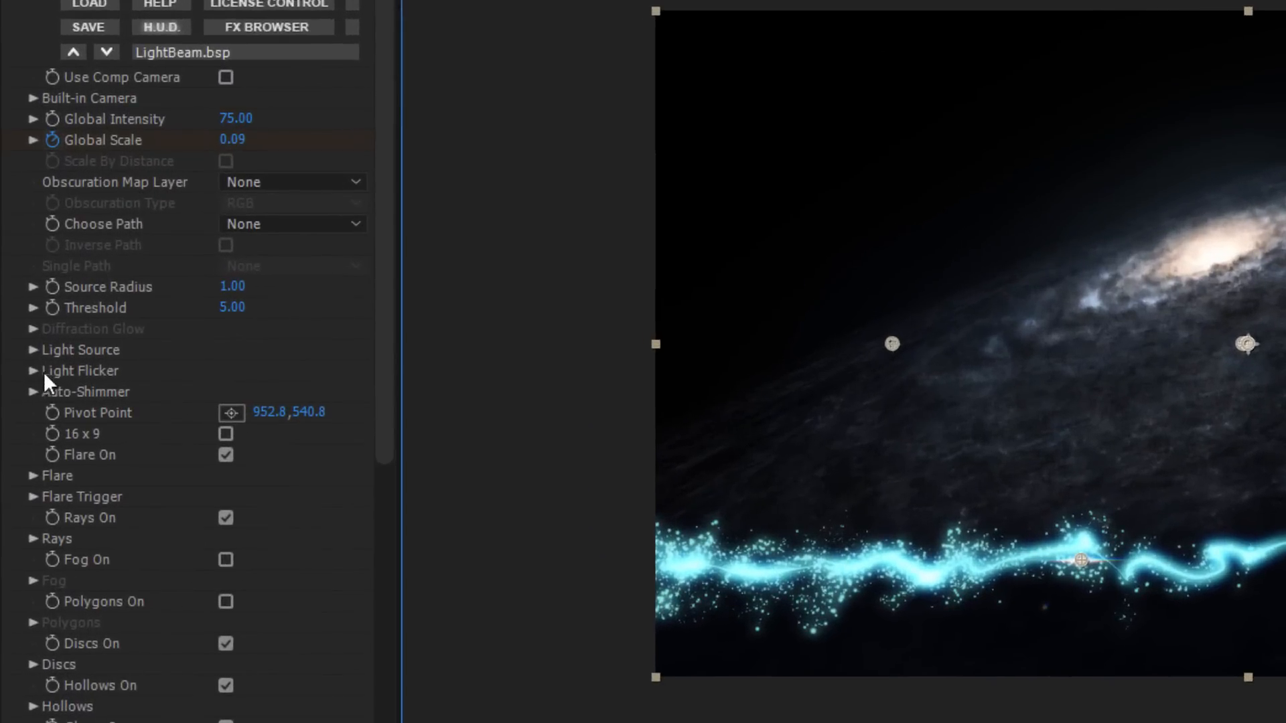
{"action": "left_click", "coordinate": [32, 349]}
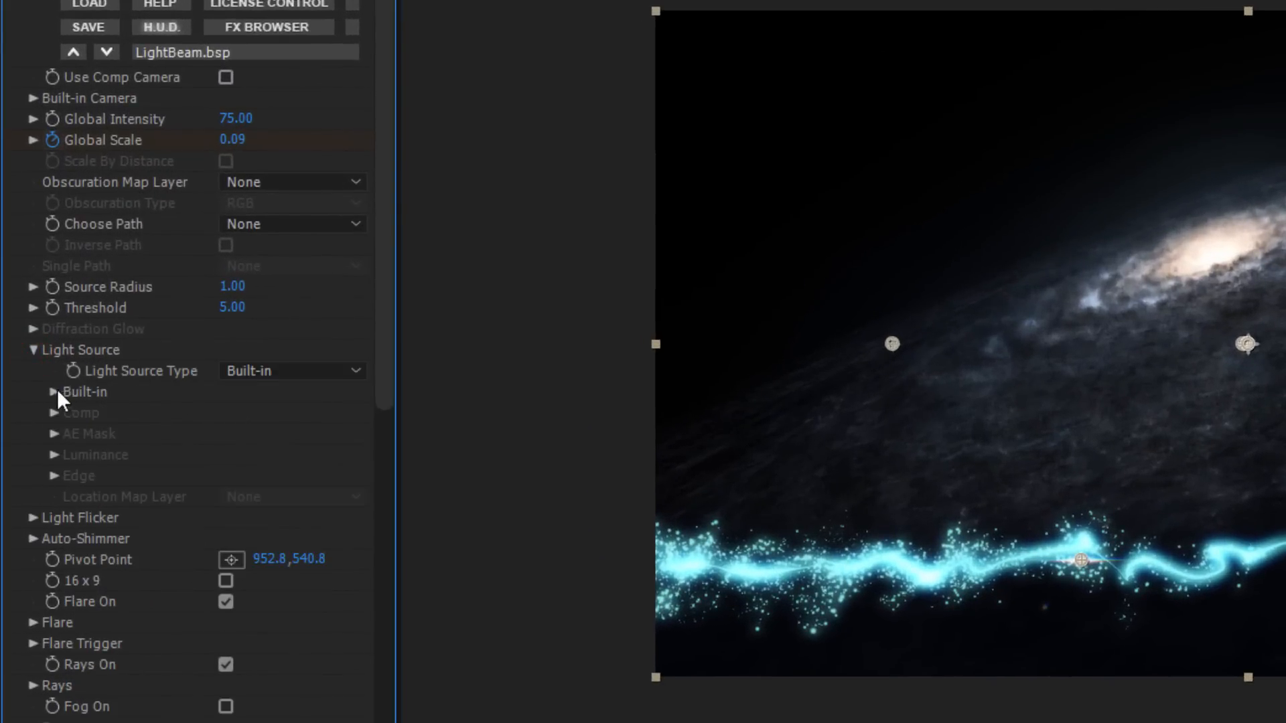
{"action": "left_click", "coordinate": [52, 392]}
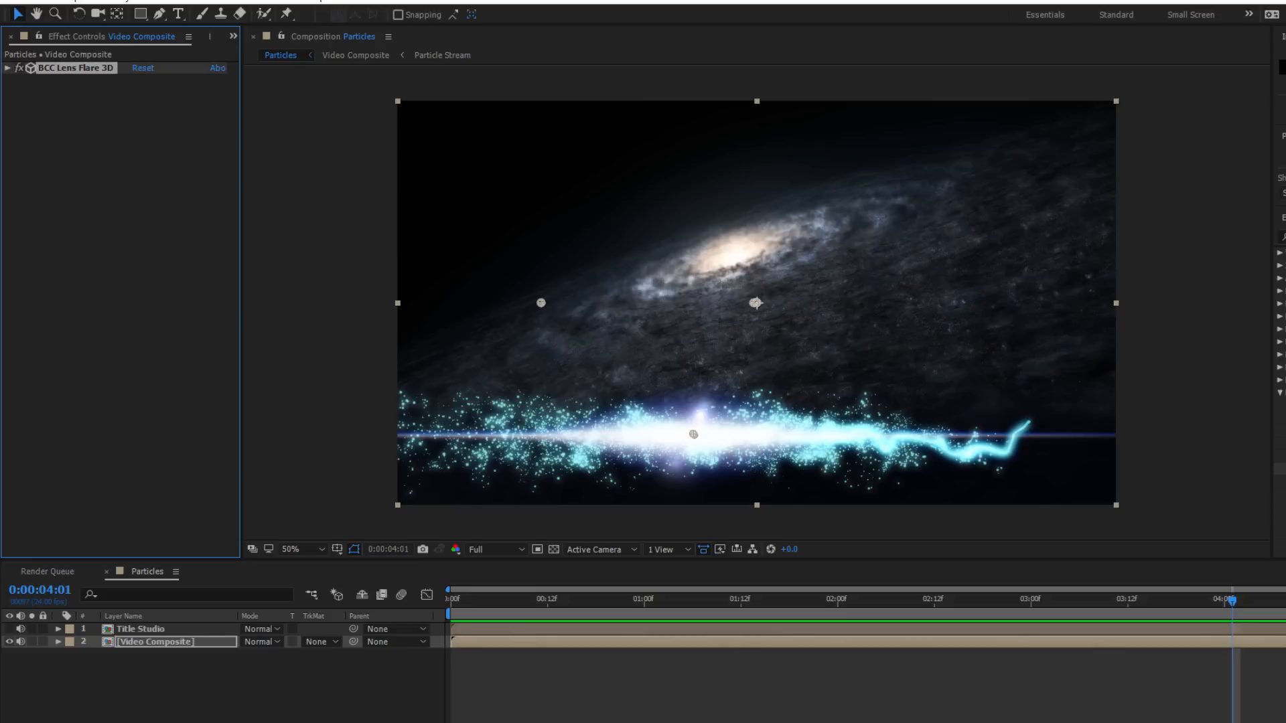
{"action": "mouse_move", "coordinate": [4, 630]}
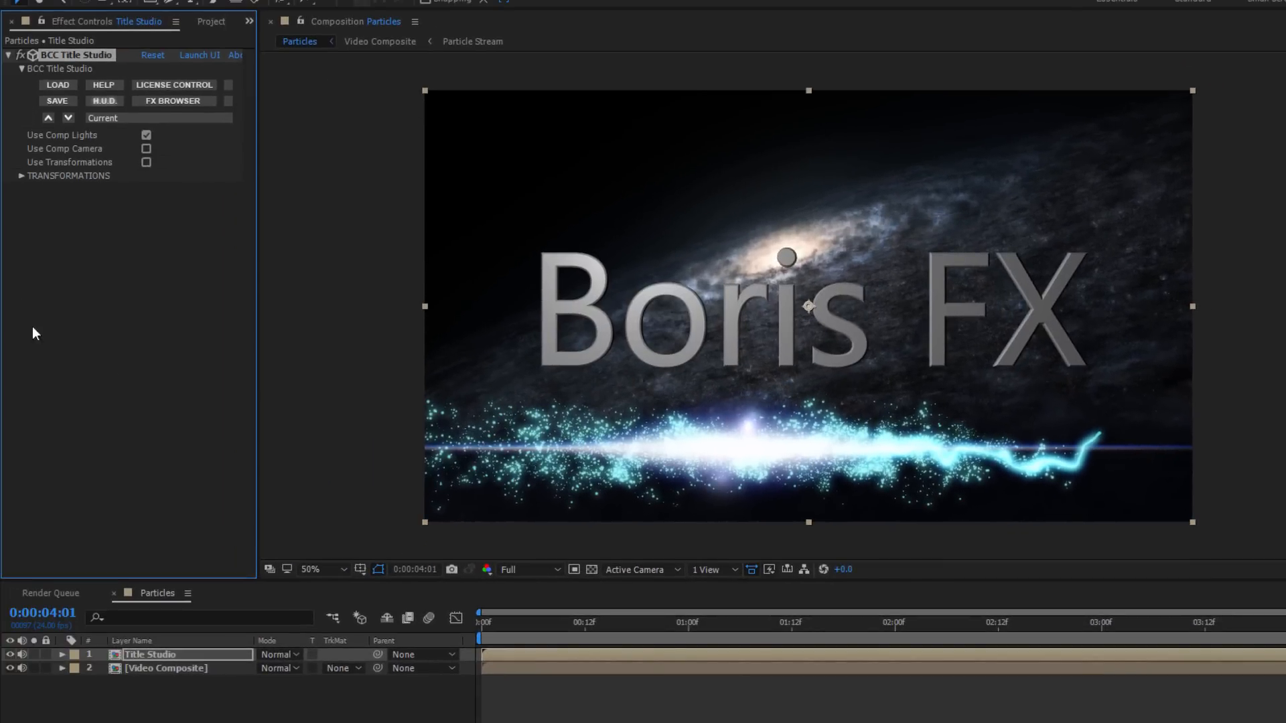
{"action": "mouse_move", "coordinate": [461, 420]}
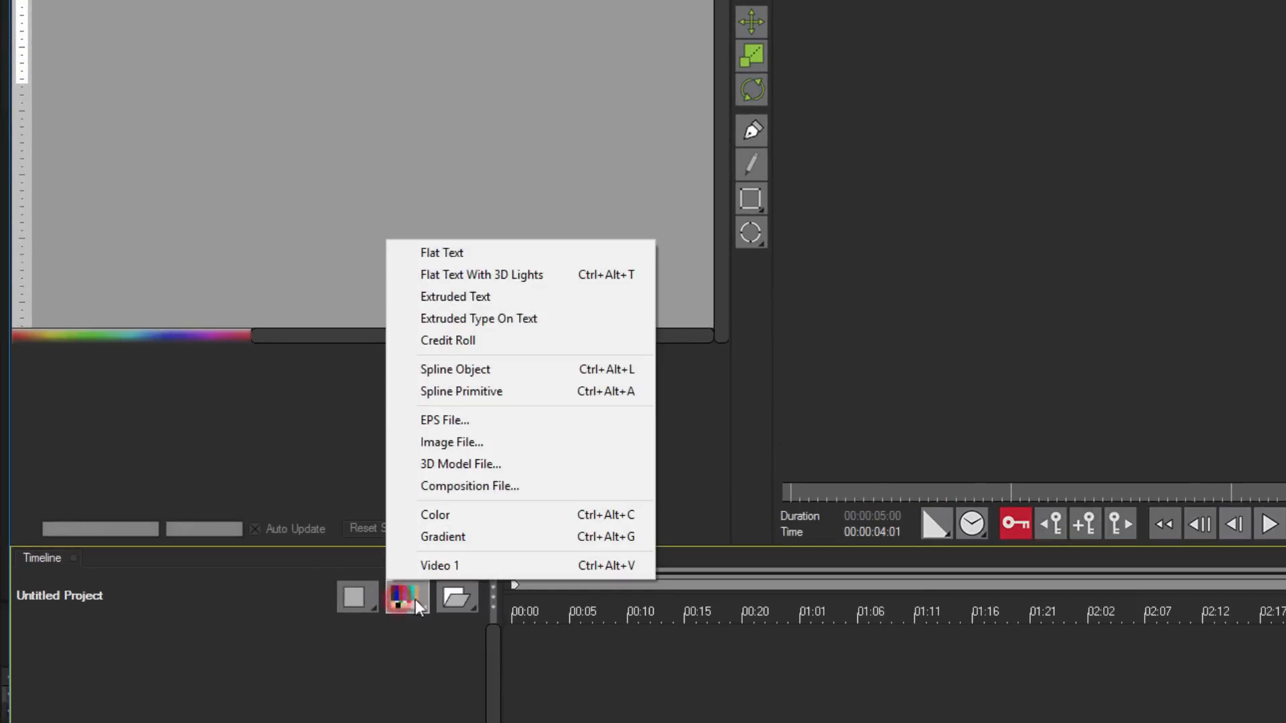
Step: Replace the 'Boris FX' placeholder with the text 'Intergalactic Particles'
{"action": "left_click", "coordinate": [442, 253]}
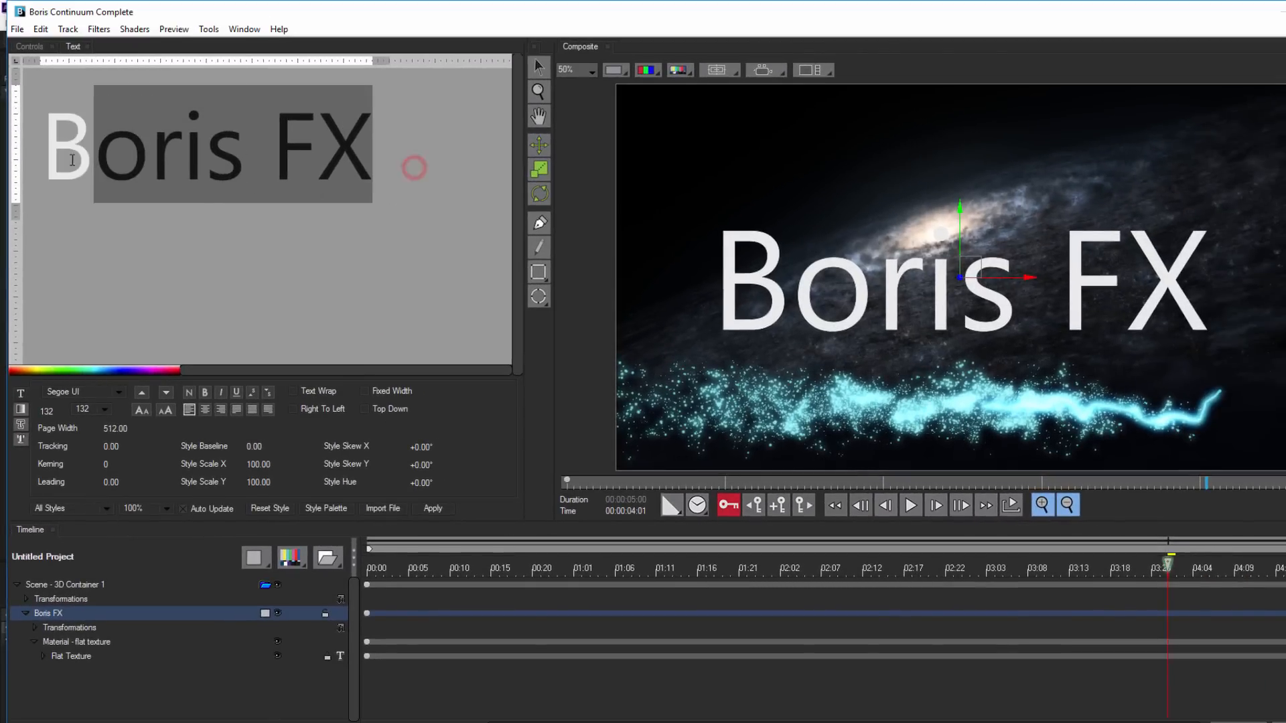
{"action": "type", "text": "Interg"}
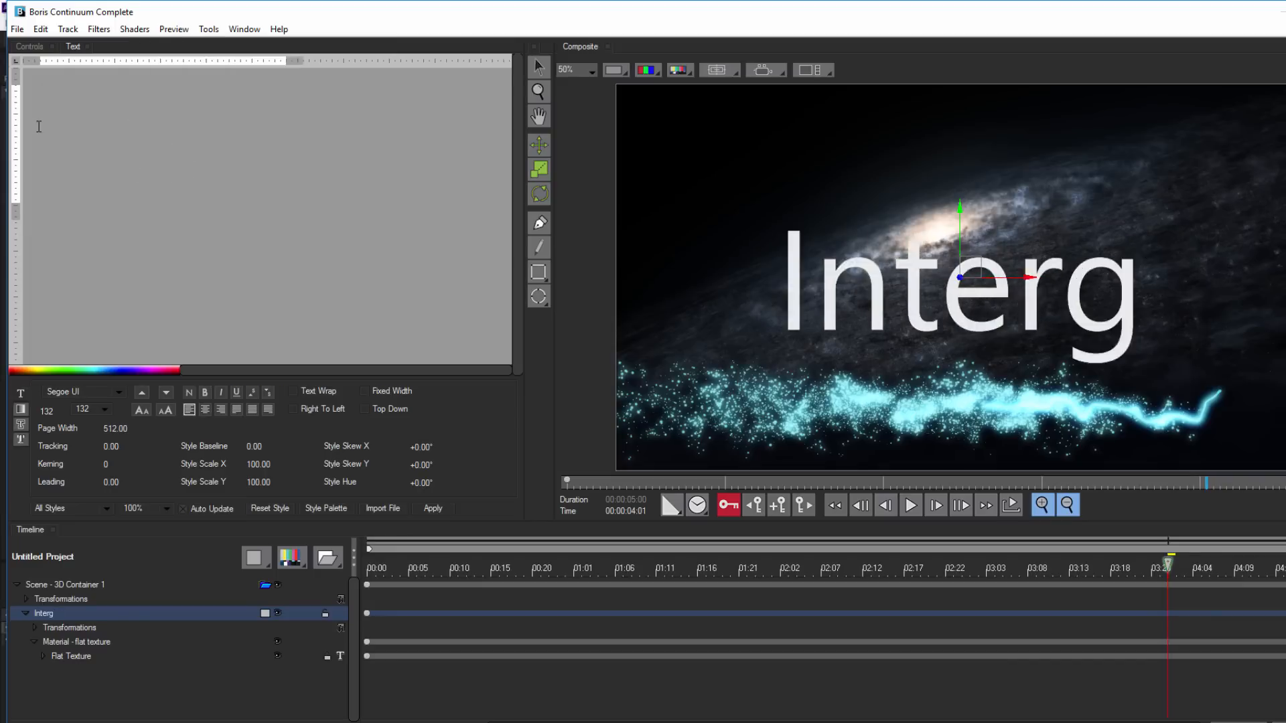
{"action": "type", "text": "alactic Pa"}
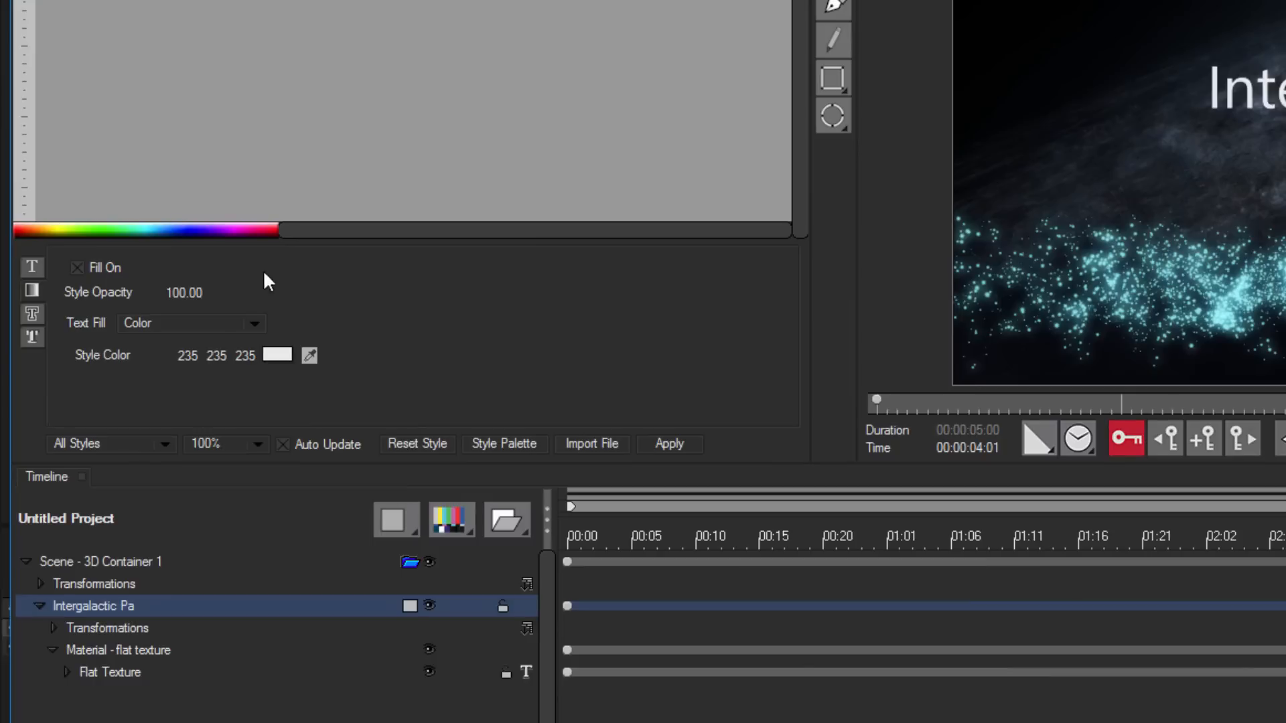
Step: Set Text Fill to Gradient and adjust the first colour stop's opacity
{"action": "left_click", "coordinate": [191, 323]}
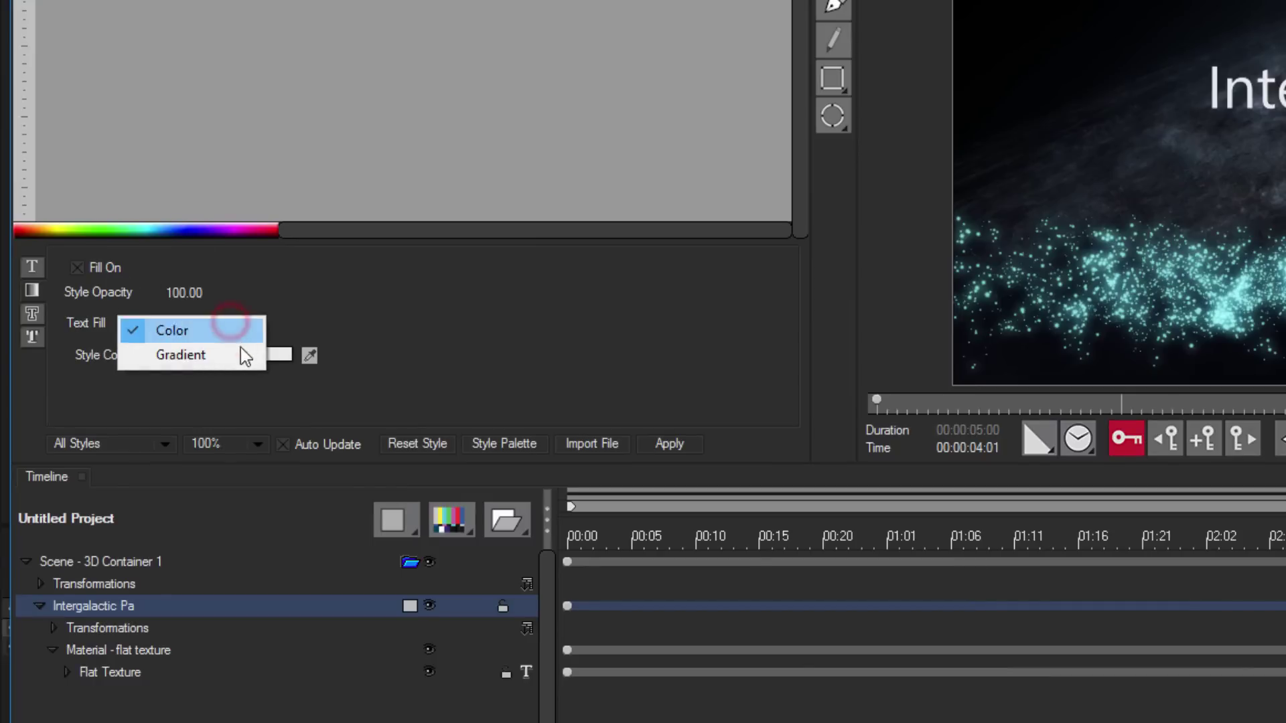
{"action": "left_click", "coordinate": [180, 354]}
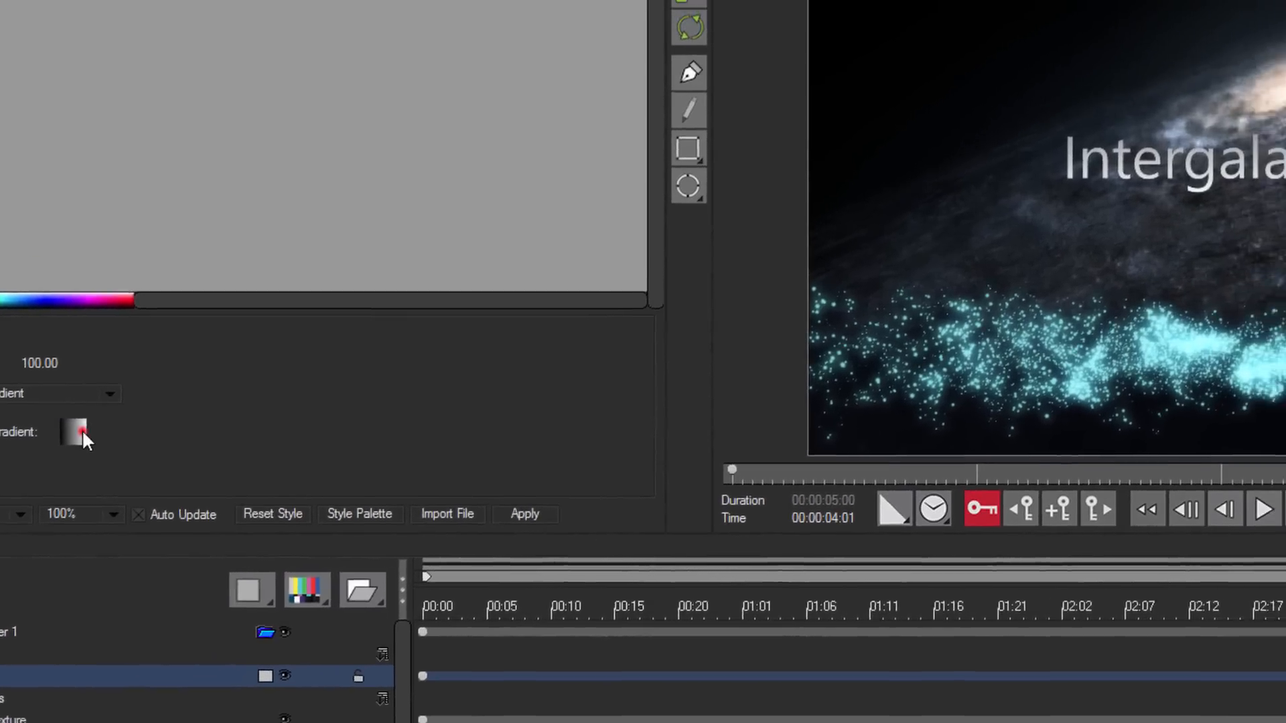
{"action": "left_click", "coordinate": [73, 434]}
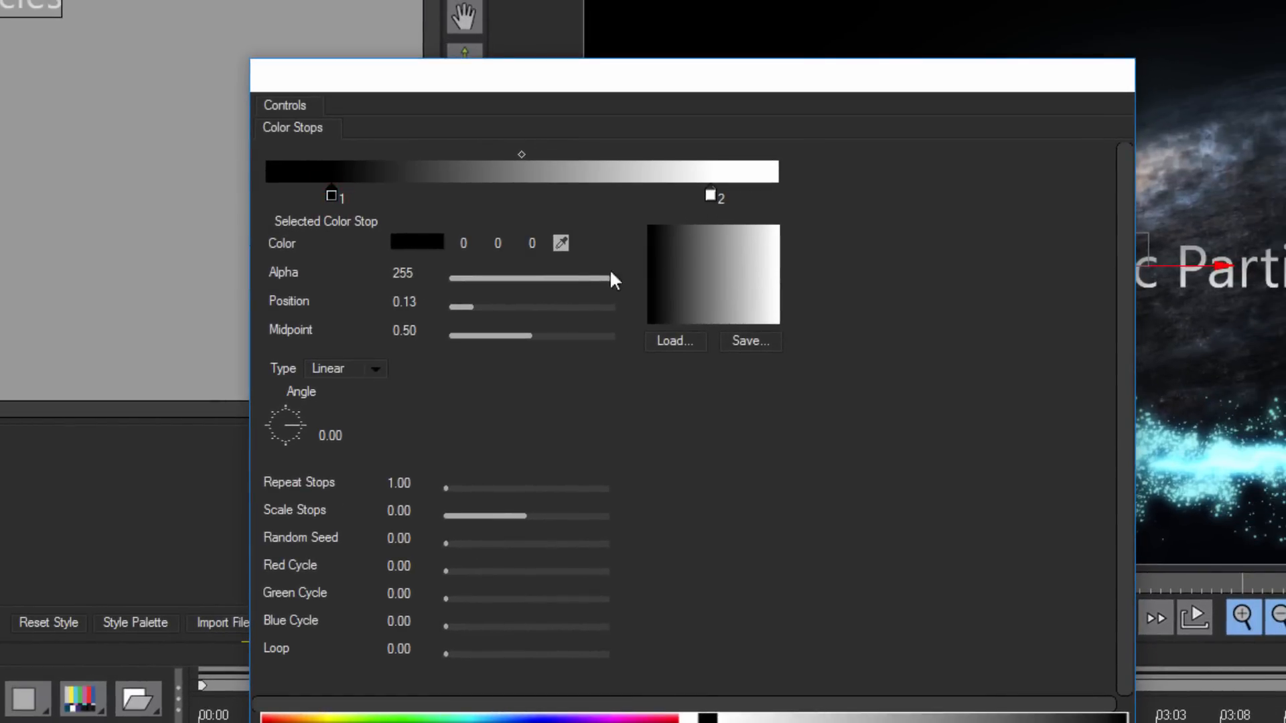
{"action": "left_click_drag", "start_coordinate": [509, 336], "coordinate": [551, 336]}
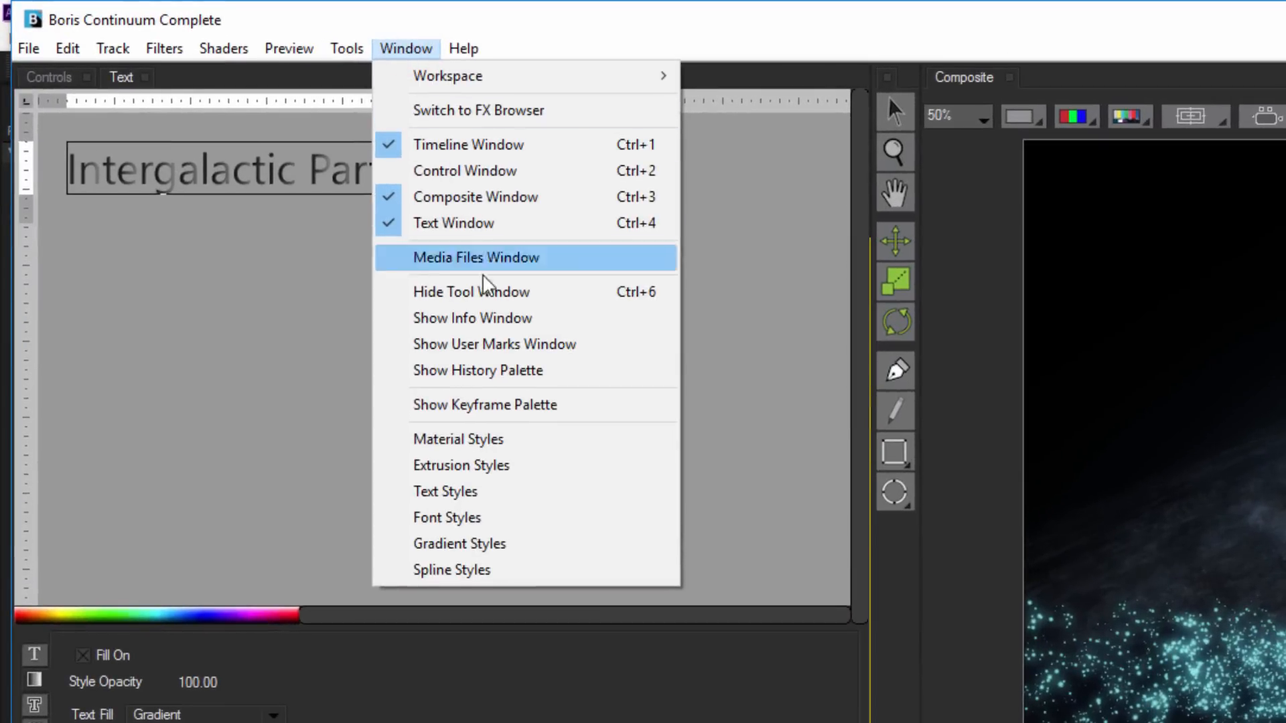
{"action": "left_click", "coordinate": [460, 544]}
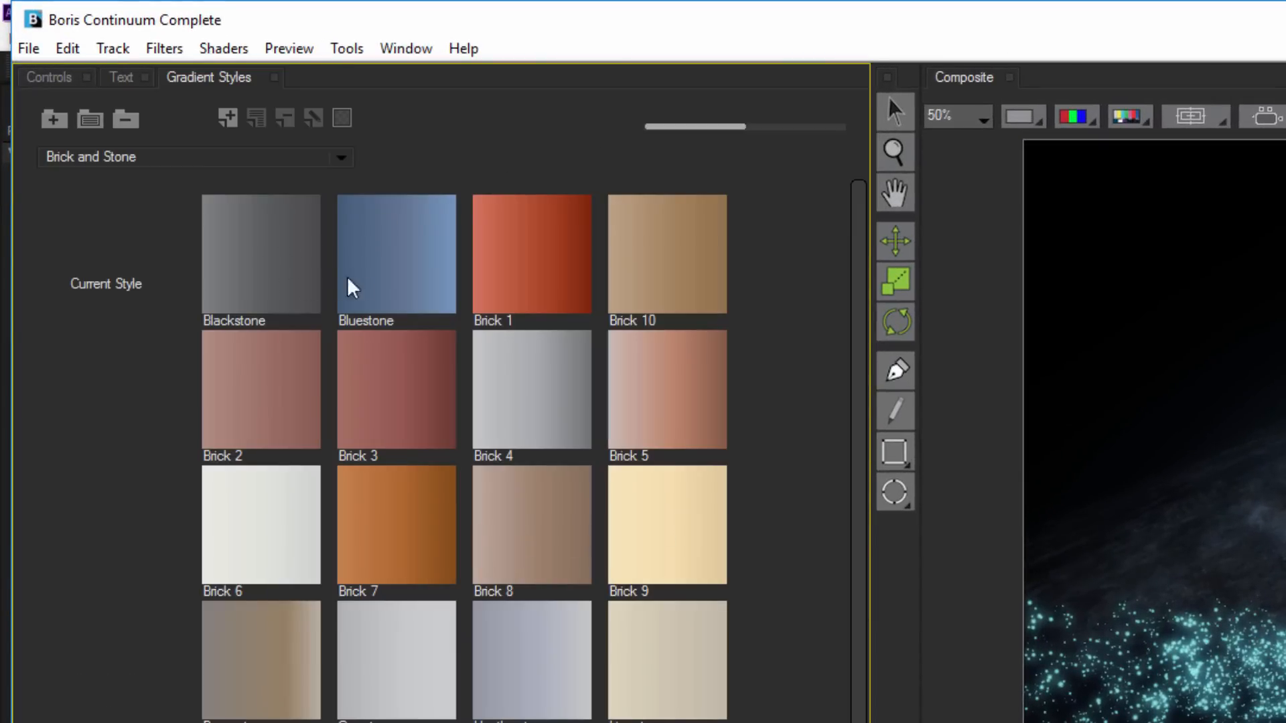
{"action": "mouse_move", "coordinate": [146, 175]}
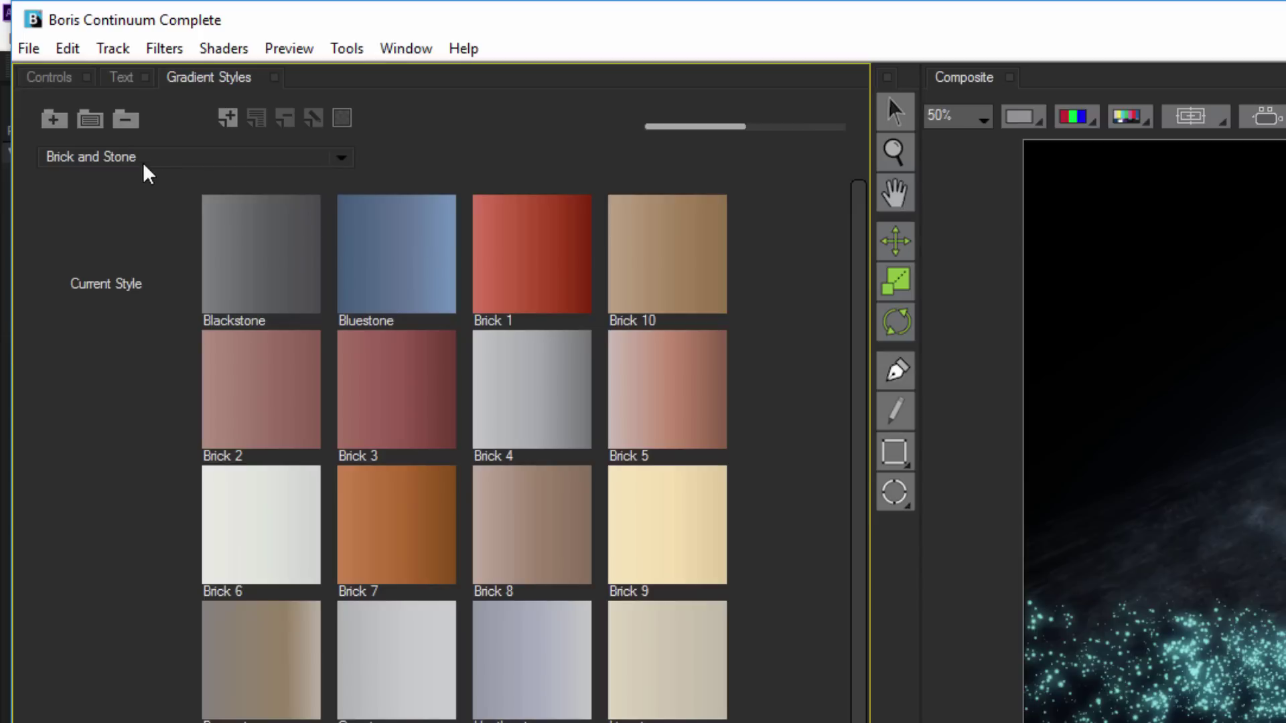
Step: Apply the Bluestone gradient style to the title text
{"action": "left_click", "coordinate": [195, 157]}
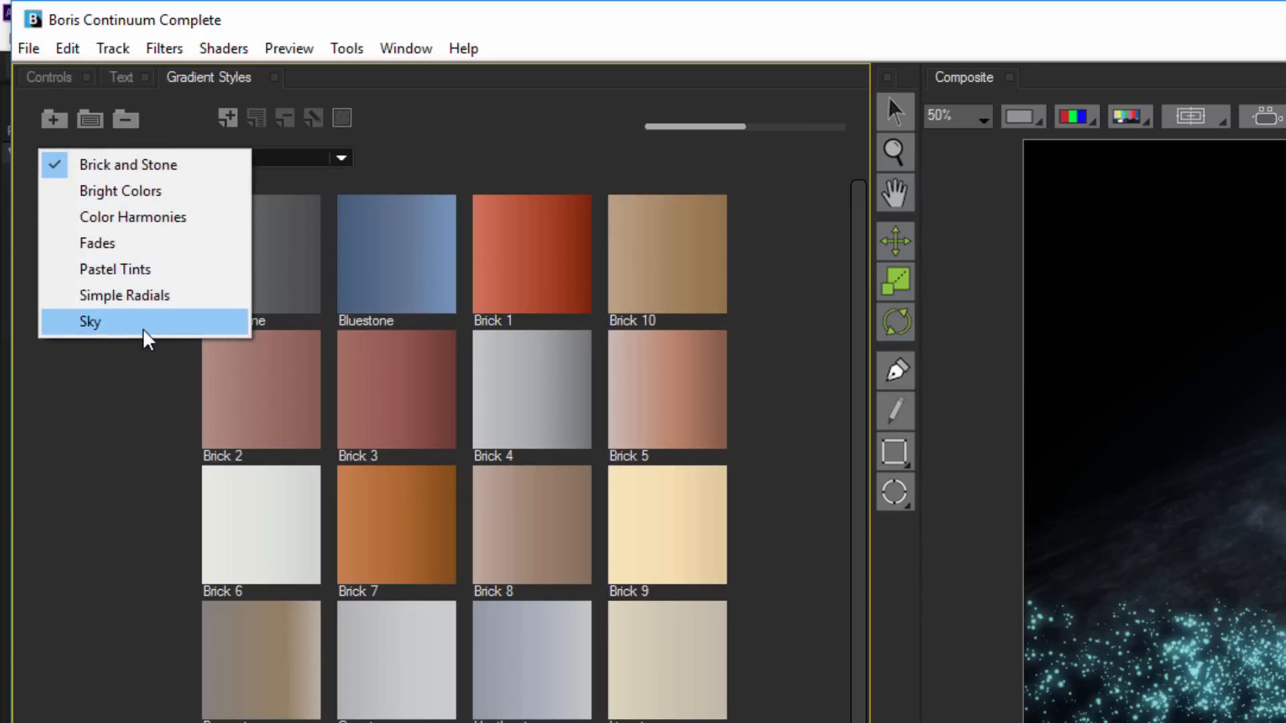
{"action": "left_click", "coordinate": [123, 77]}
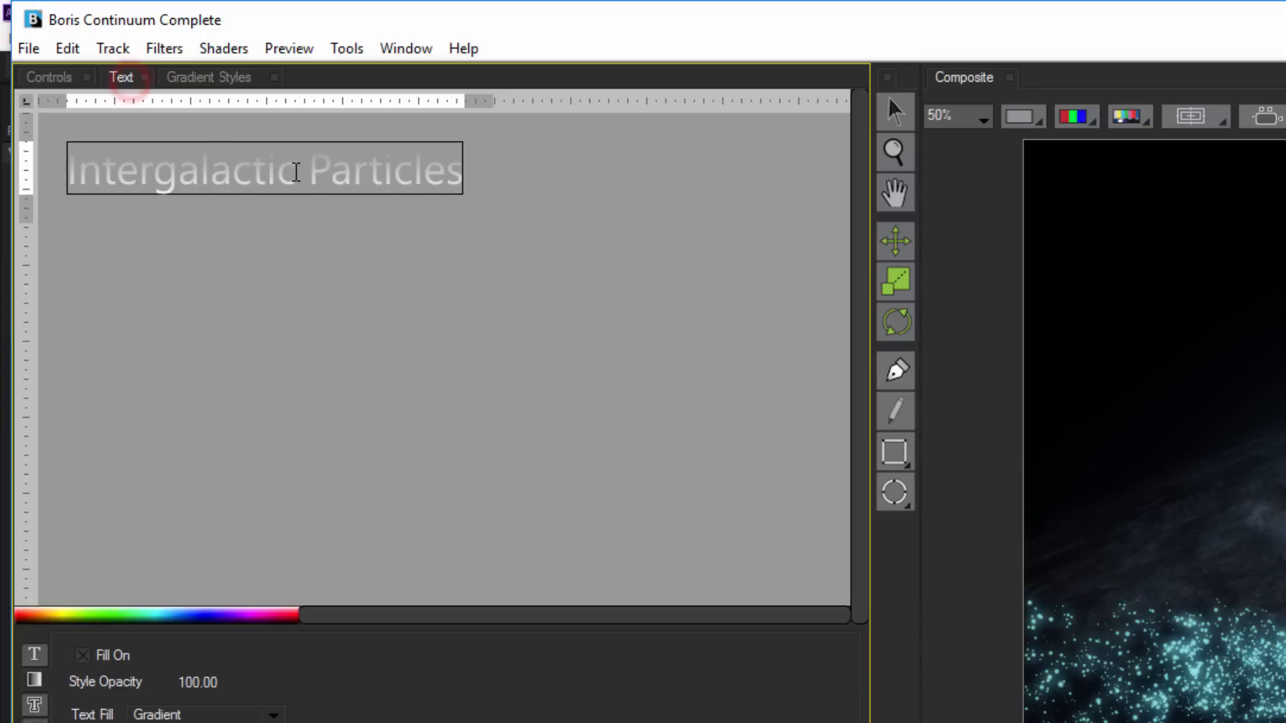
{"action": "left_click", "coordinate": [206, 76]}
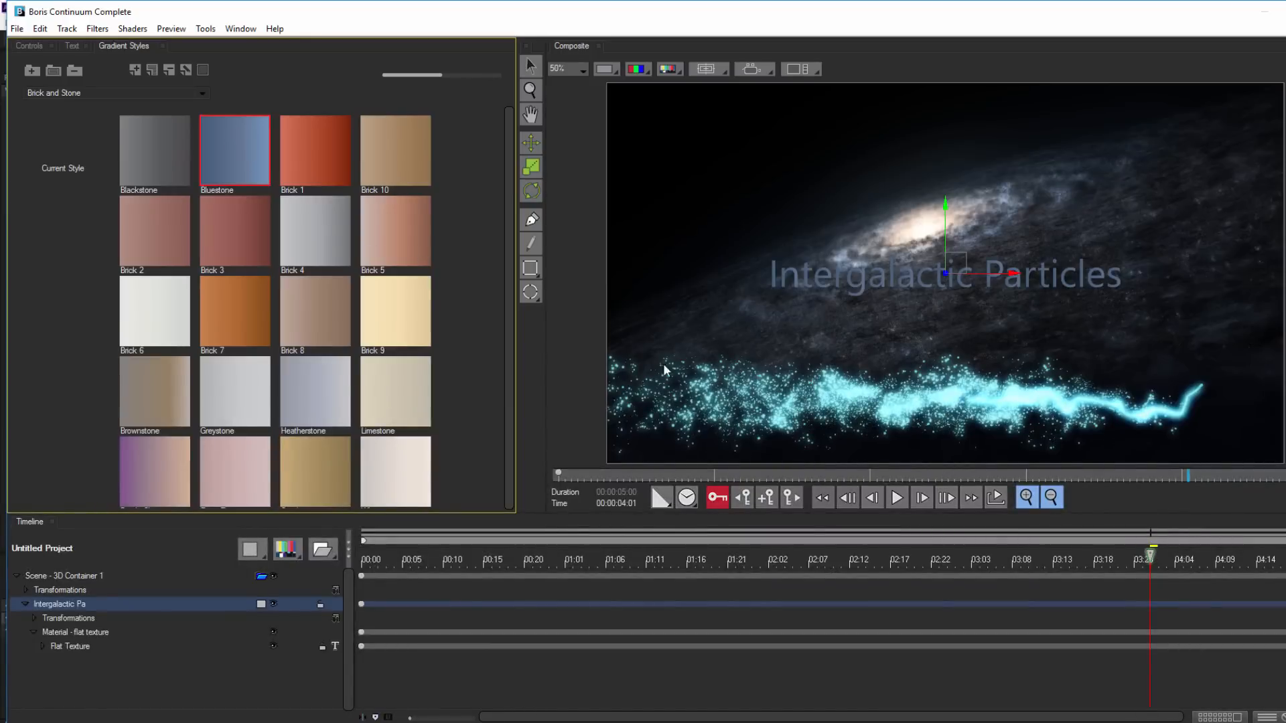
{"action": "mouse_move", "coordinate": [562, 595]}
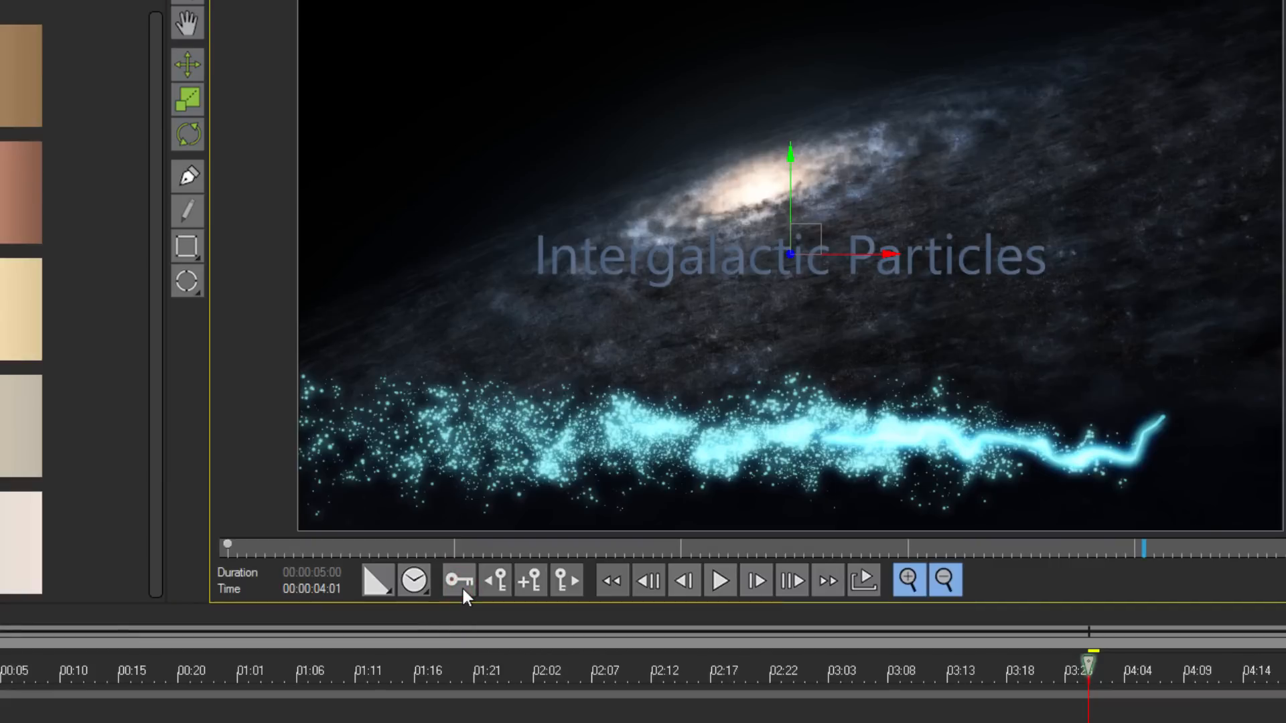
Step: Drag the title's position down onto the particle ribbon in the Composite window
{"action": "left_click", "coordinate": [458, 582]}
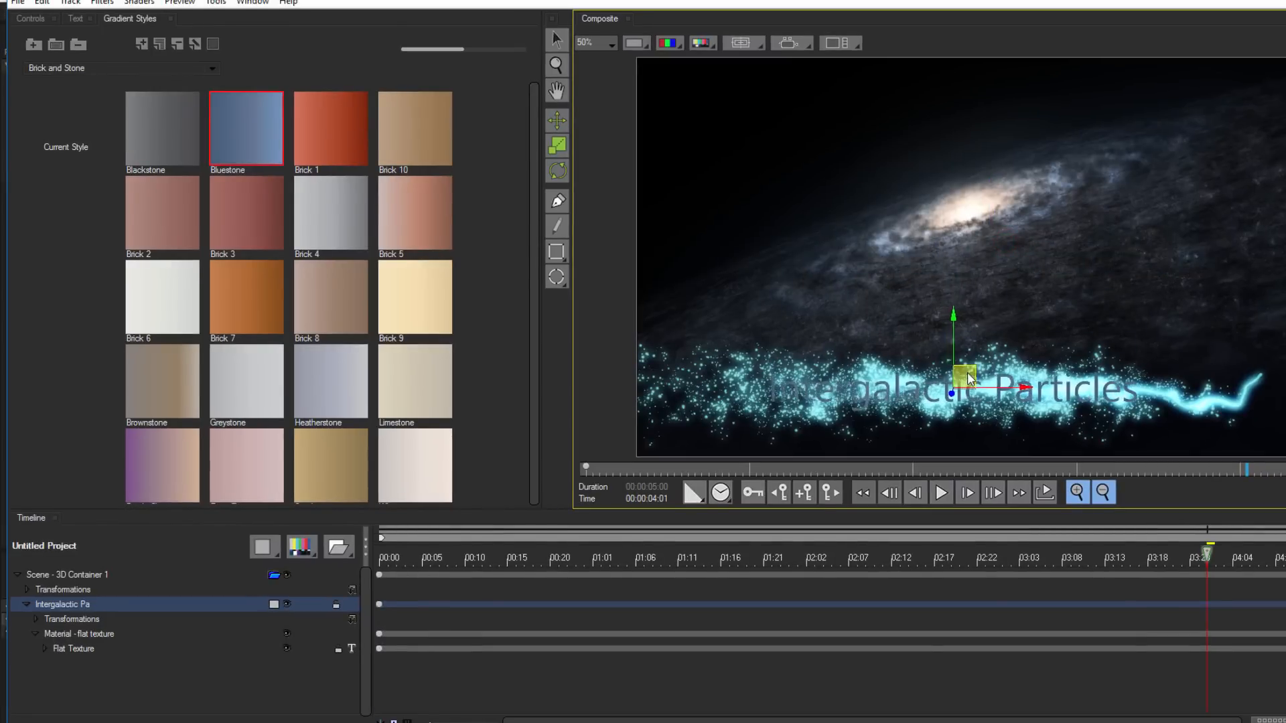
{"action": "left_click", "coordinate": [67, 21]}
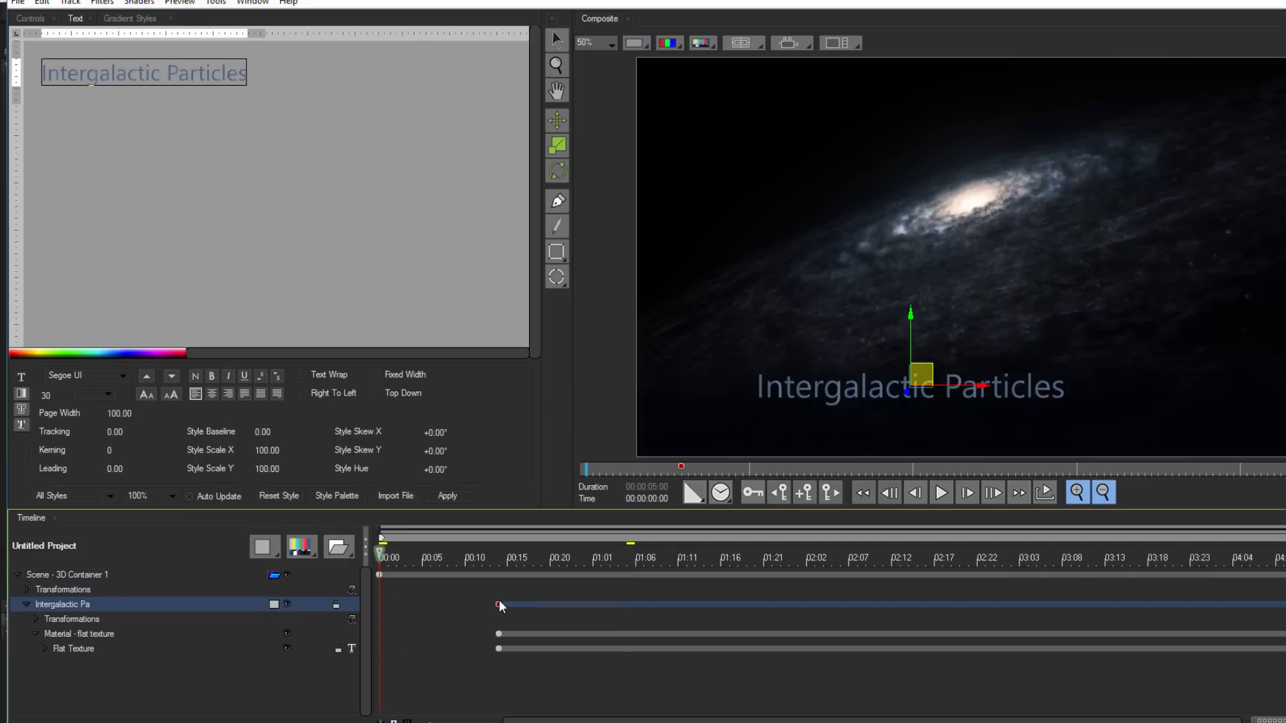
Step: Set a linear Text Type On keyframe at 0 near 0:15, then move to 1:03
{"action": "left_click", "coordinate": [517, 558]}
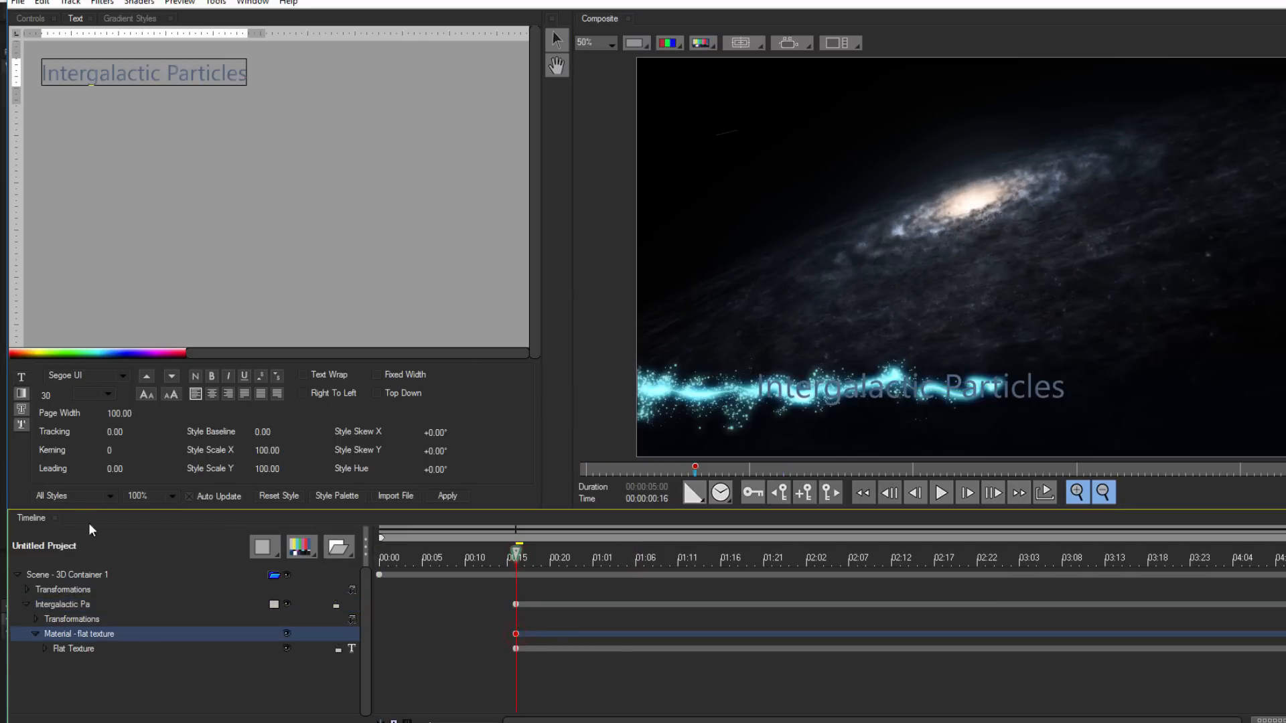
{"action": "left_click", "coordinate": [30, 20]}
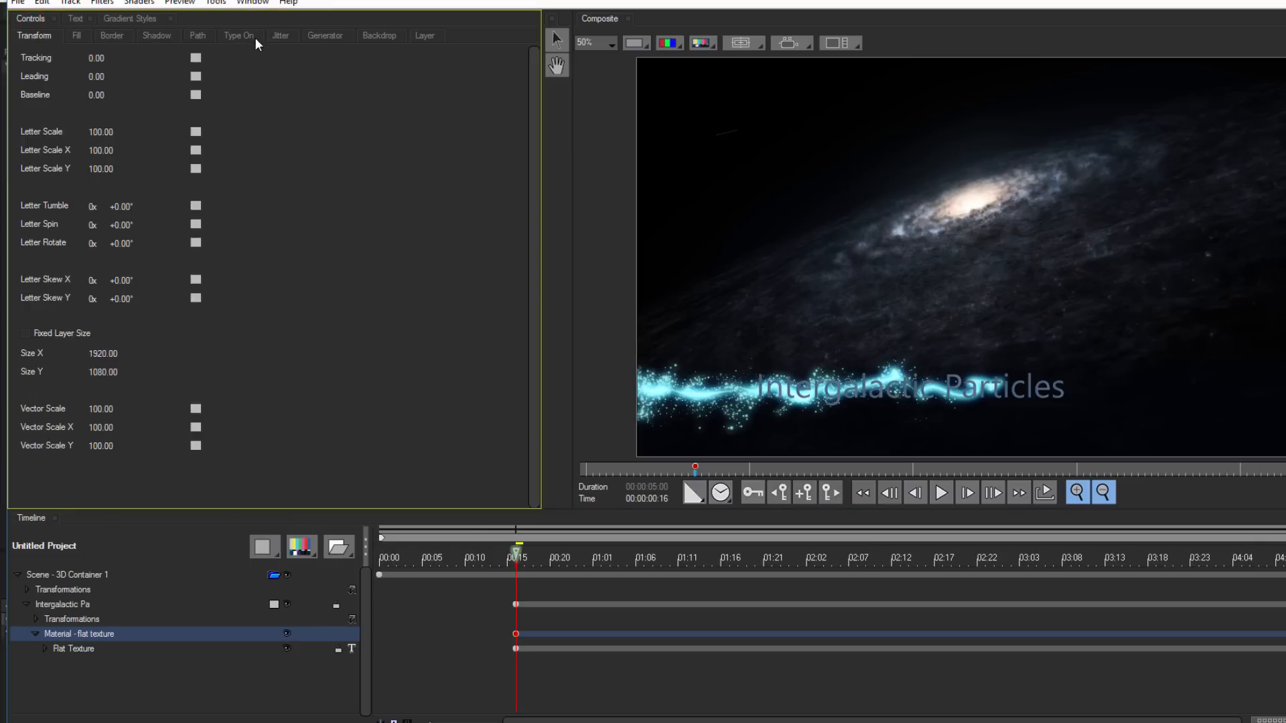
{"action": "left_click", "coordinate": [239, 35]}
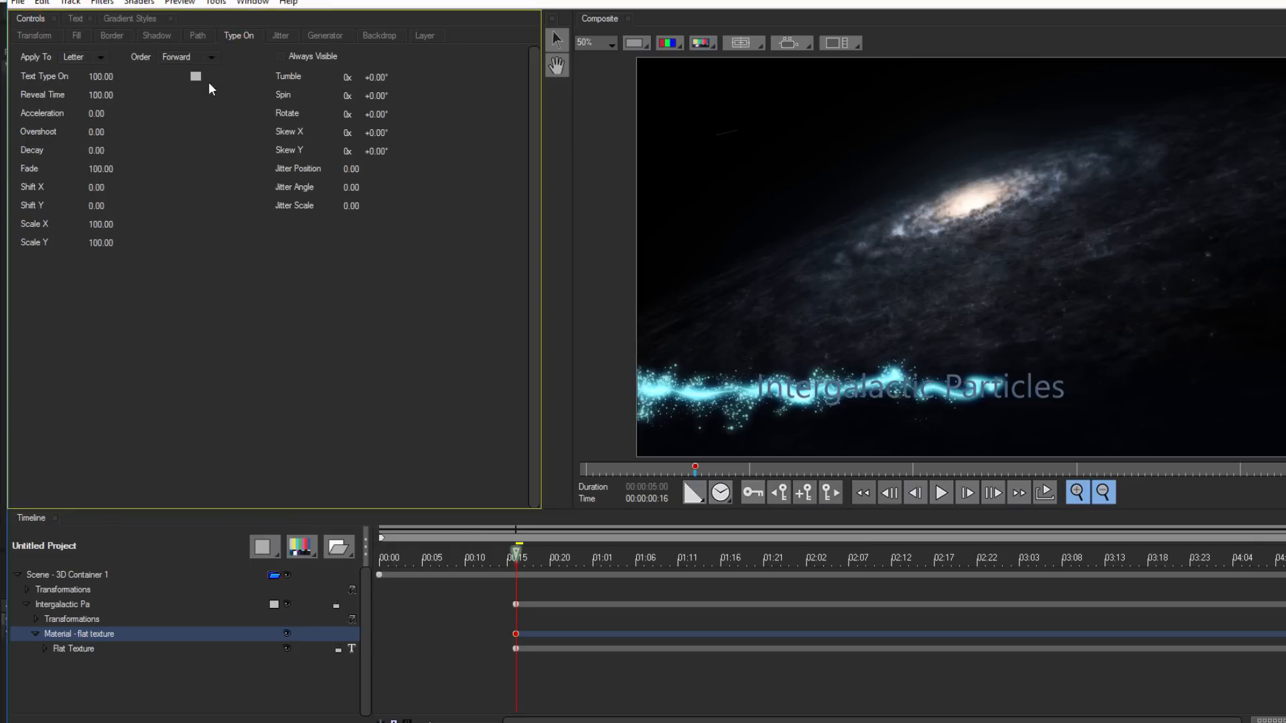
{"action": "left_click", "coordinate": [197, 77]}
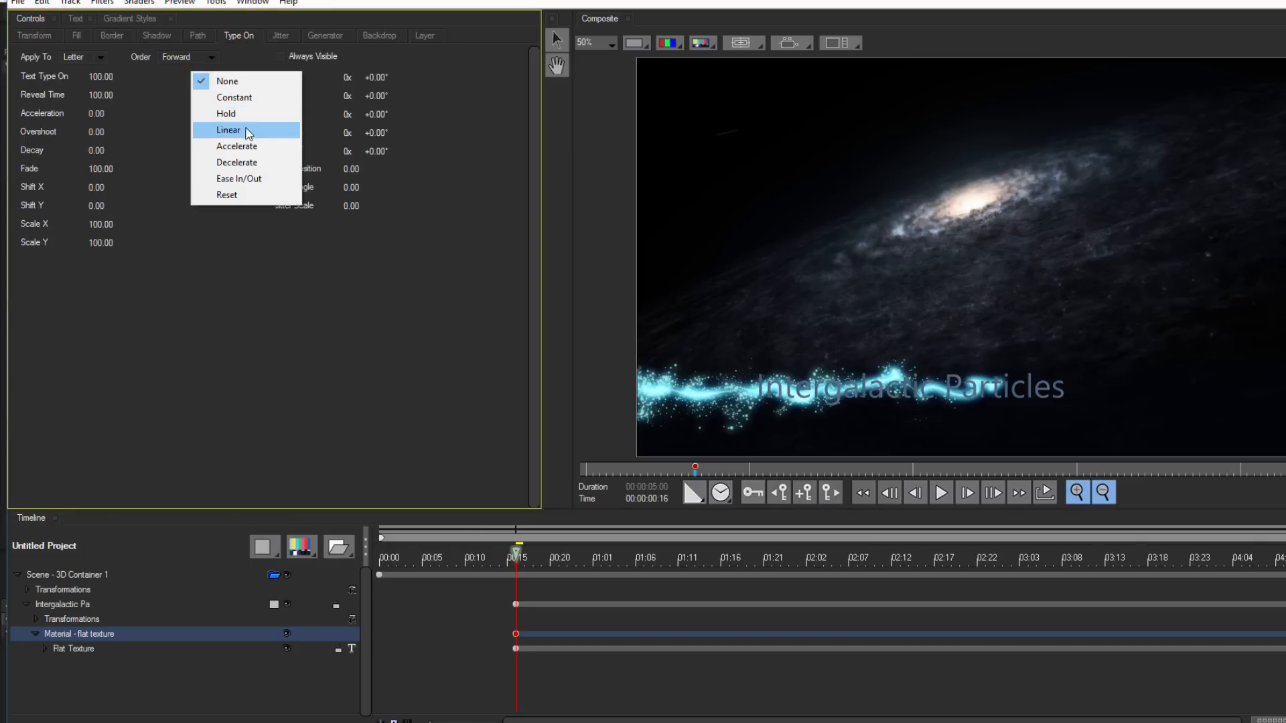
{"action": "left_click", "coordinate": [228, 130]}
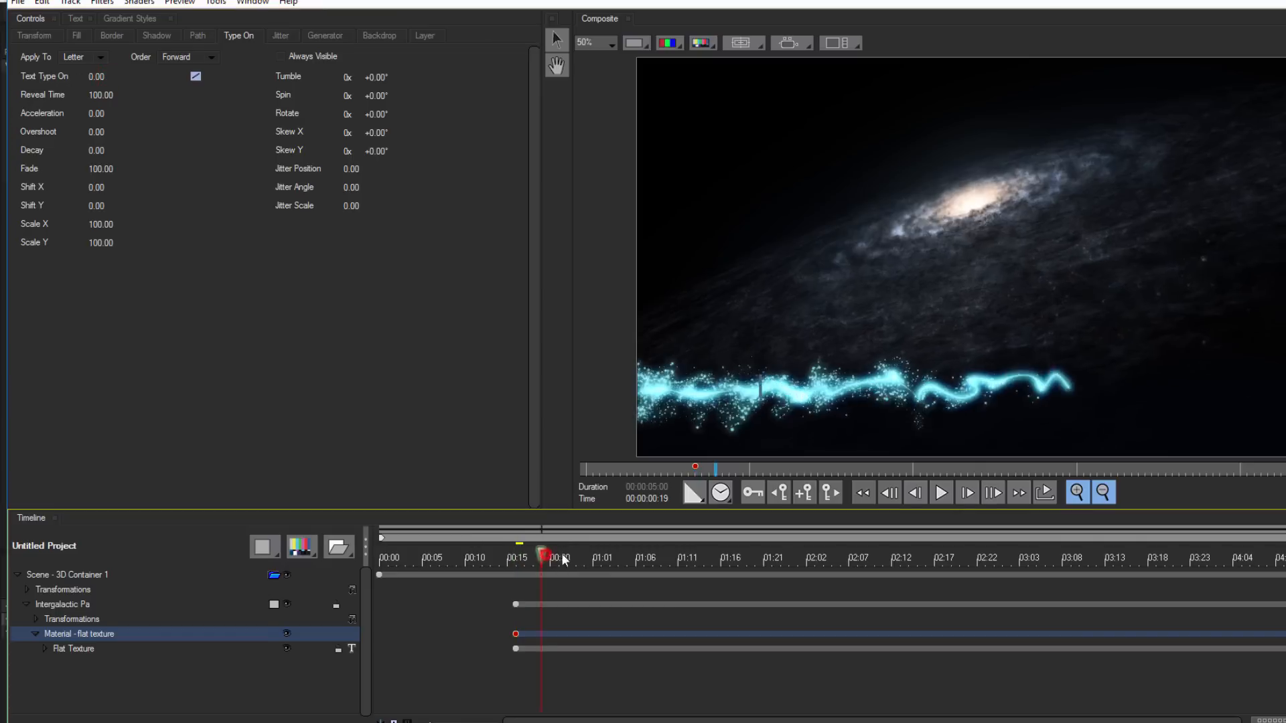
{"action": "left_click_drag", "start_coordinate": [543, 558], "coordinate": [609, 558]}
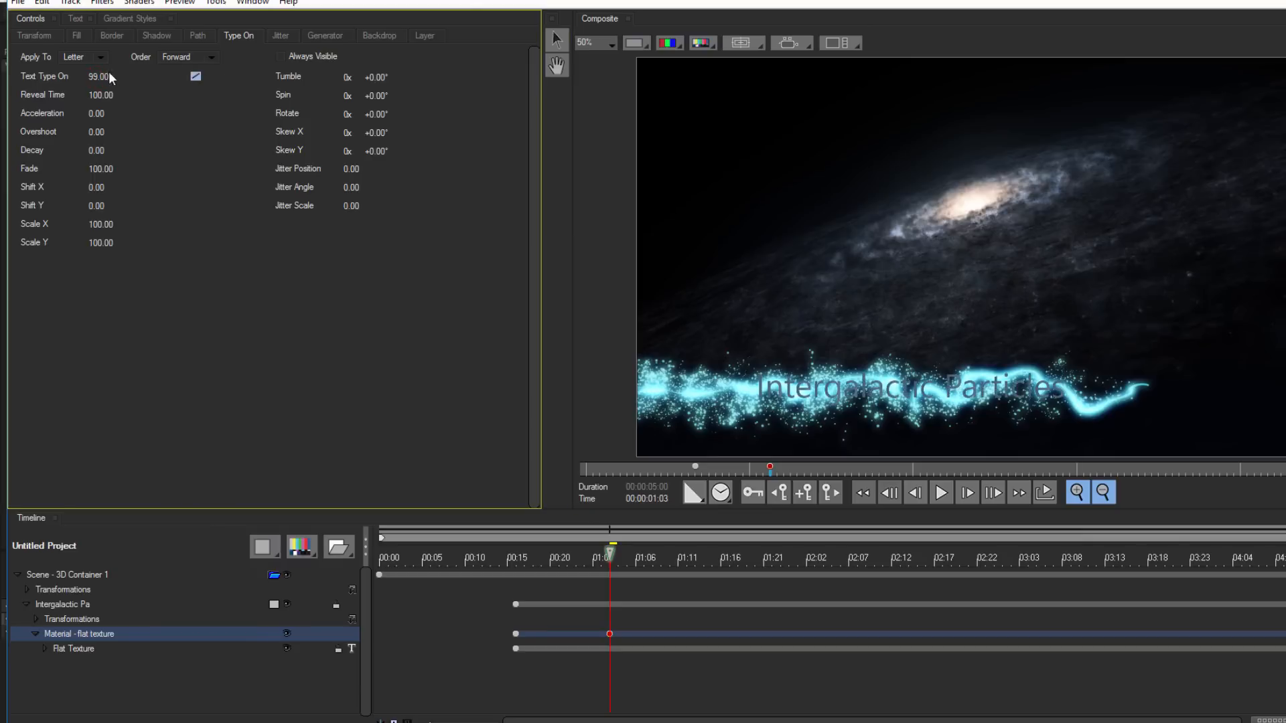
Step: Apply the Title Studio title and return to After Effects
{"action": "left_click", "coordinate": [195, 76]}
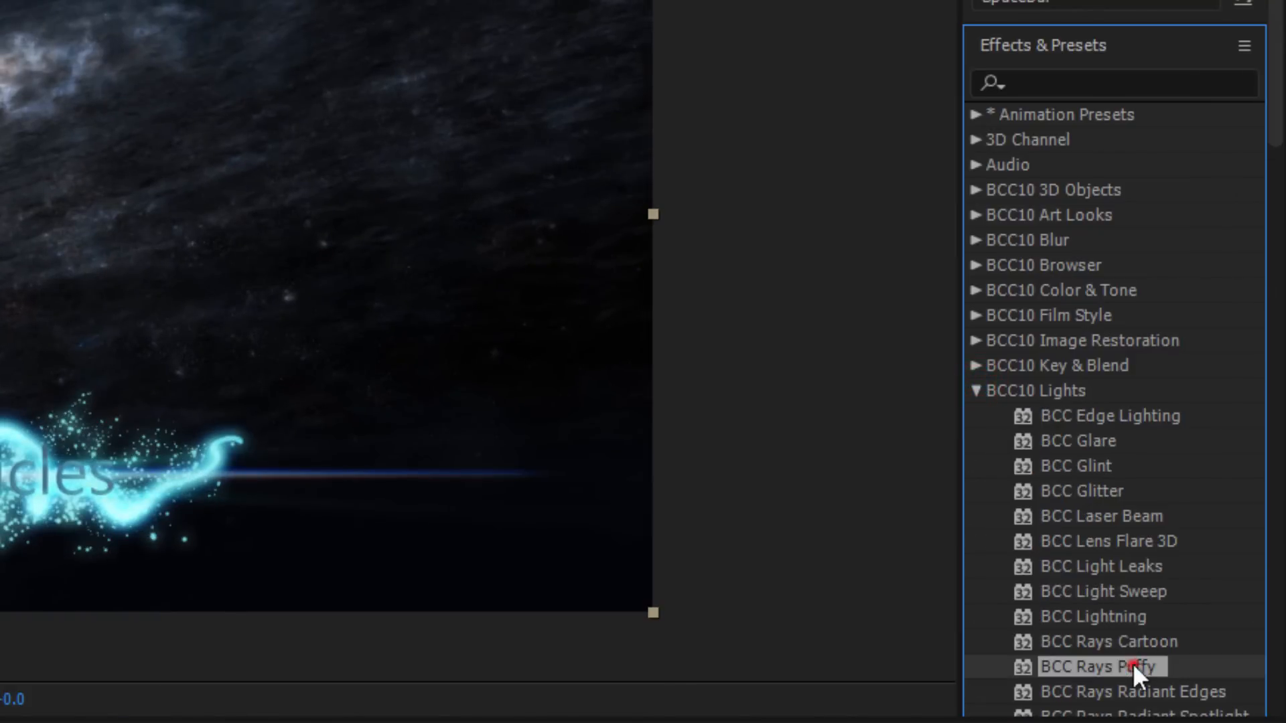
Step: Apply BCC Rays Puffy, move its light source onto the title, set ray length 35
{"action": "double_click", "coordinate": [1107, 665]}
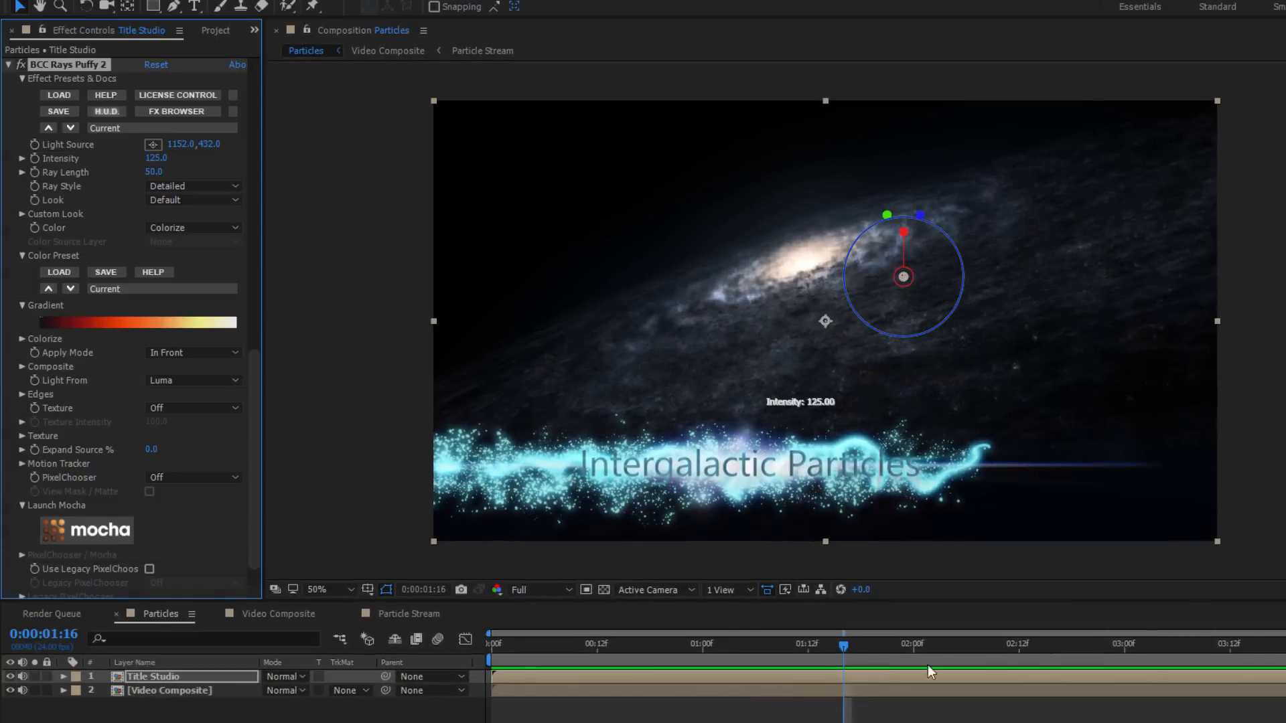
{"action": "left_click_drag", "start_coordinate": [902, 277], "coordinate": [723, 453]}
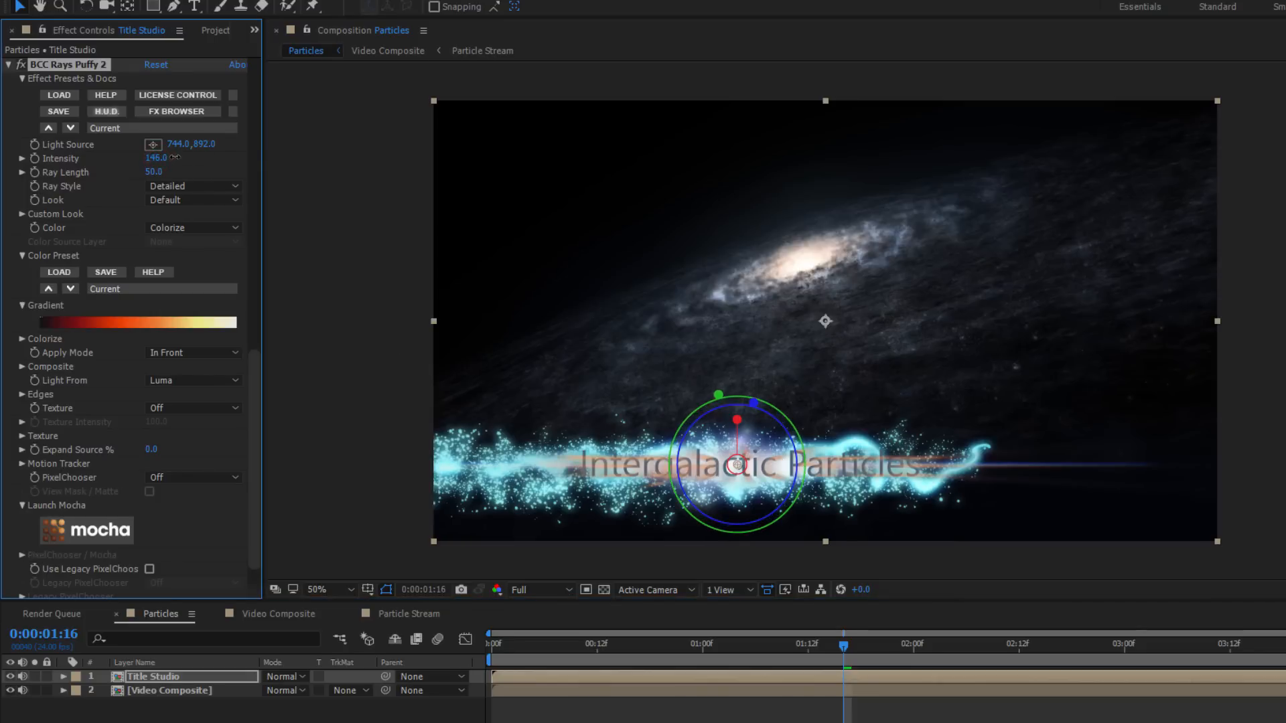
{"action": "left_click_drag", "start_coordinate": [153, 172], "coordinate": [123, 172]}
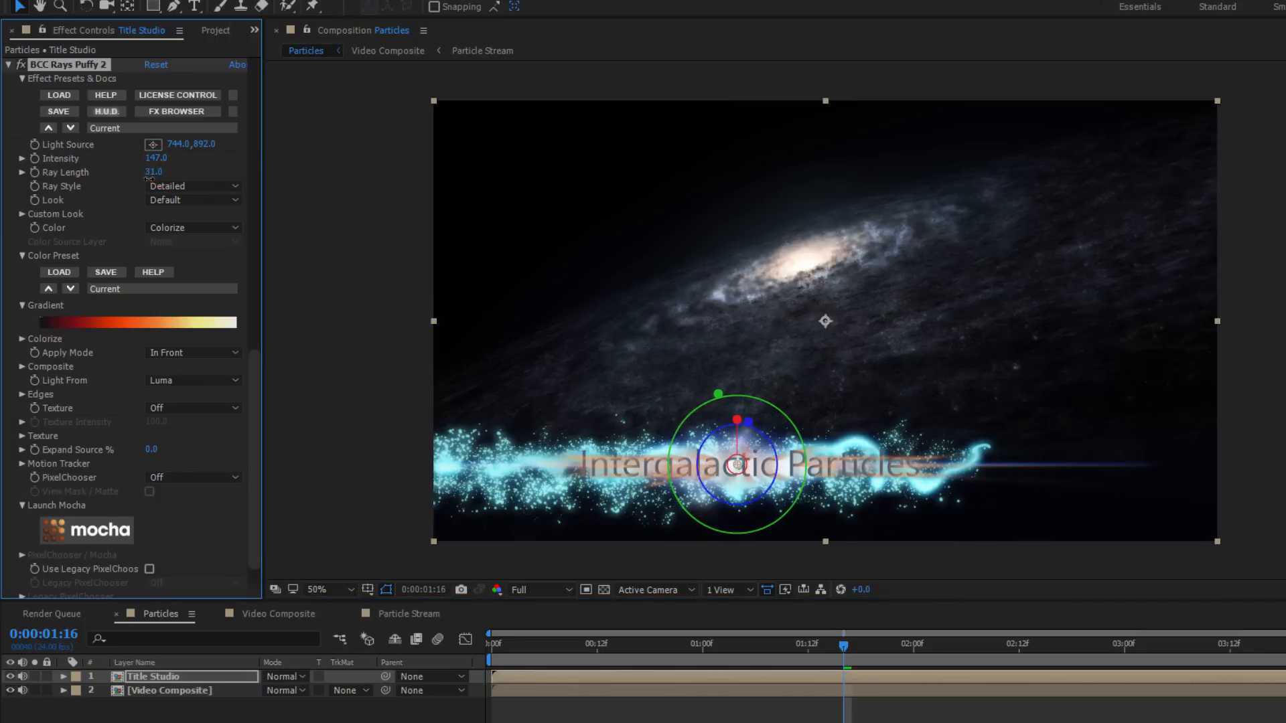
{"action": "left_click_drag", "start_coordinate": [153, 172], "coordinate": [161, 172]}
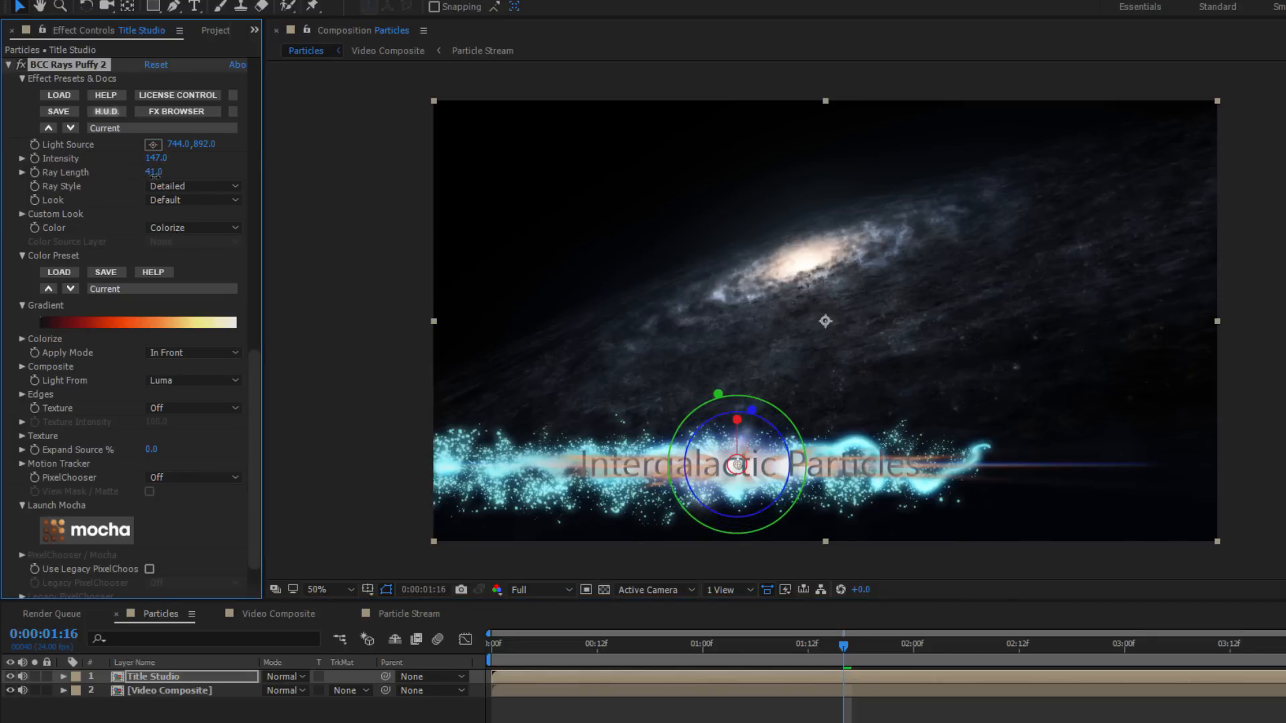
Step: Give the rays Fat style, Extended Bloom look and the cyans.bsp colour preset
{"action": "left_click", "coordinate": [192, 187]}
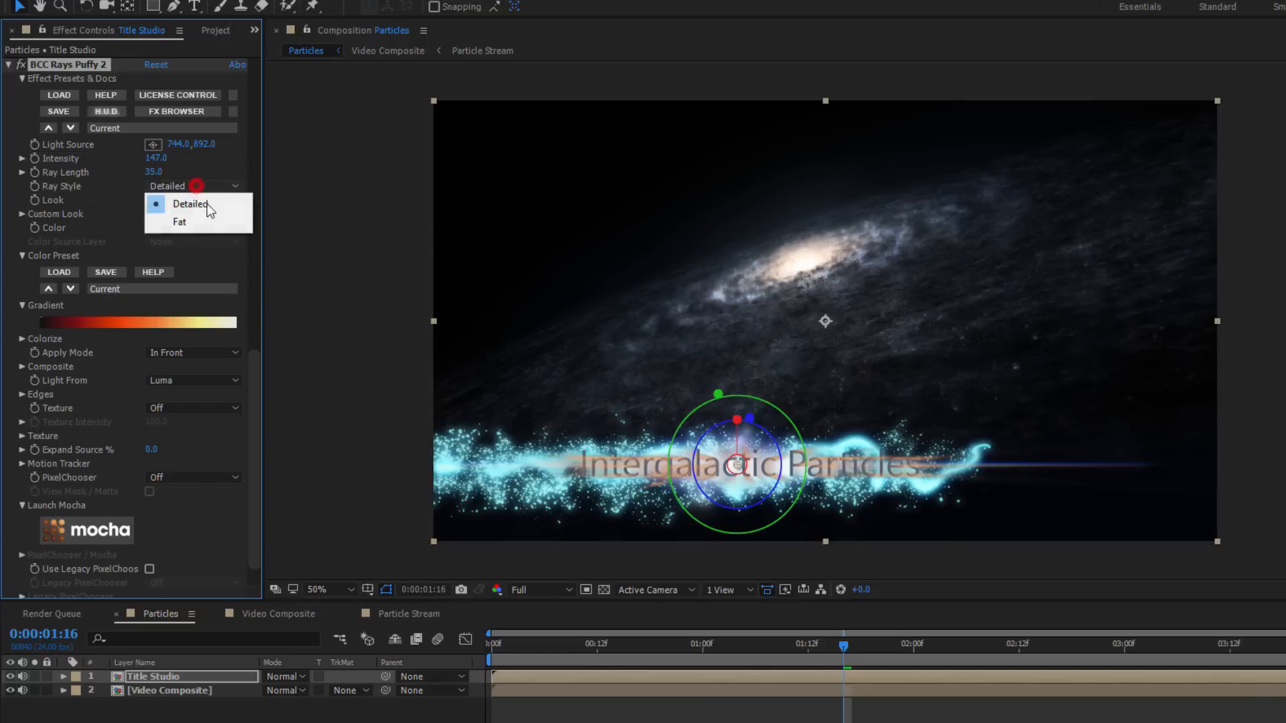
{"action": "left_click", "coordinate": [179, 222]}
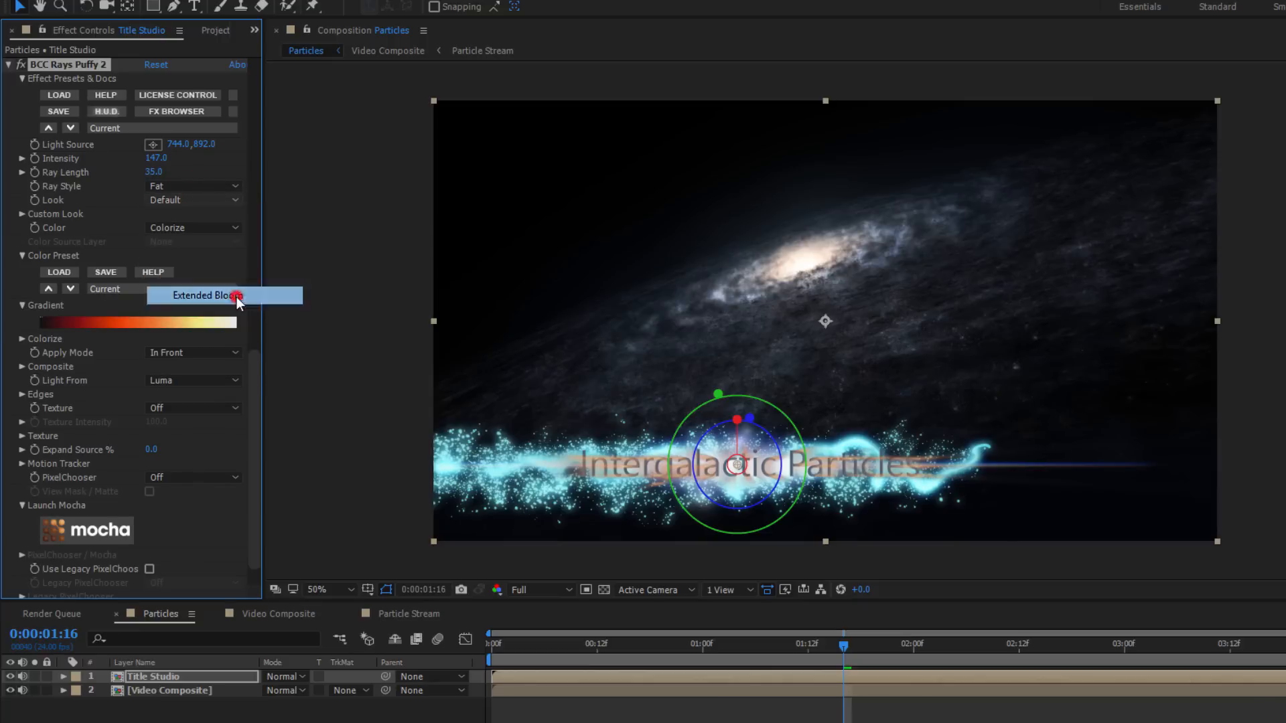
{"action": "left_click", "coordinate": [207, 295]}
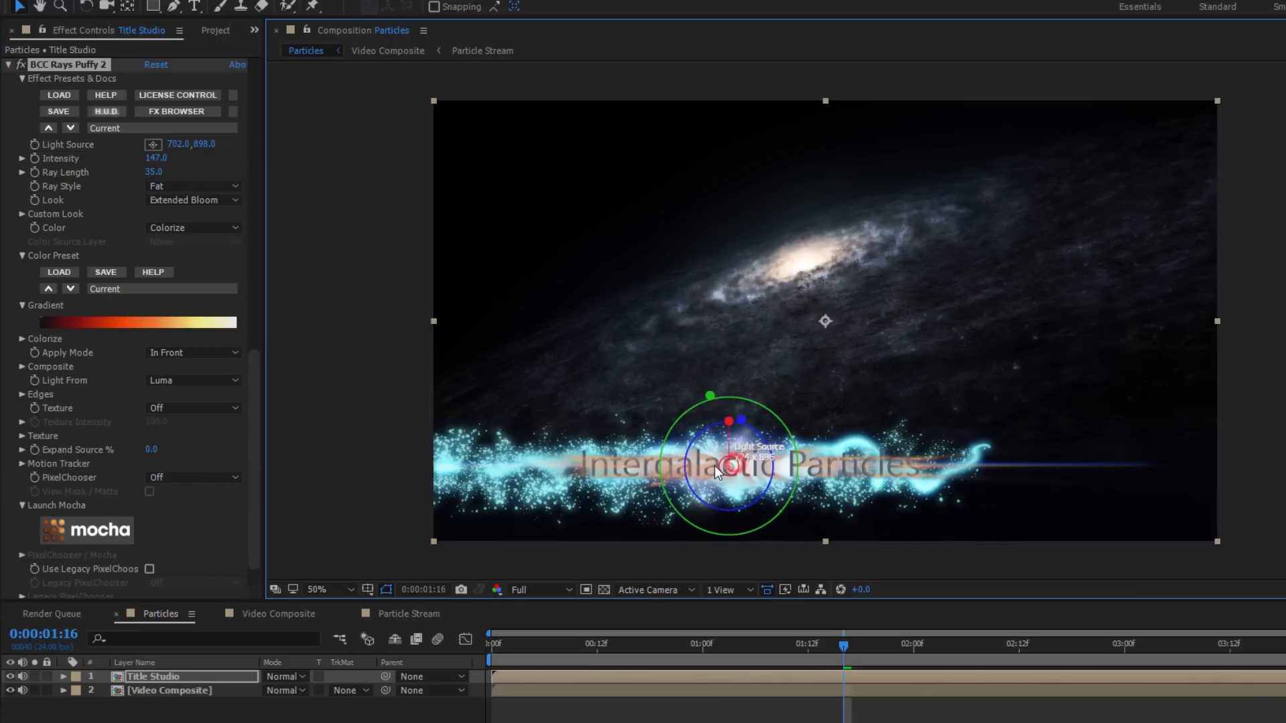
{"action": "left_click_drag", "start_coordinate": [722, 472], "coordinate": [730, 464]}
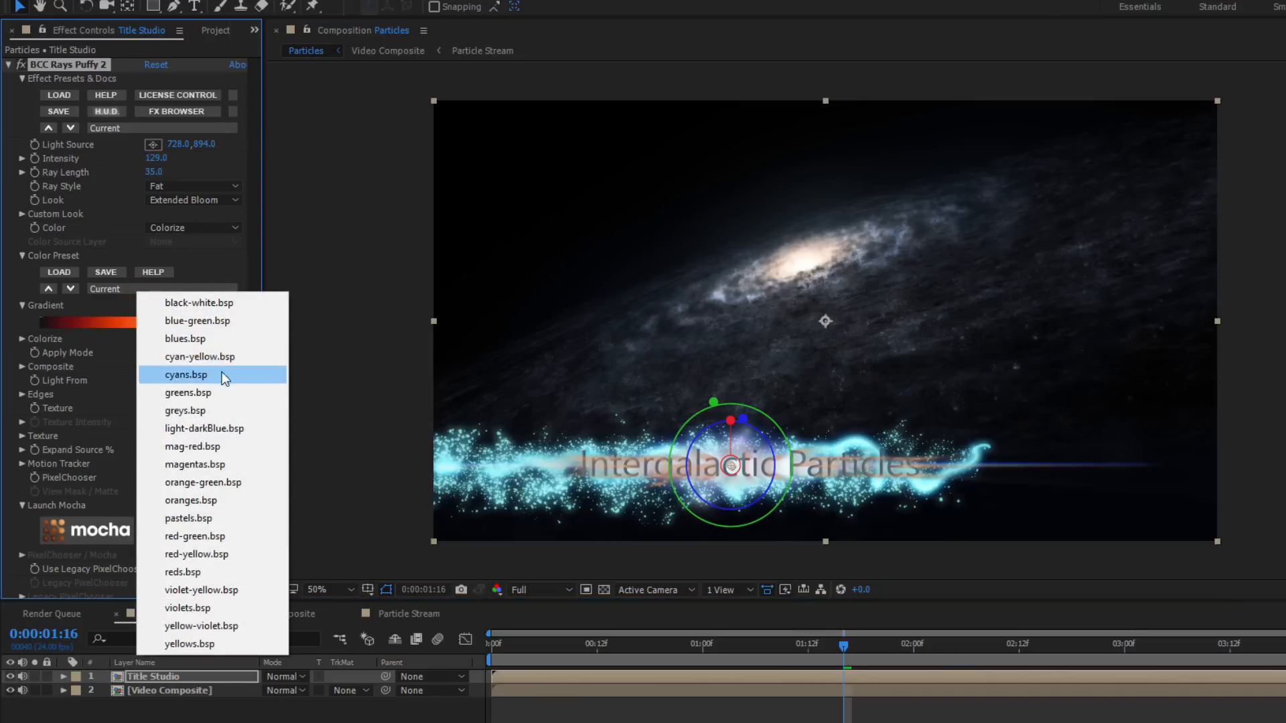
{"action": "left_click", "coordinate": [186, 375]}
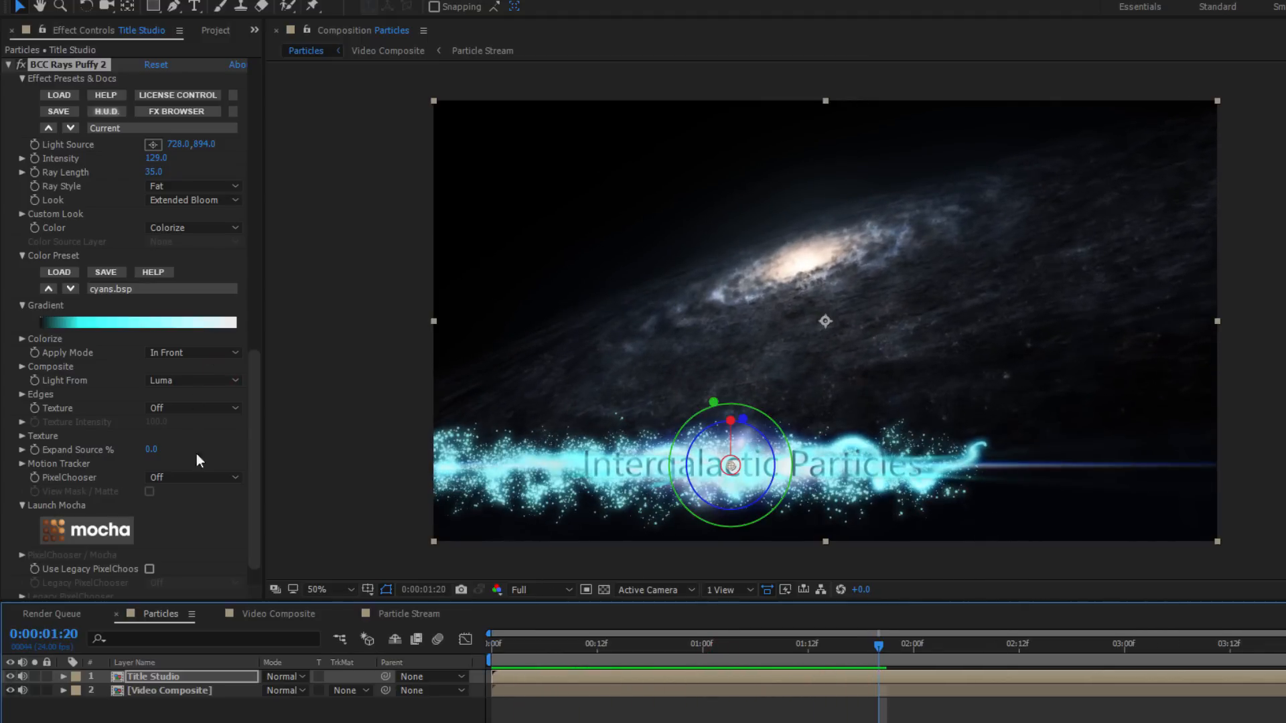
Step: In Particle Stream, set BCC Particle Emitter 3D render anti-aliasing to Highest on both Energy Ribbon layers
{"action": "left_click", "coordinate": [408, 613]}
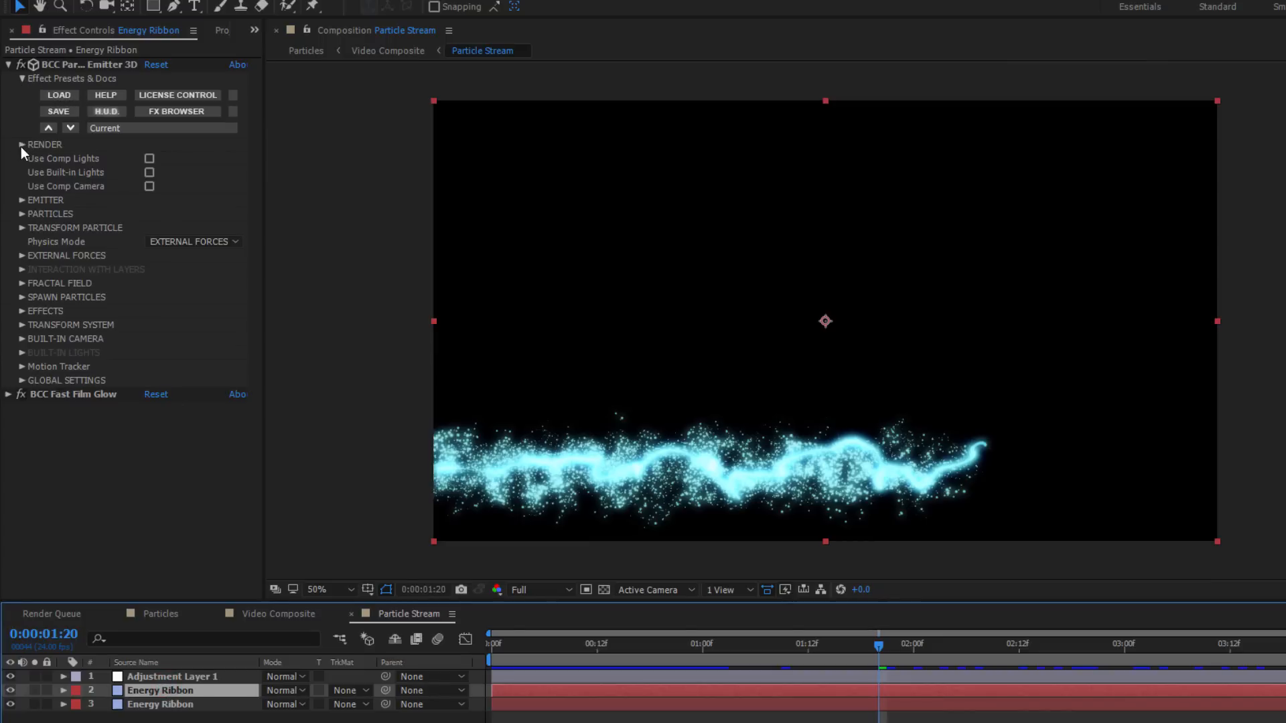
{"action": "left_click", "coordinate": [21, 144]}
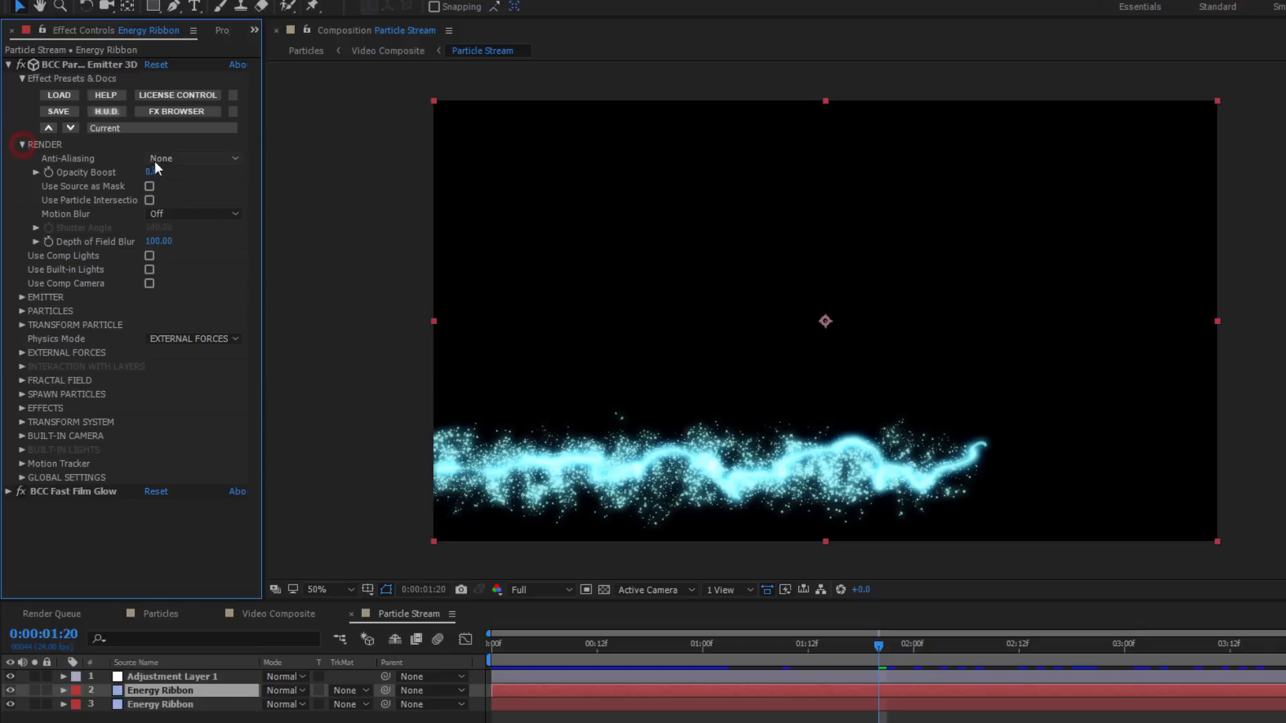
{"action": "left_click", "coordinate": [193, 158]}
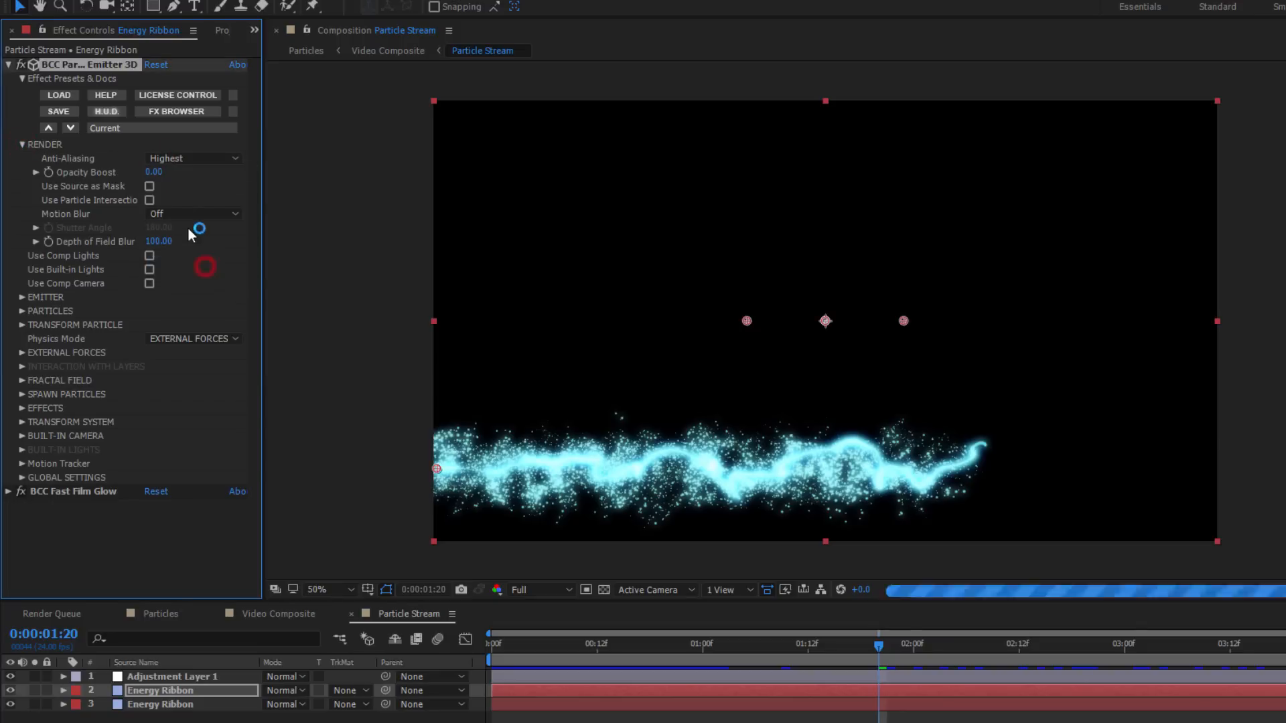
{"action": "left_click", "coordinate": [193, 214]}
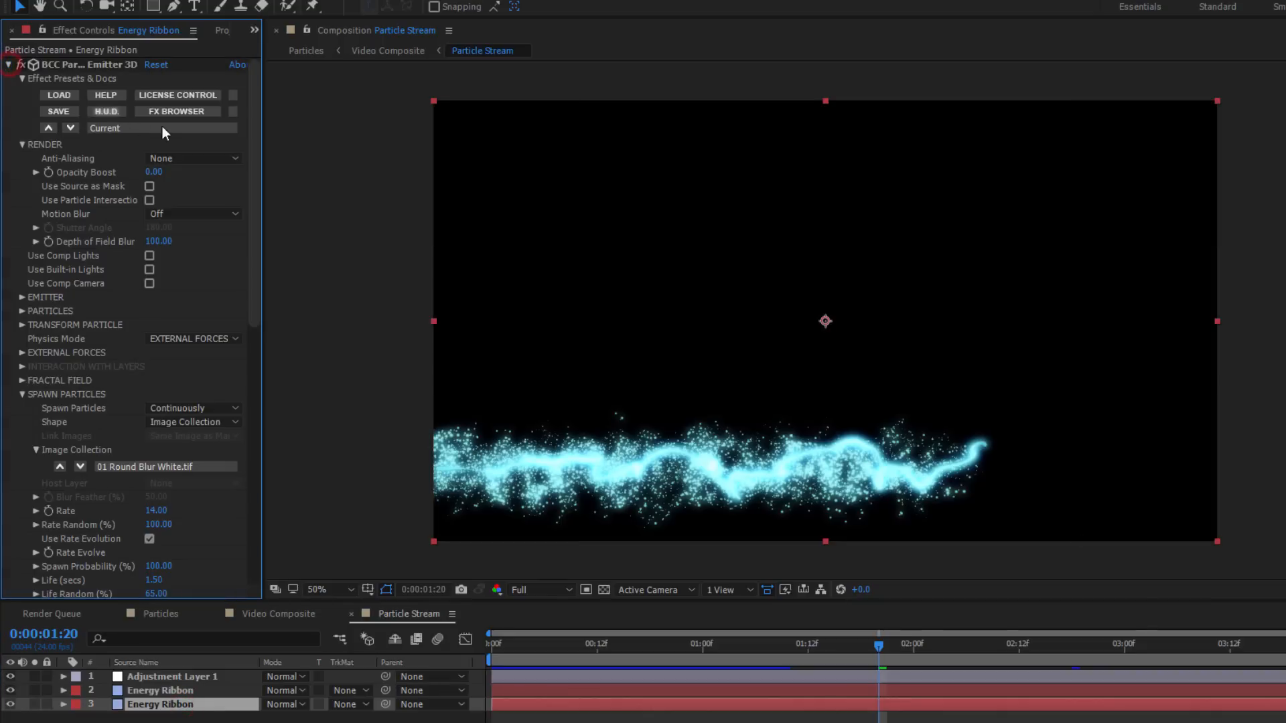
{"action": "left_click", "coordinate": [193, 158]}
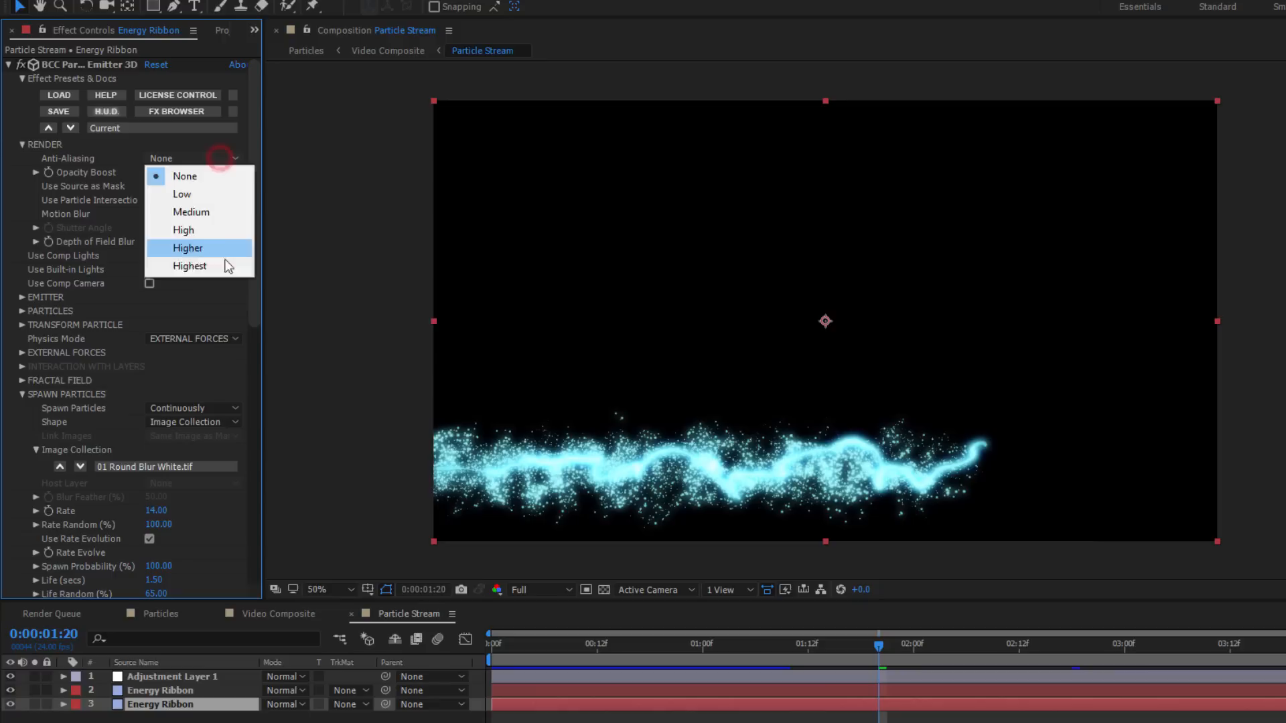